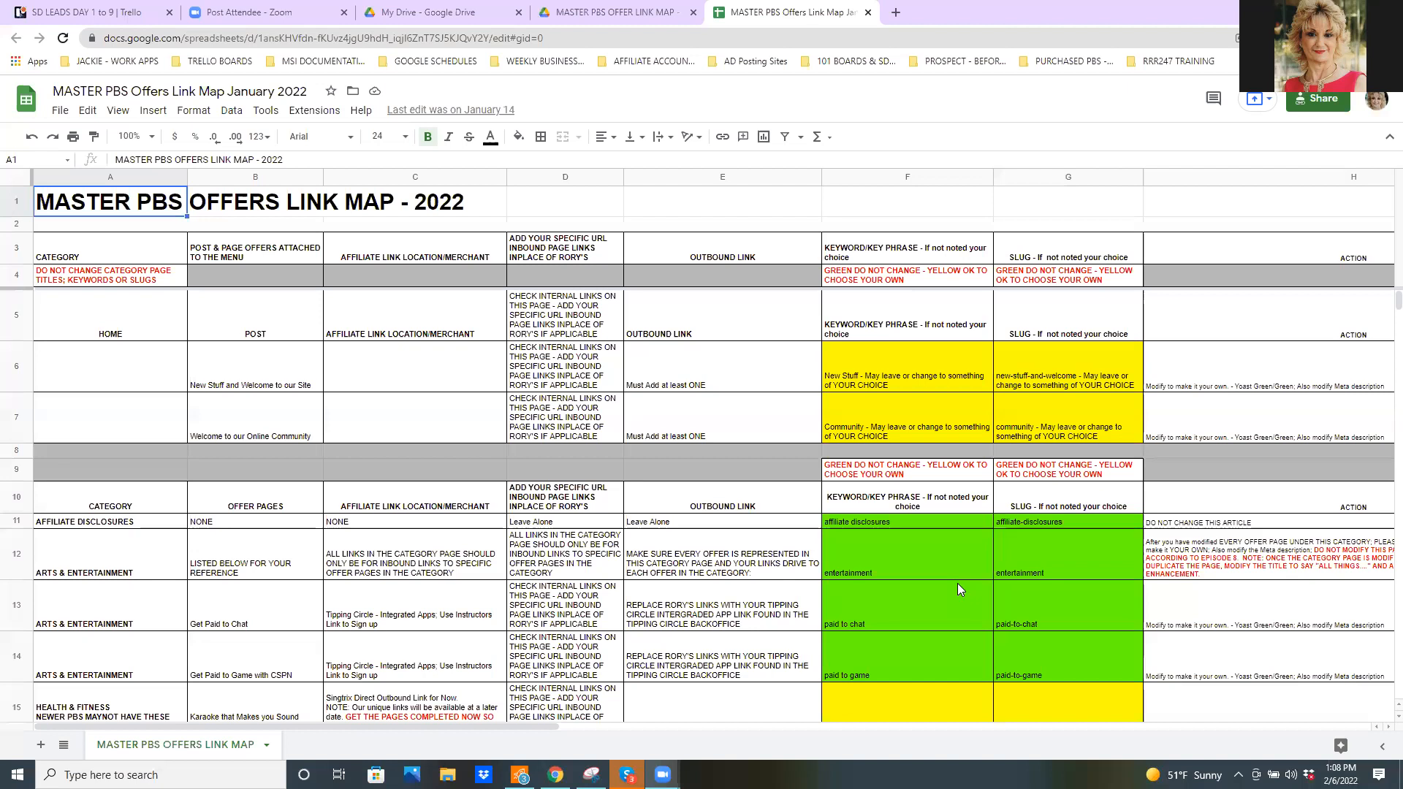
pyautogui.moveTo(456, 592)
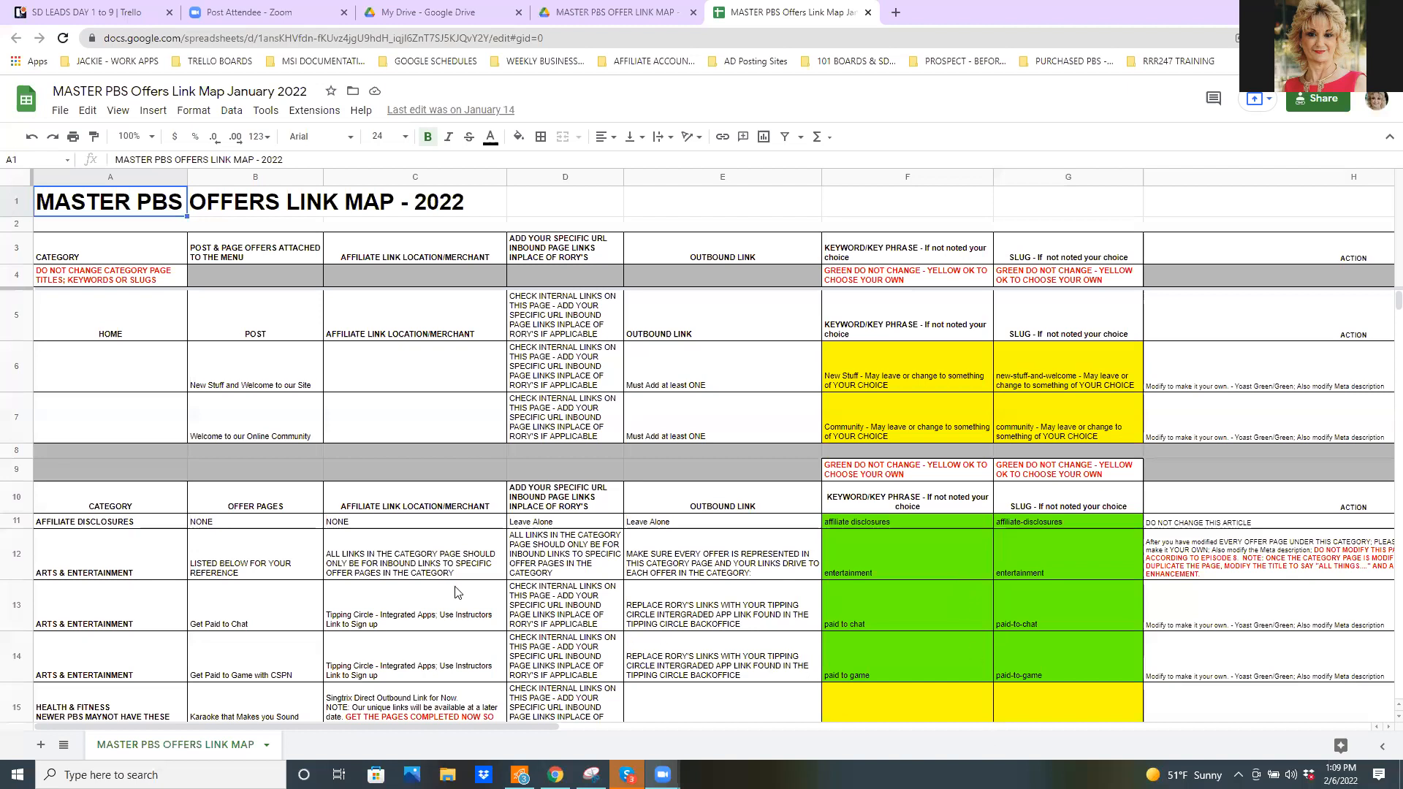
pyautogui.moveTo(206, 552)
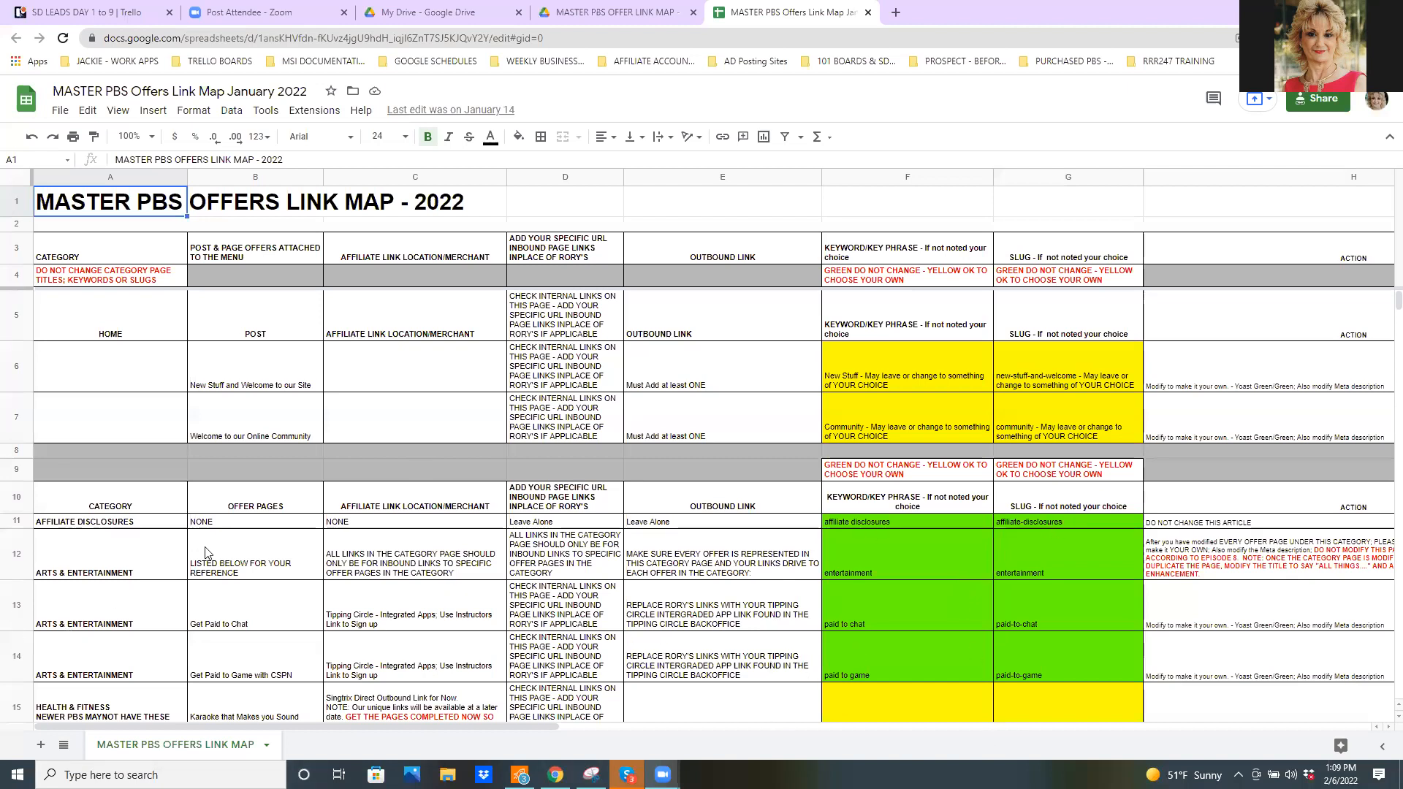
pyautogui.moveTo(619, 436)
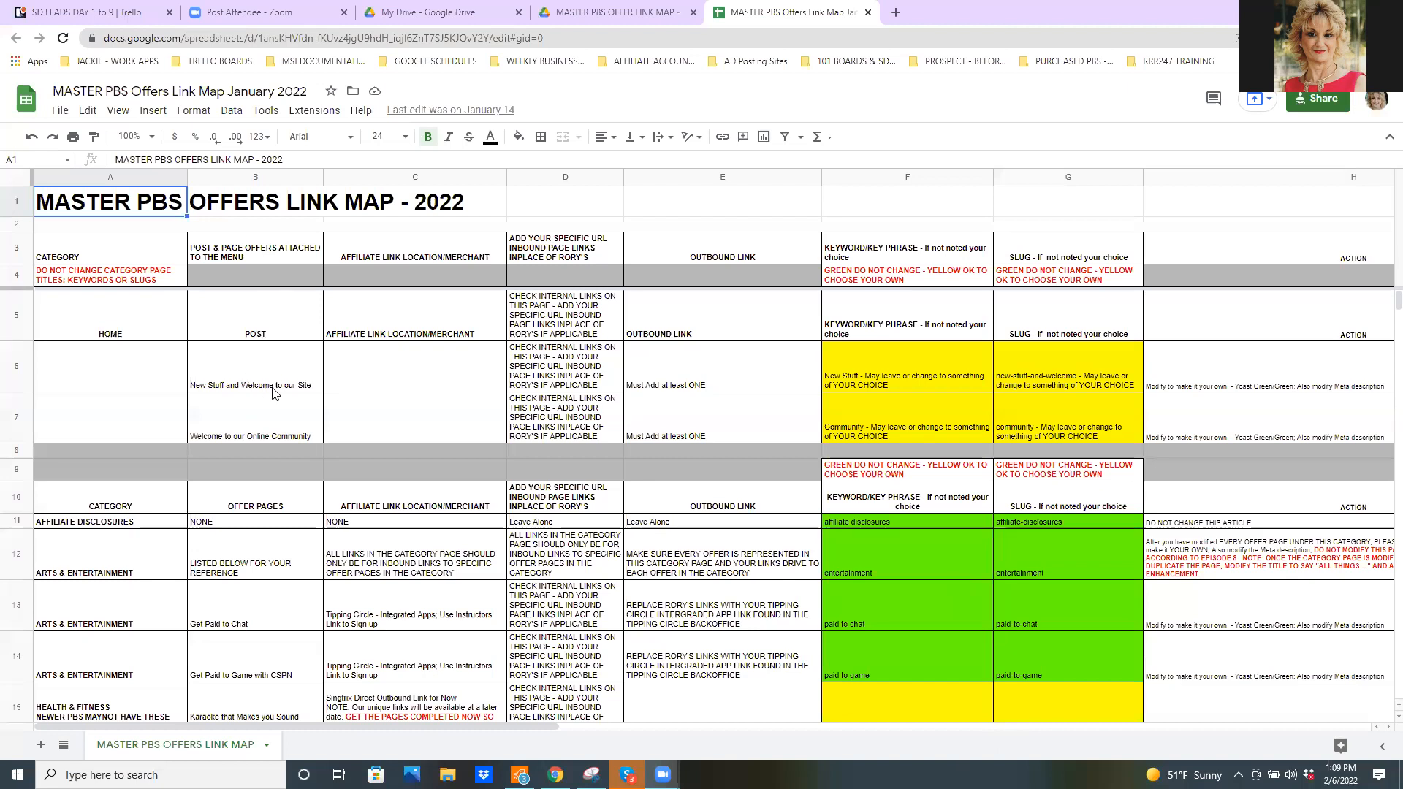
pyautogui.moveTo(249, 544)
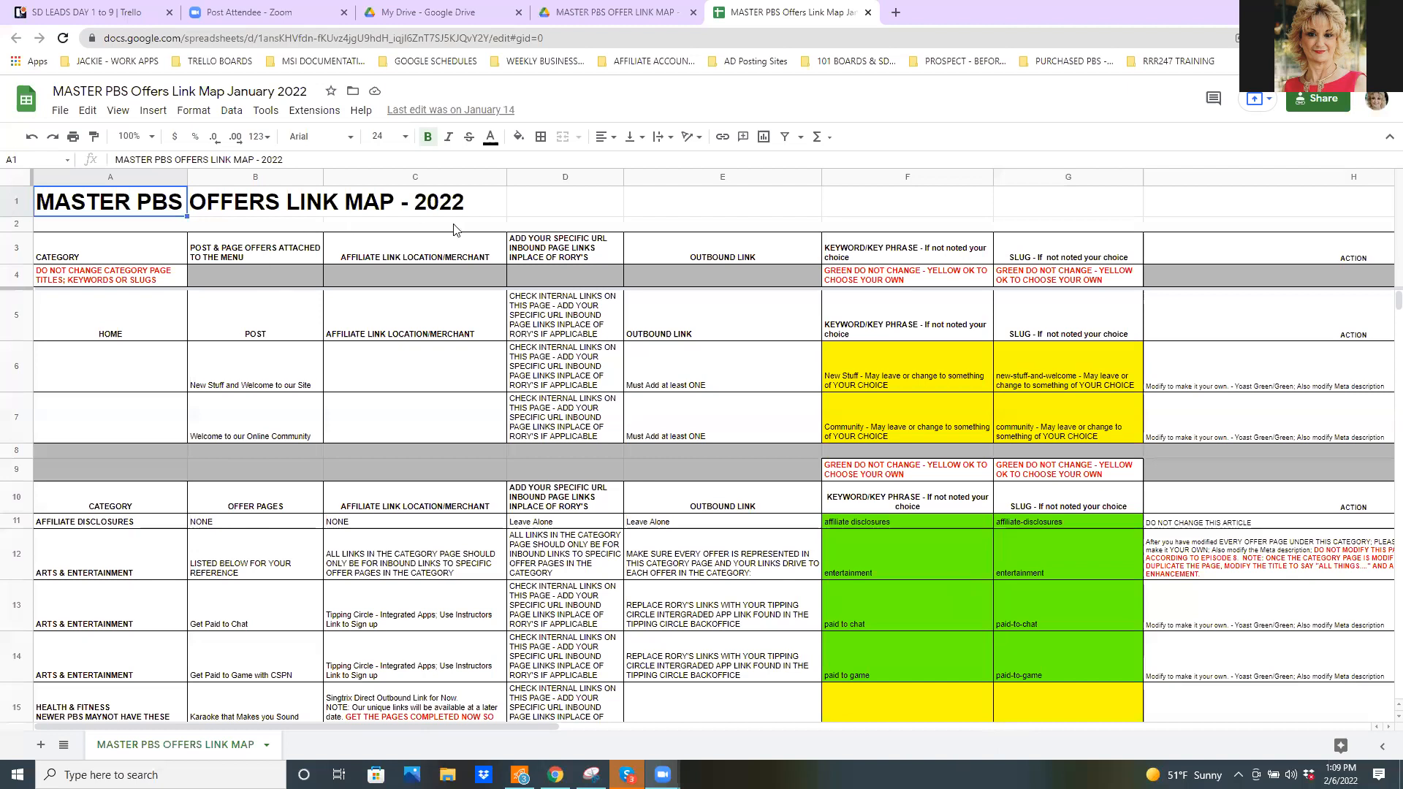
pyautogui.moveTo(438, 546)
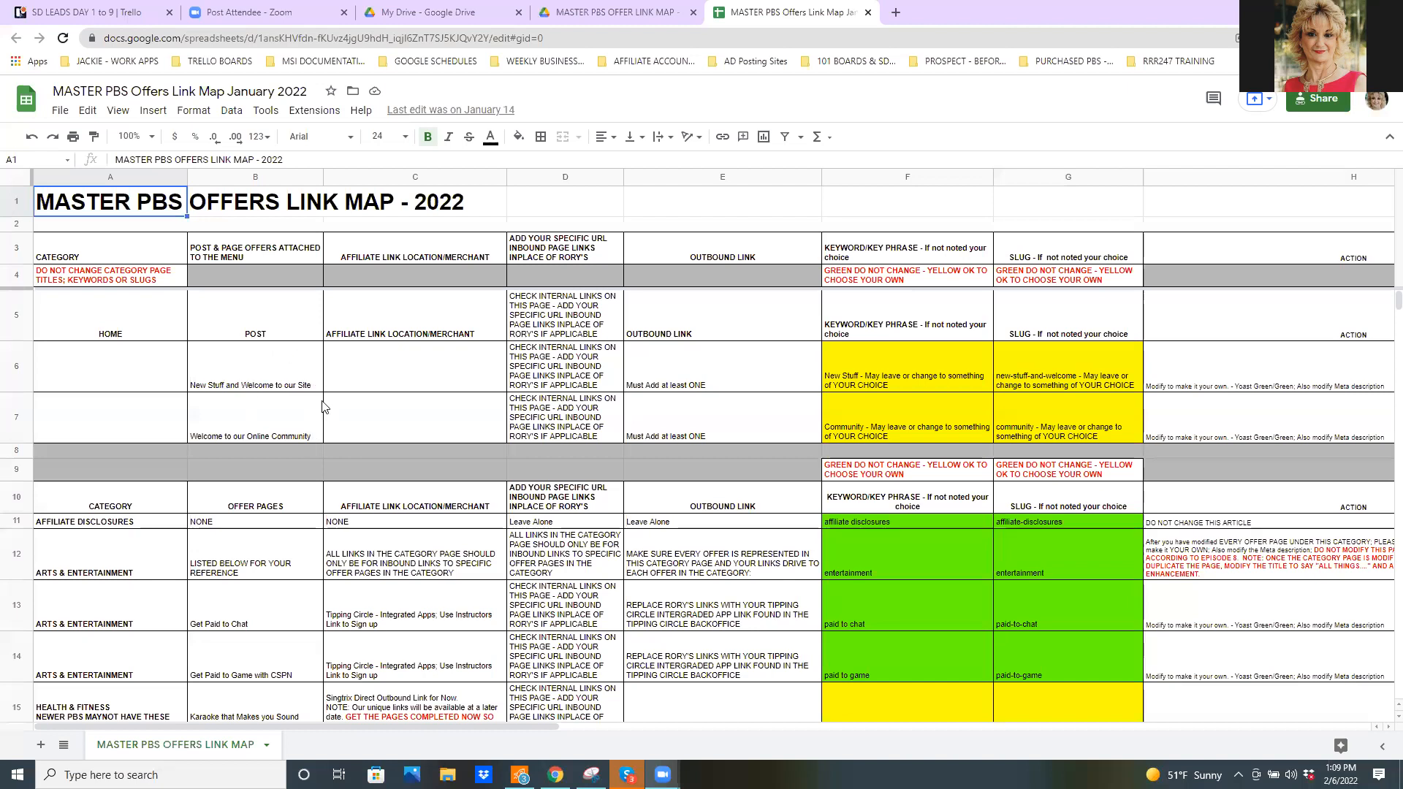
pyautogui.moveTo(304, 404)
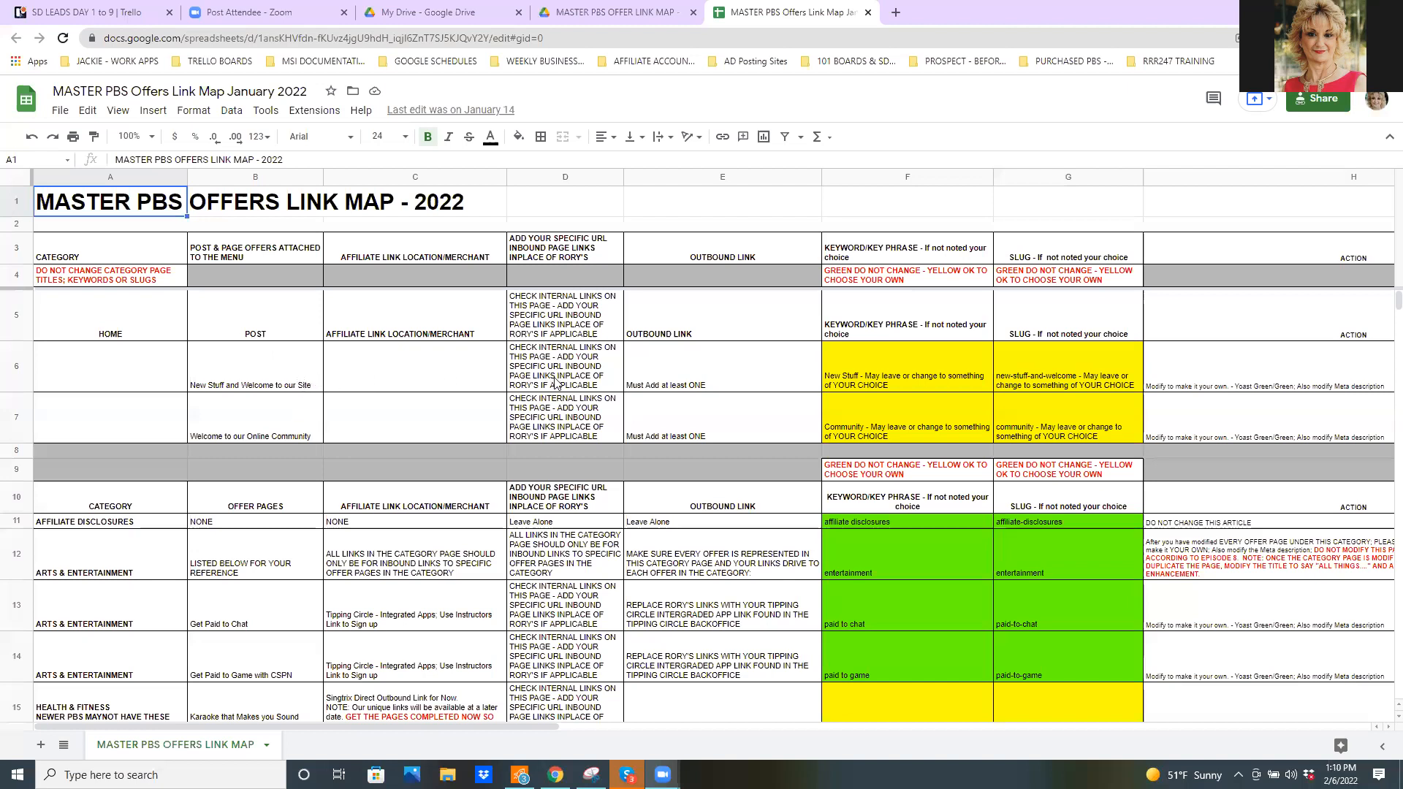
pyautogui.moveTo(620, 383)
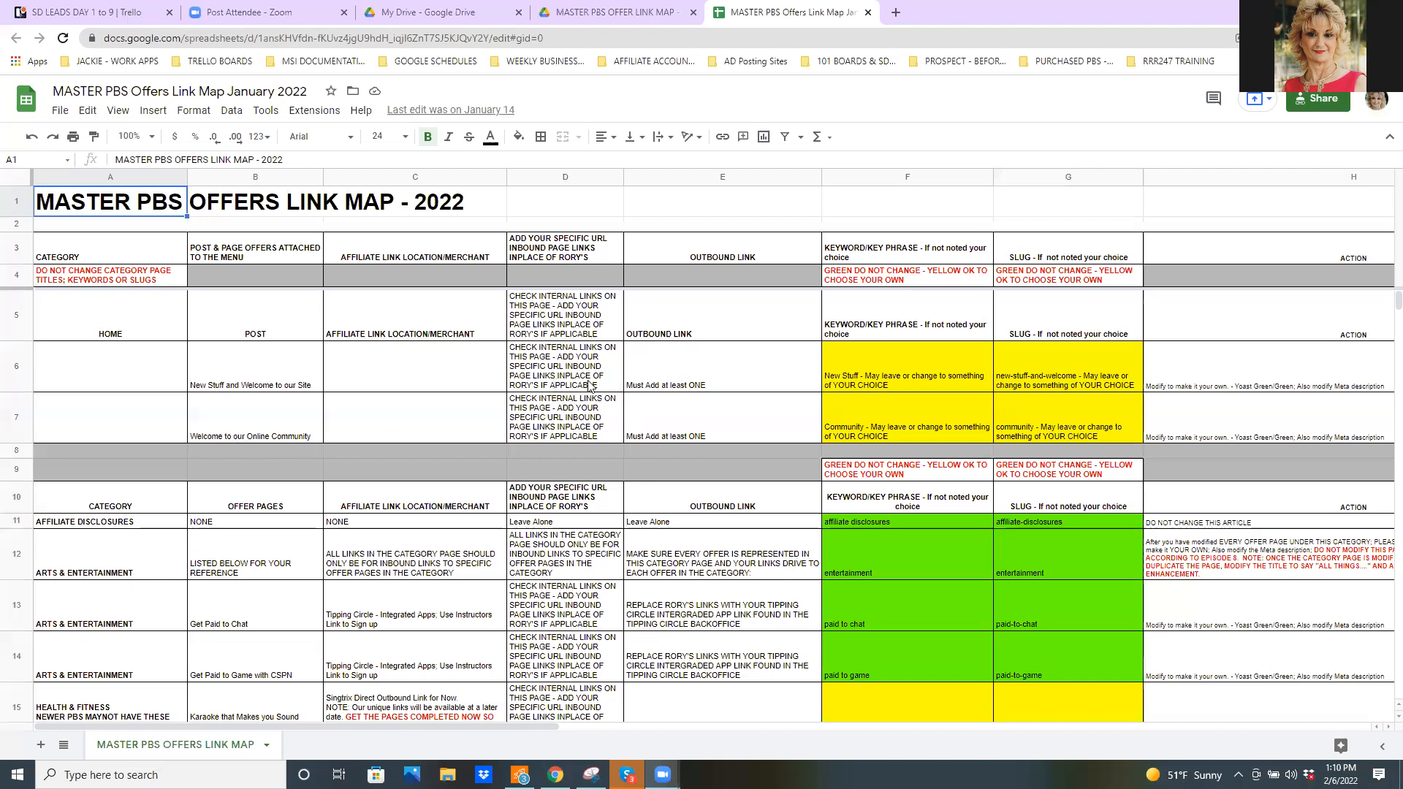
pyautogui.moveTo(686, 354)
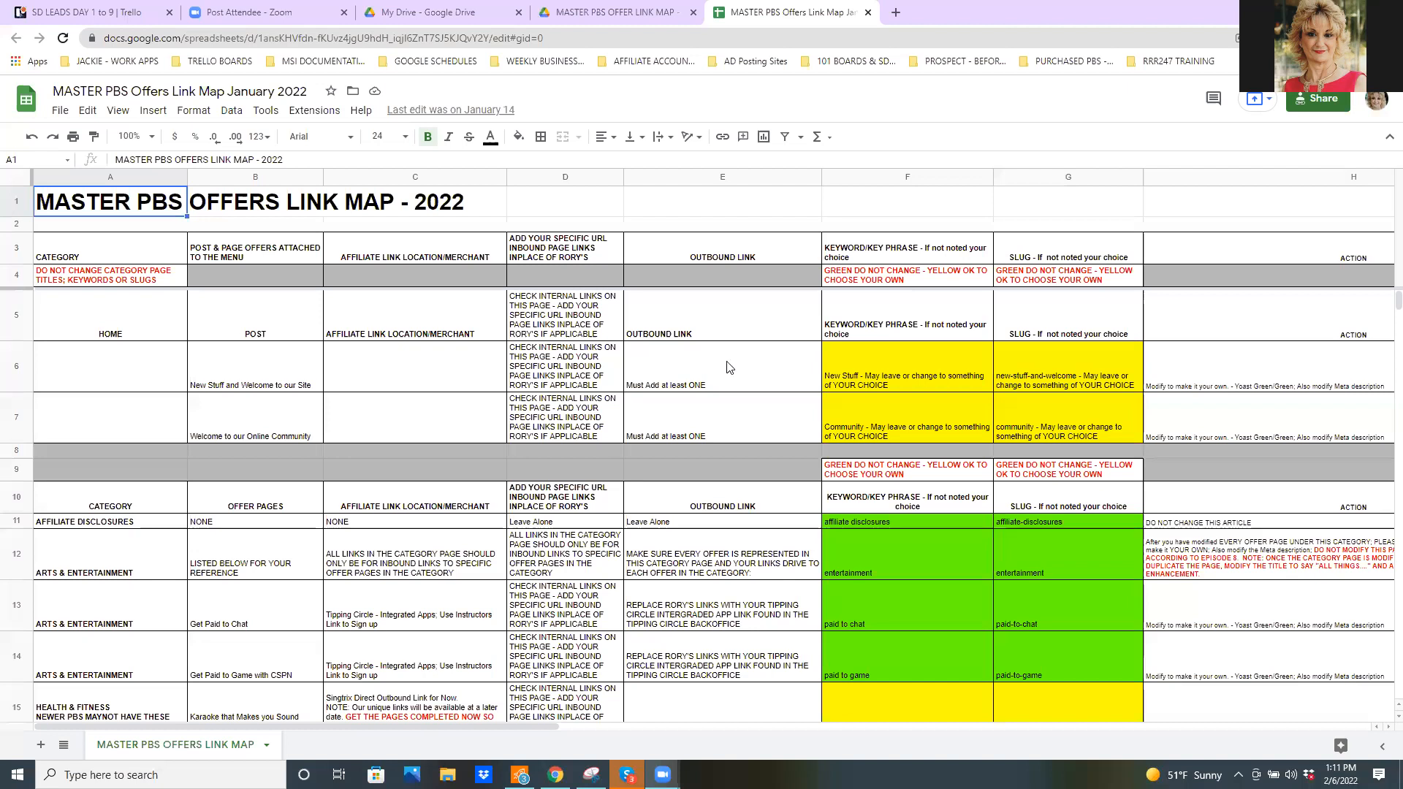
pyautogui.moveTo(876, 396)
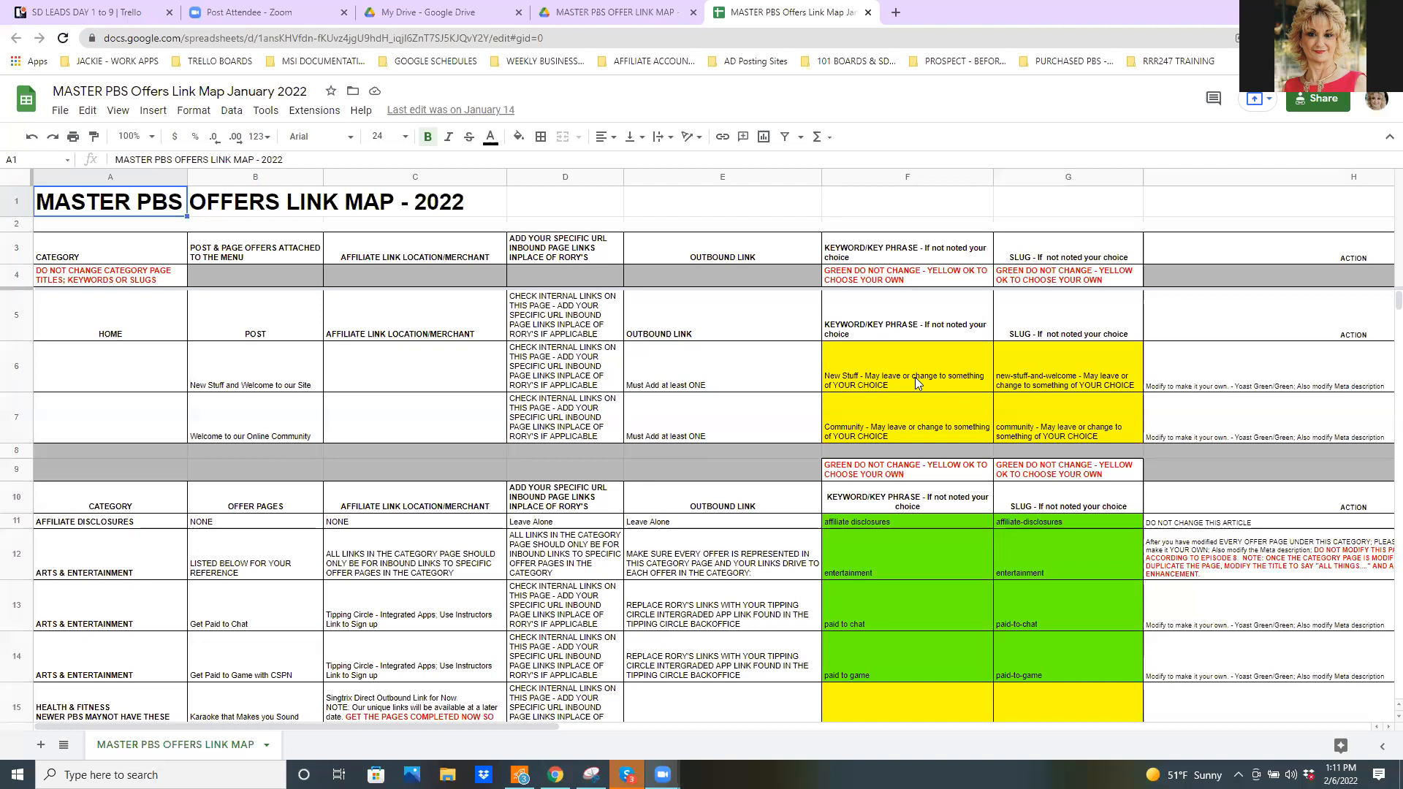
pyautogui.moveTo(1083, 368)
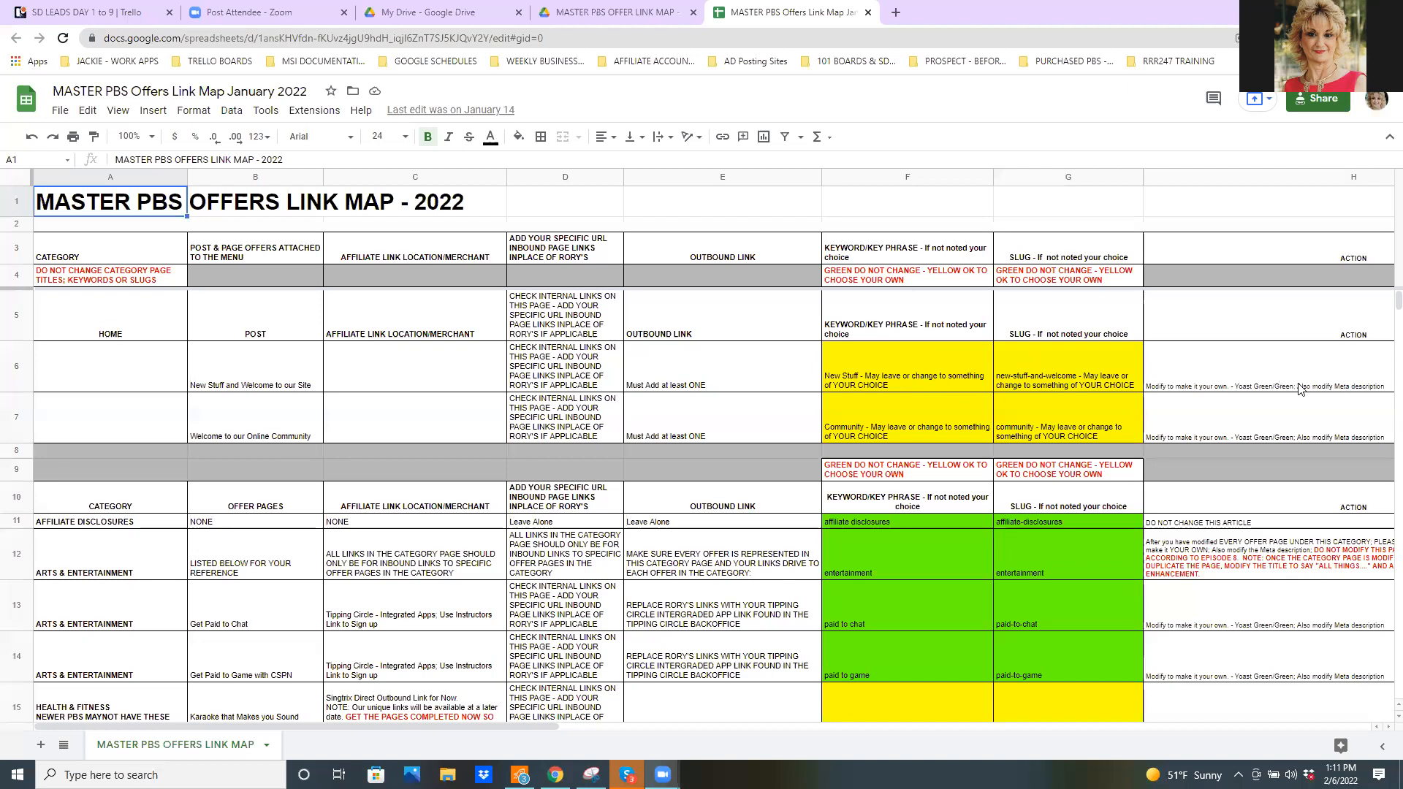
pyautogui.moveTo(1235, 401)
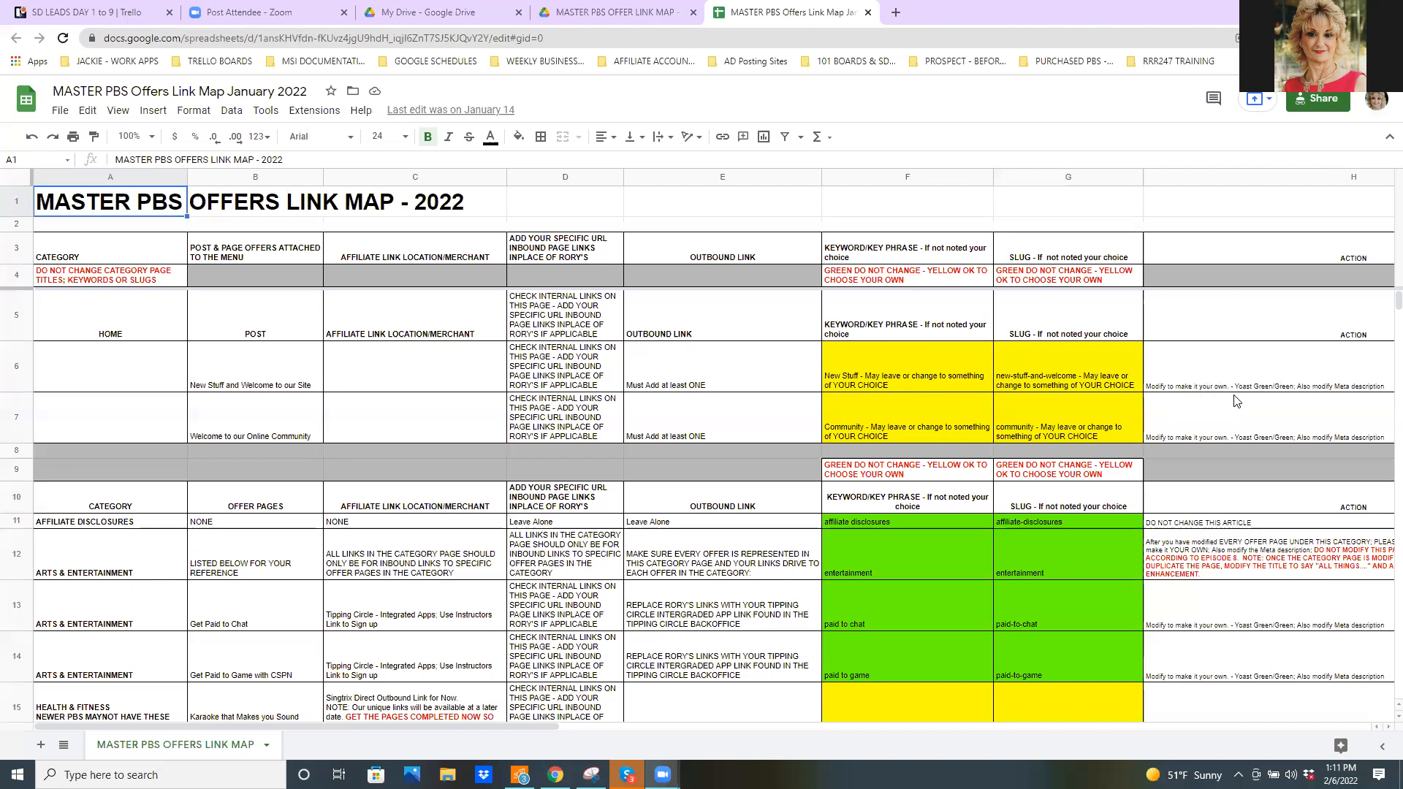
pyautogui.moveTo(1274, 404)
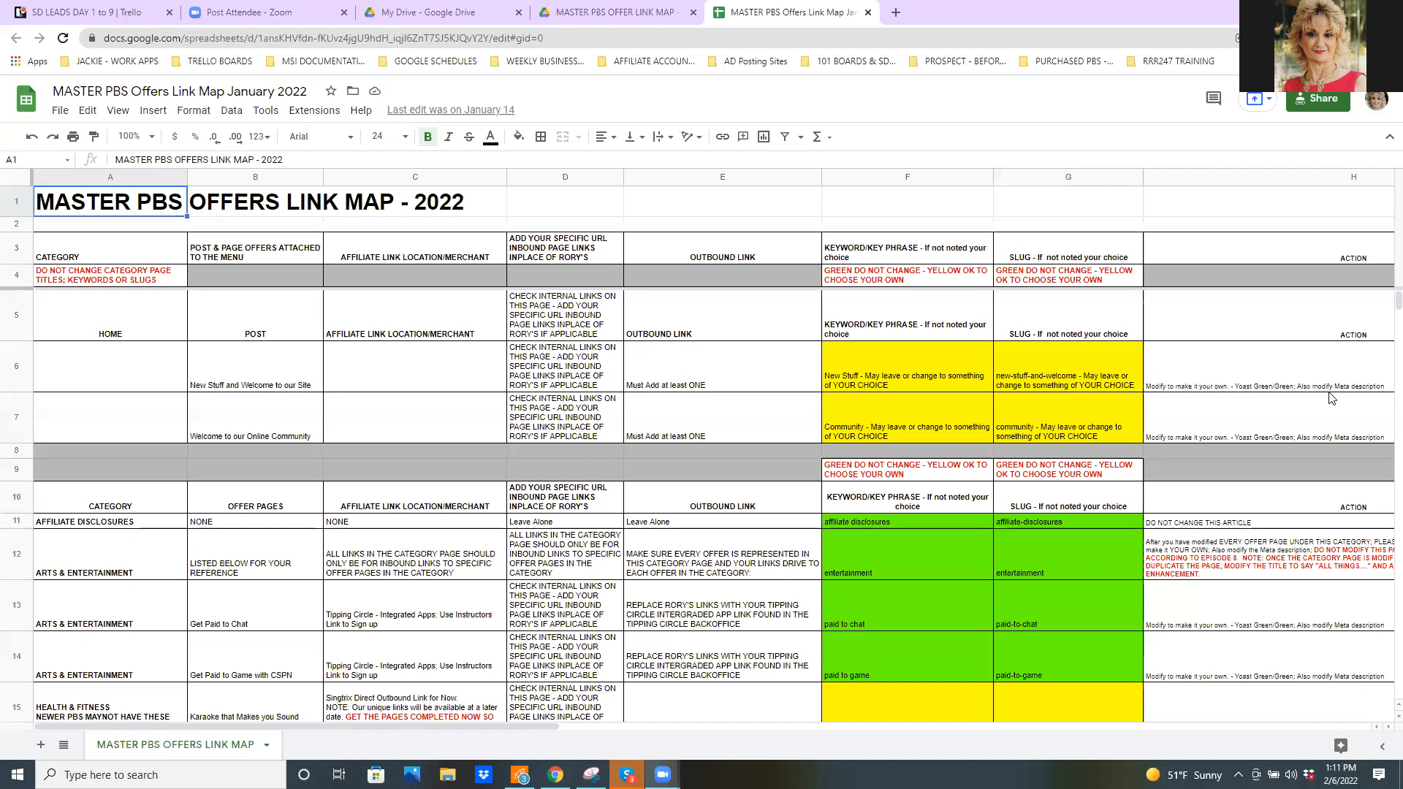
pyautogui.moveTo(1249, 348)
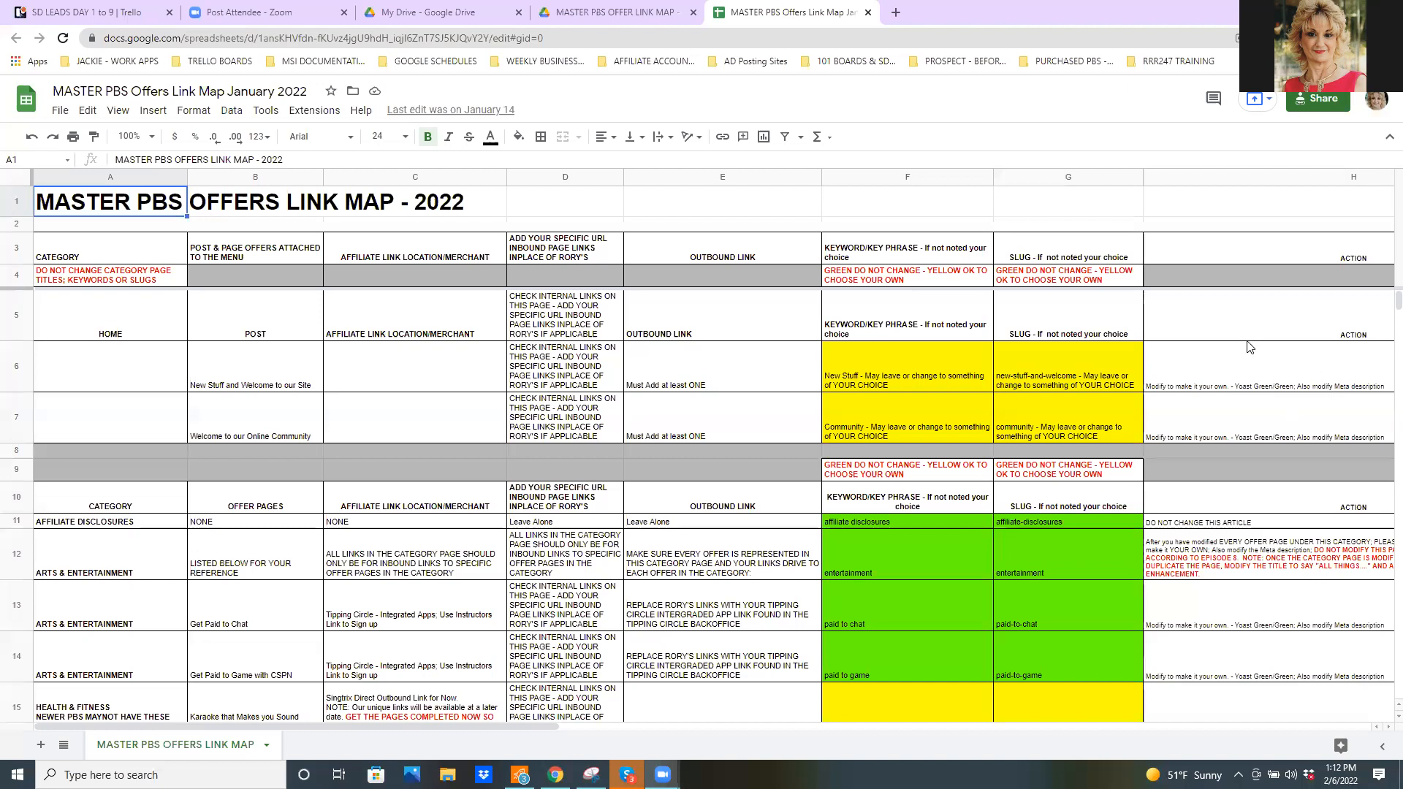
pyautogui.moveTo(1383, 306)
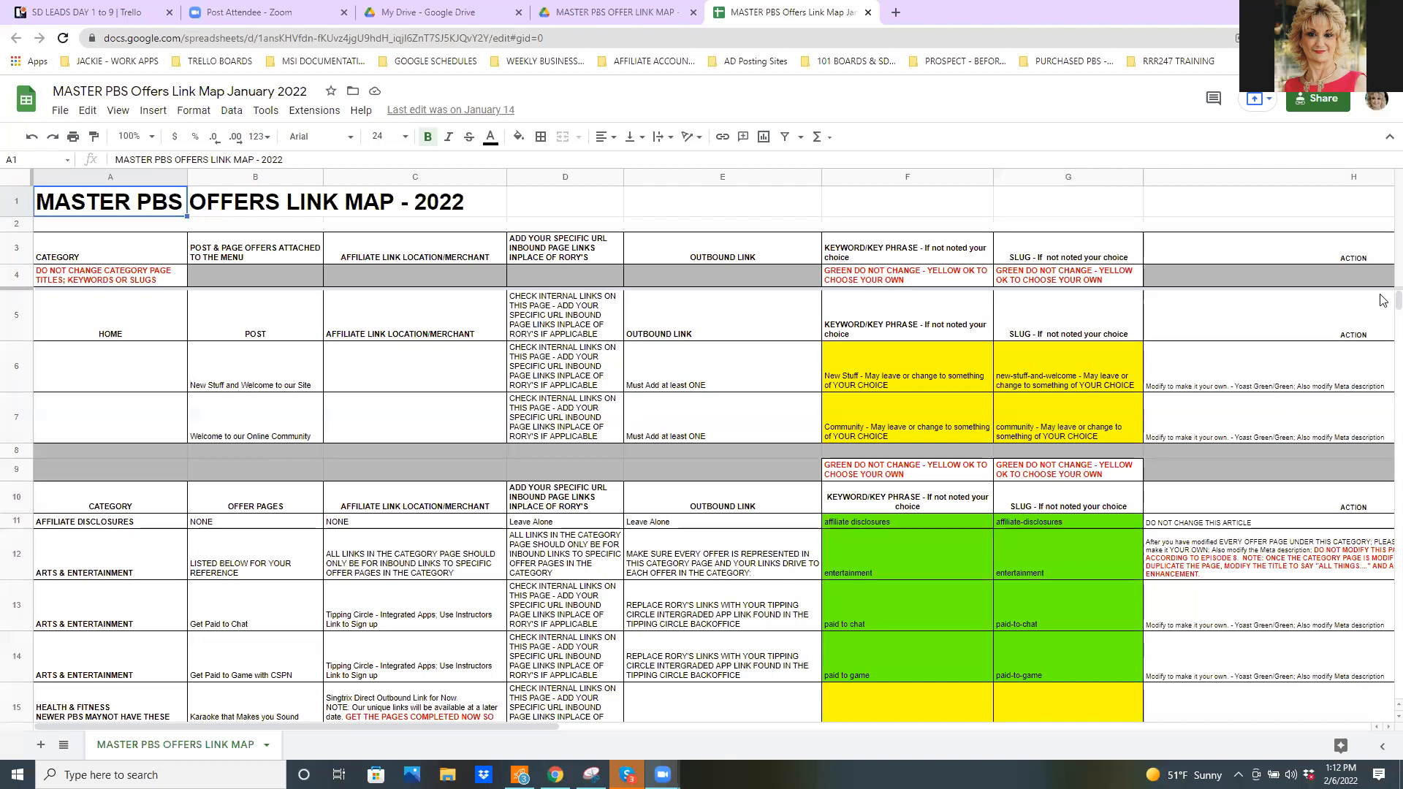
pyautogui.moveTo(1381, 345)
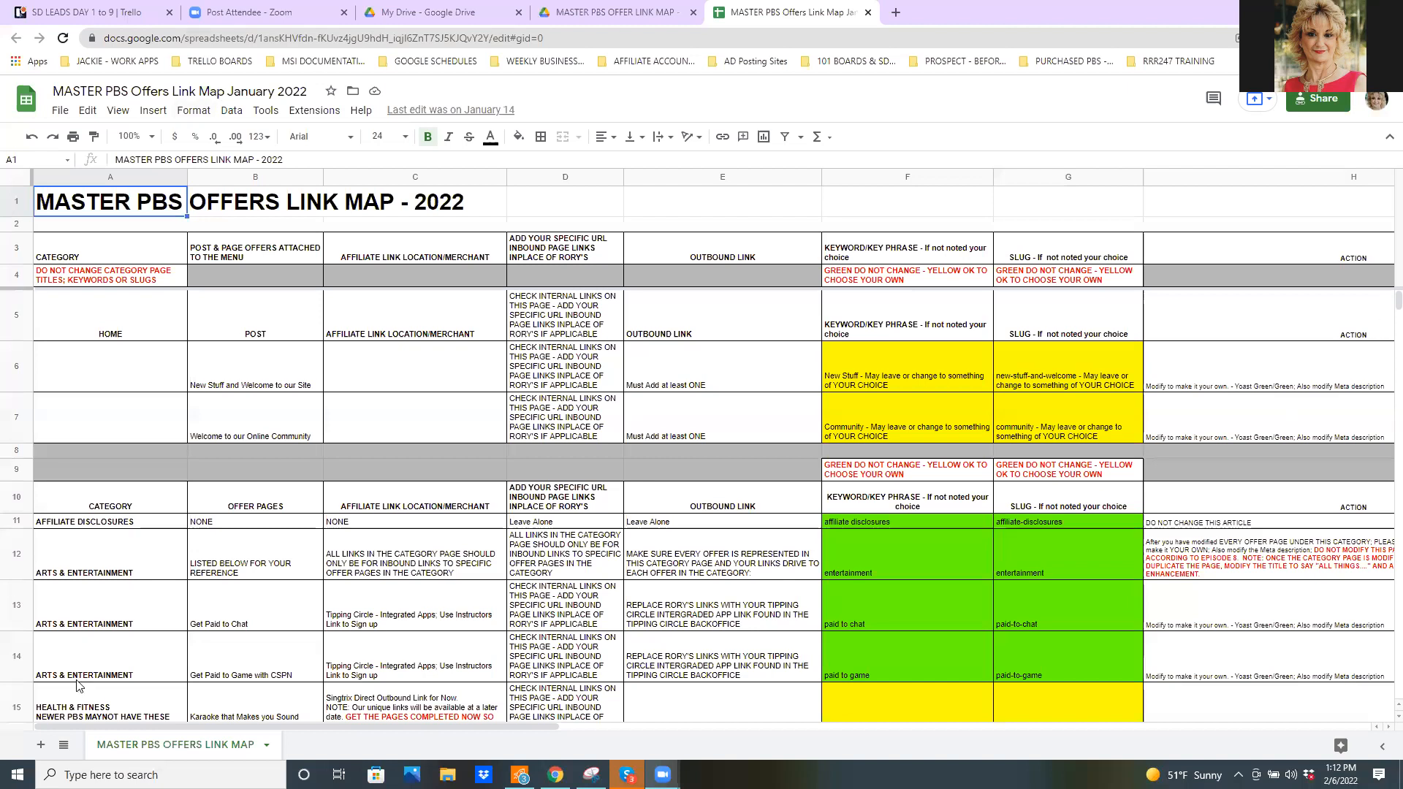
# Step: Scroll the link map to show the Action column and the empty columns past column H
pyautogui.click(254, 655)
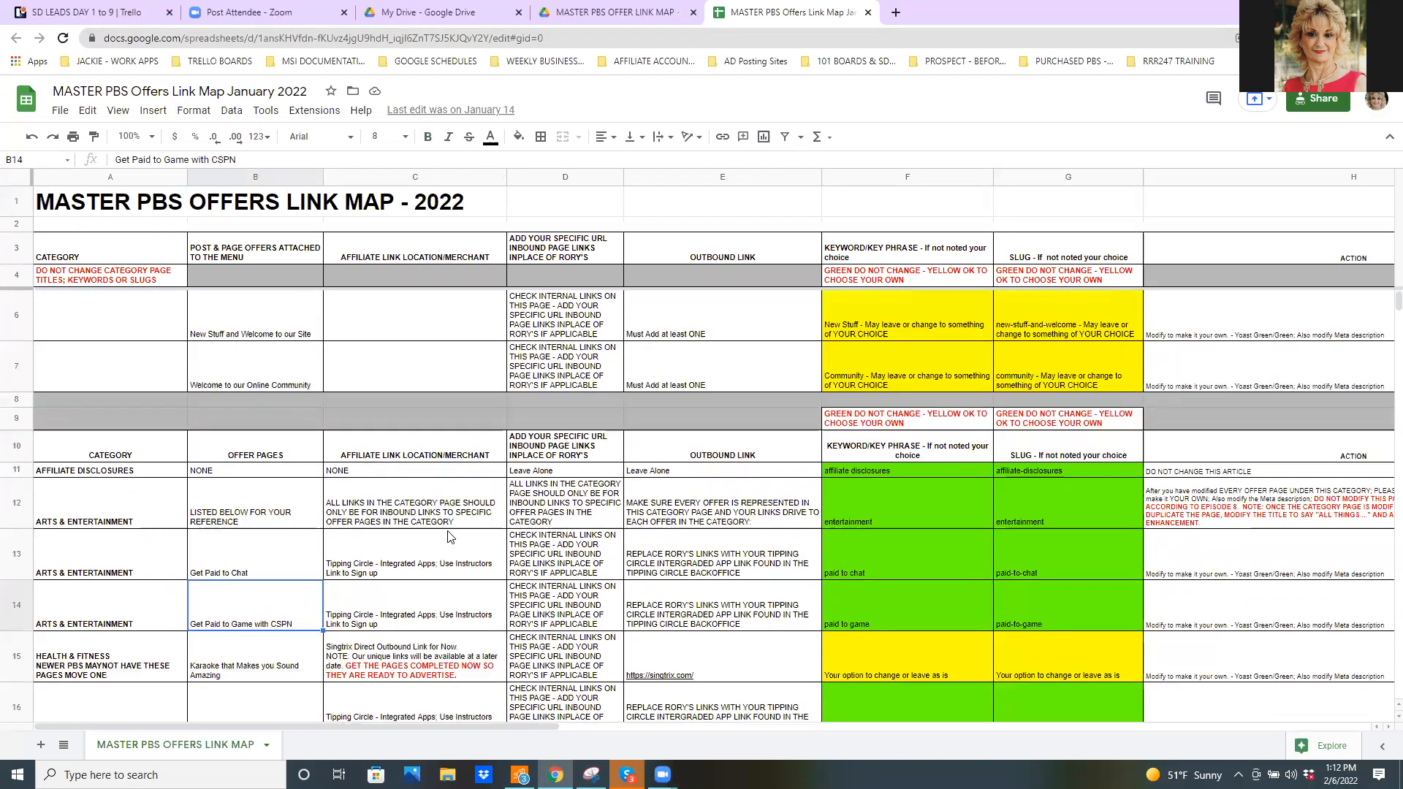
pyautogui.moveTo(84, 519)
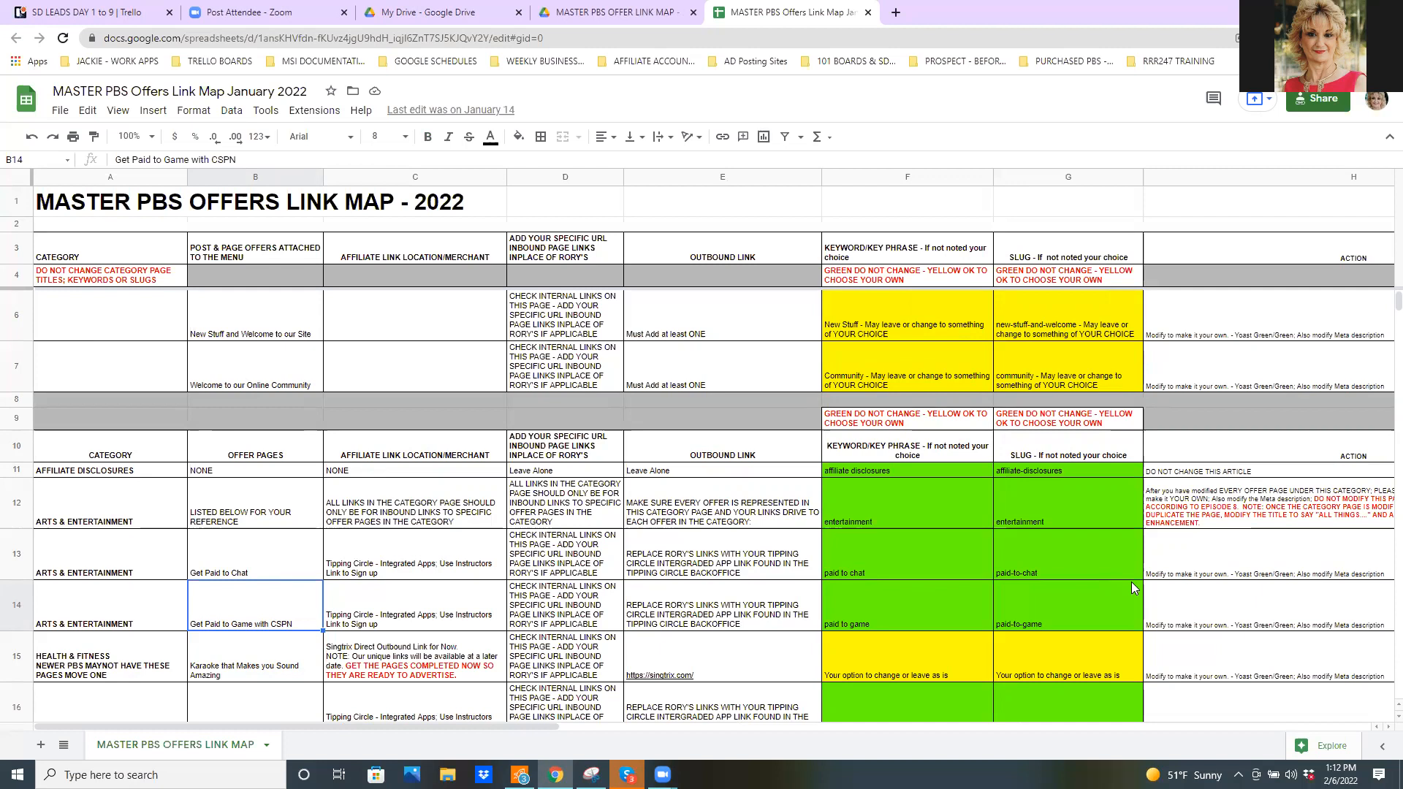
pyautogui.moveTo(715, 420)
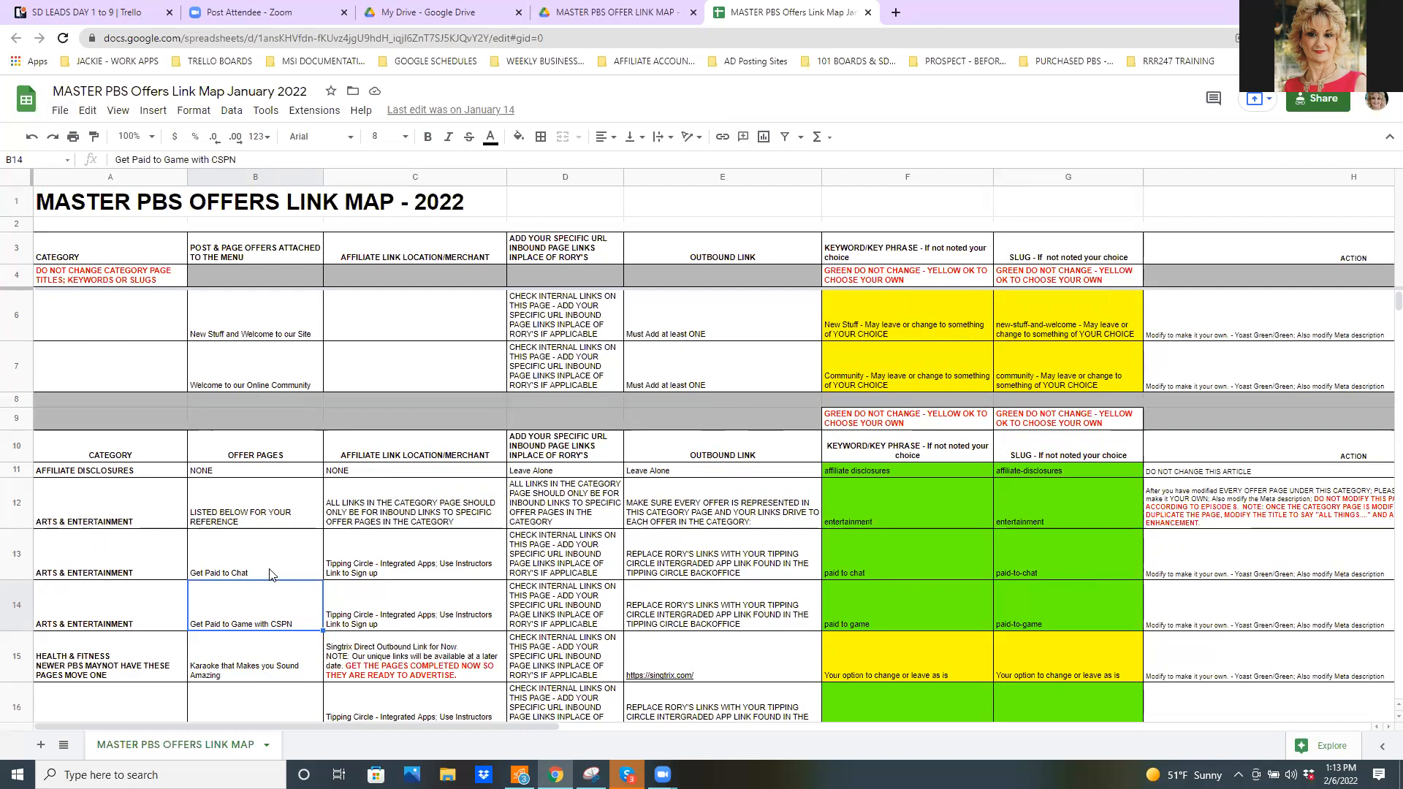
pyautogui.moveTo(281, 637)
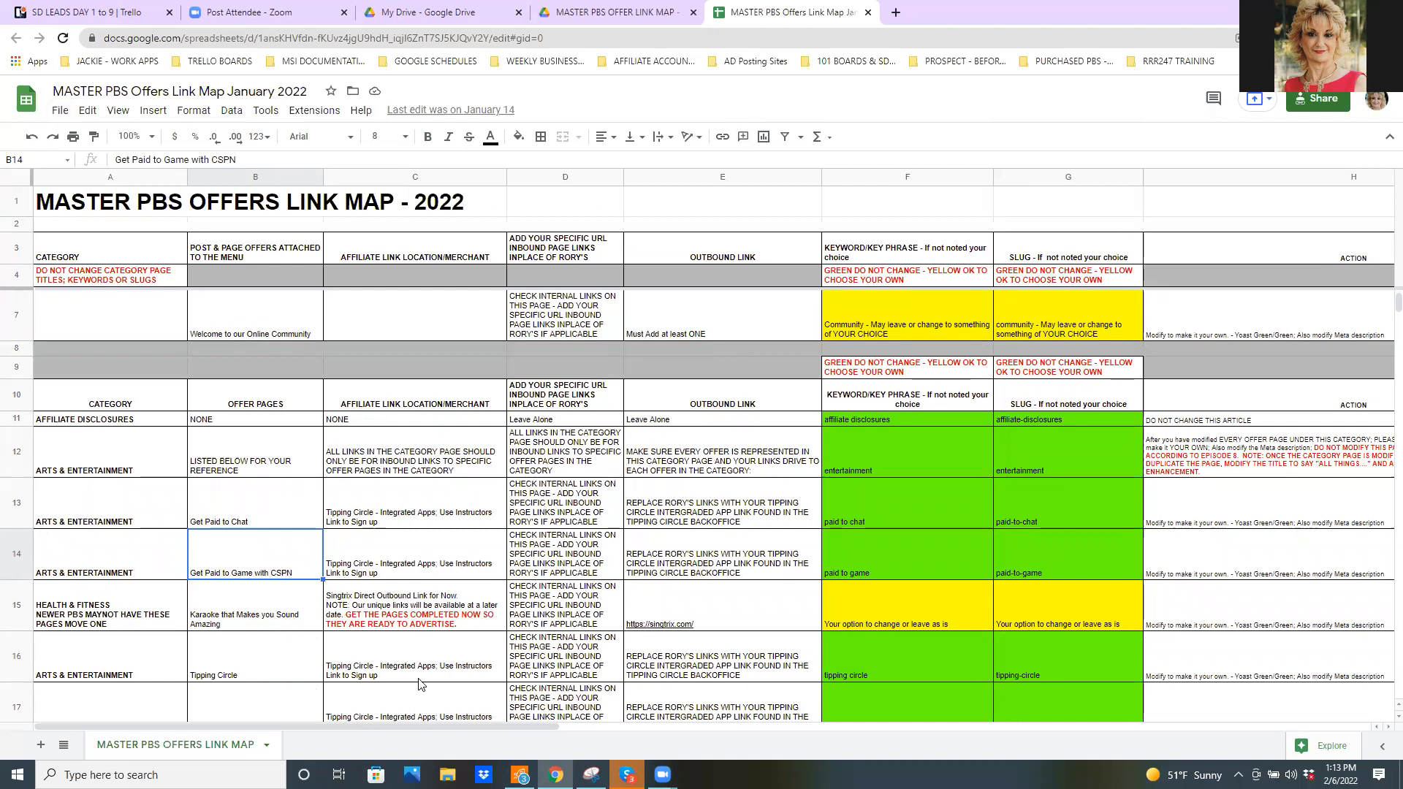
pyautogui.moveTo(231, 672)
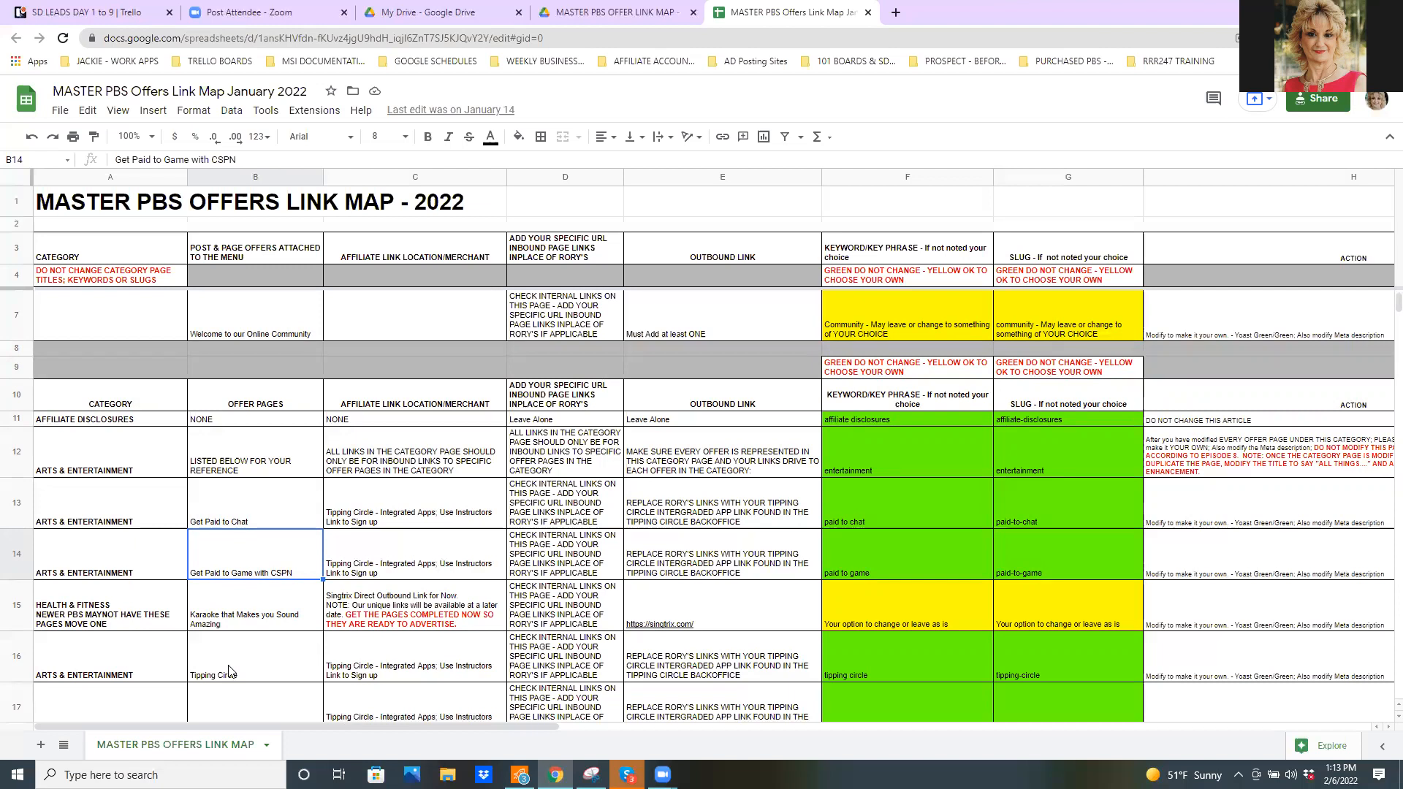
pyautogui.moveTo(213, 516)
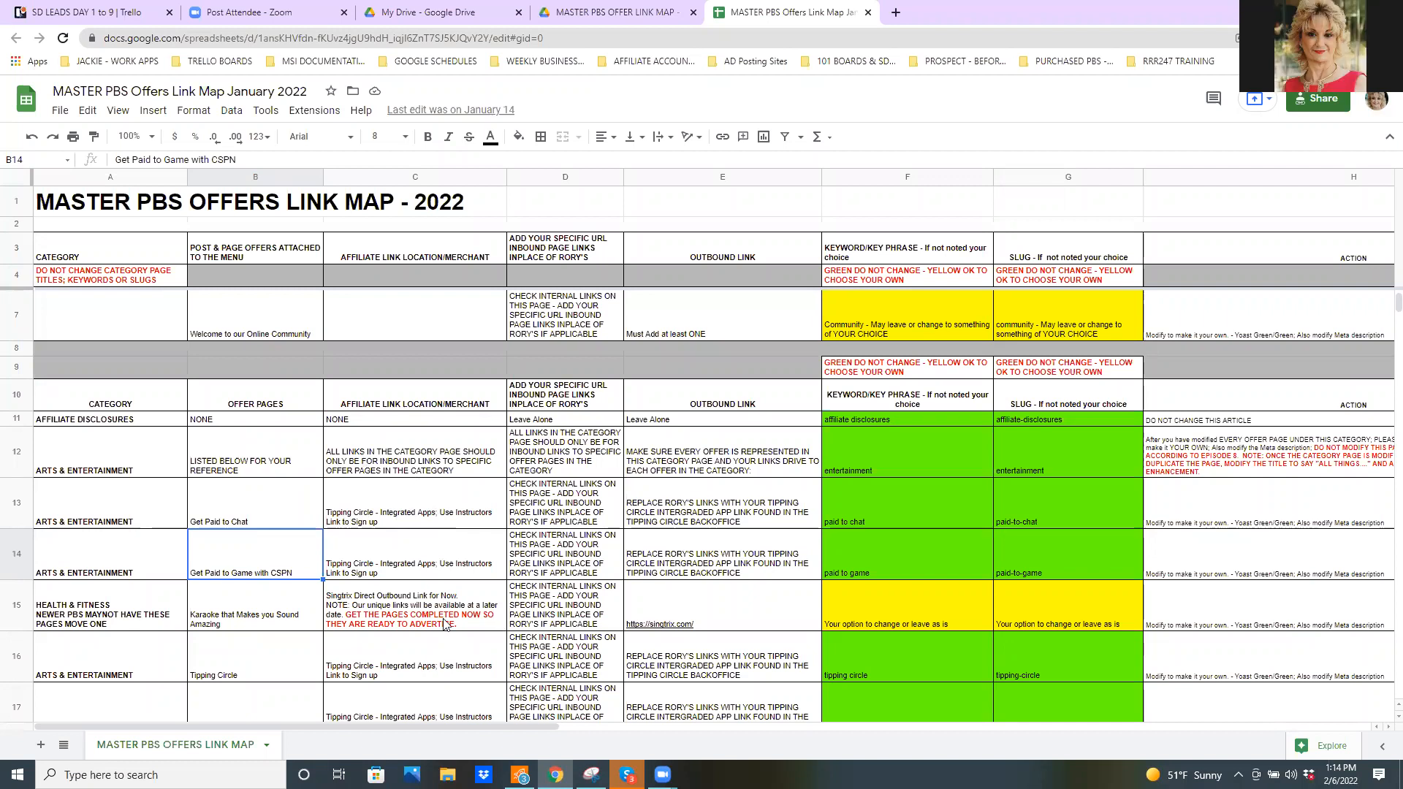
pyautogui.moveTo(440, 421)
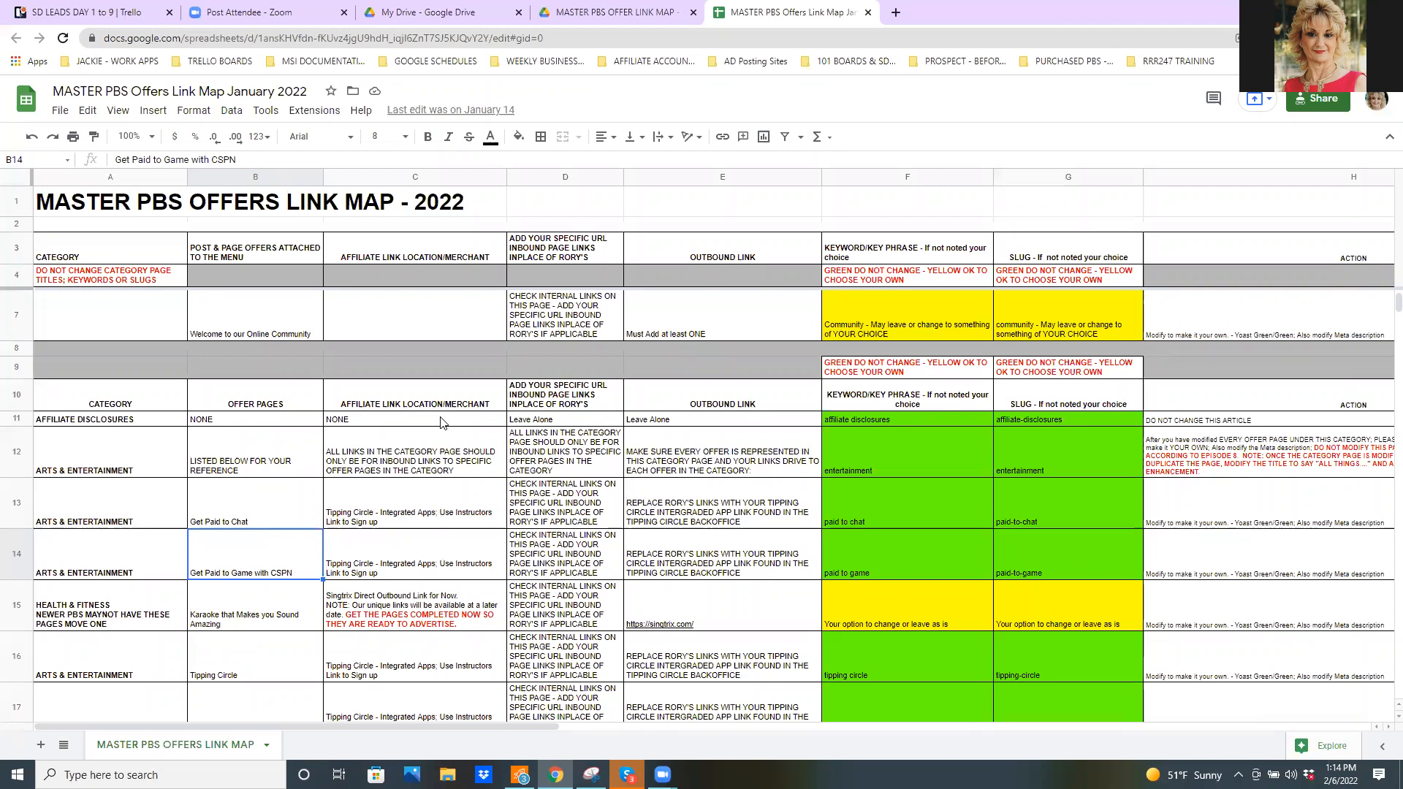
pyautogui.moveTo(713, 525)
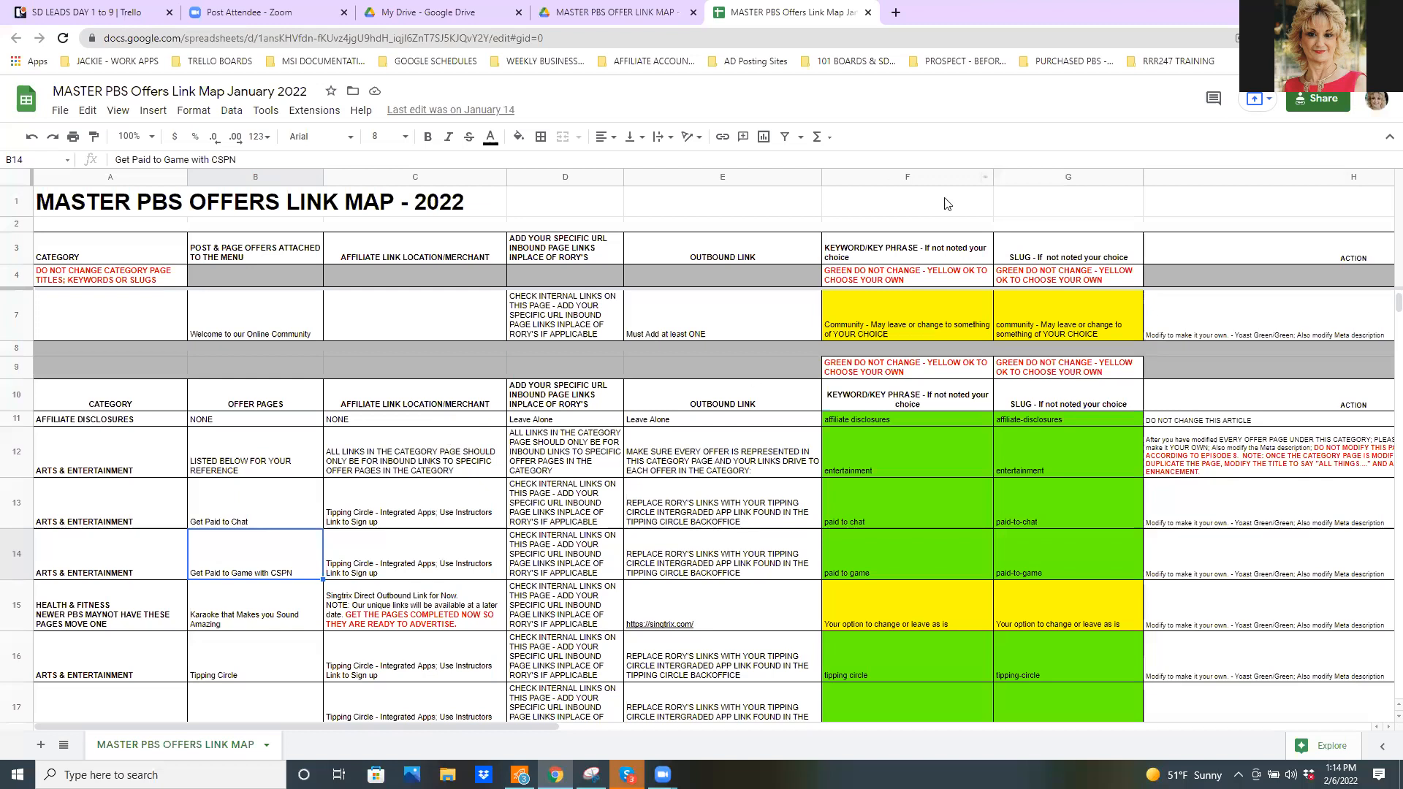
pyautogui.moveTo(884, 524)
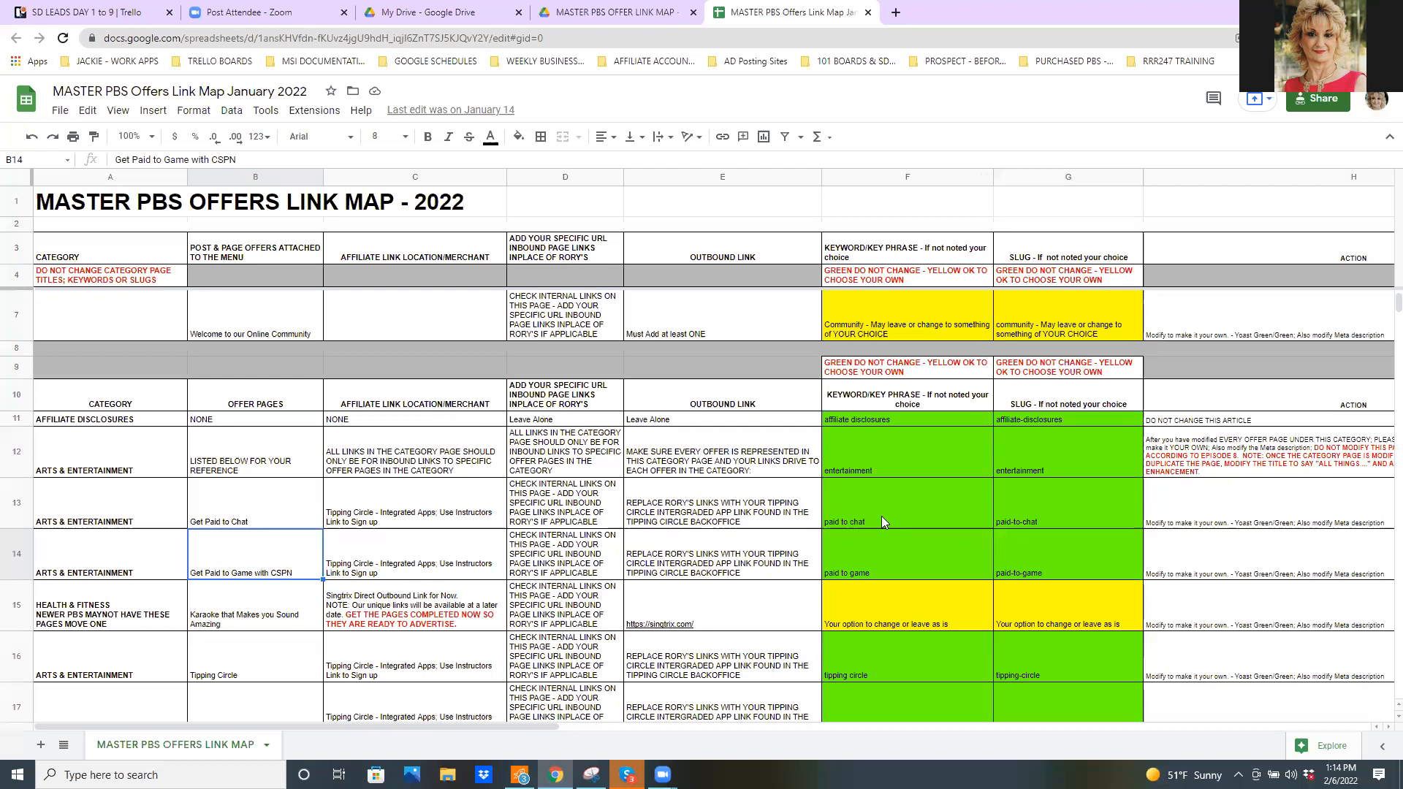
pyautogui.moveTo(896, 552)
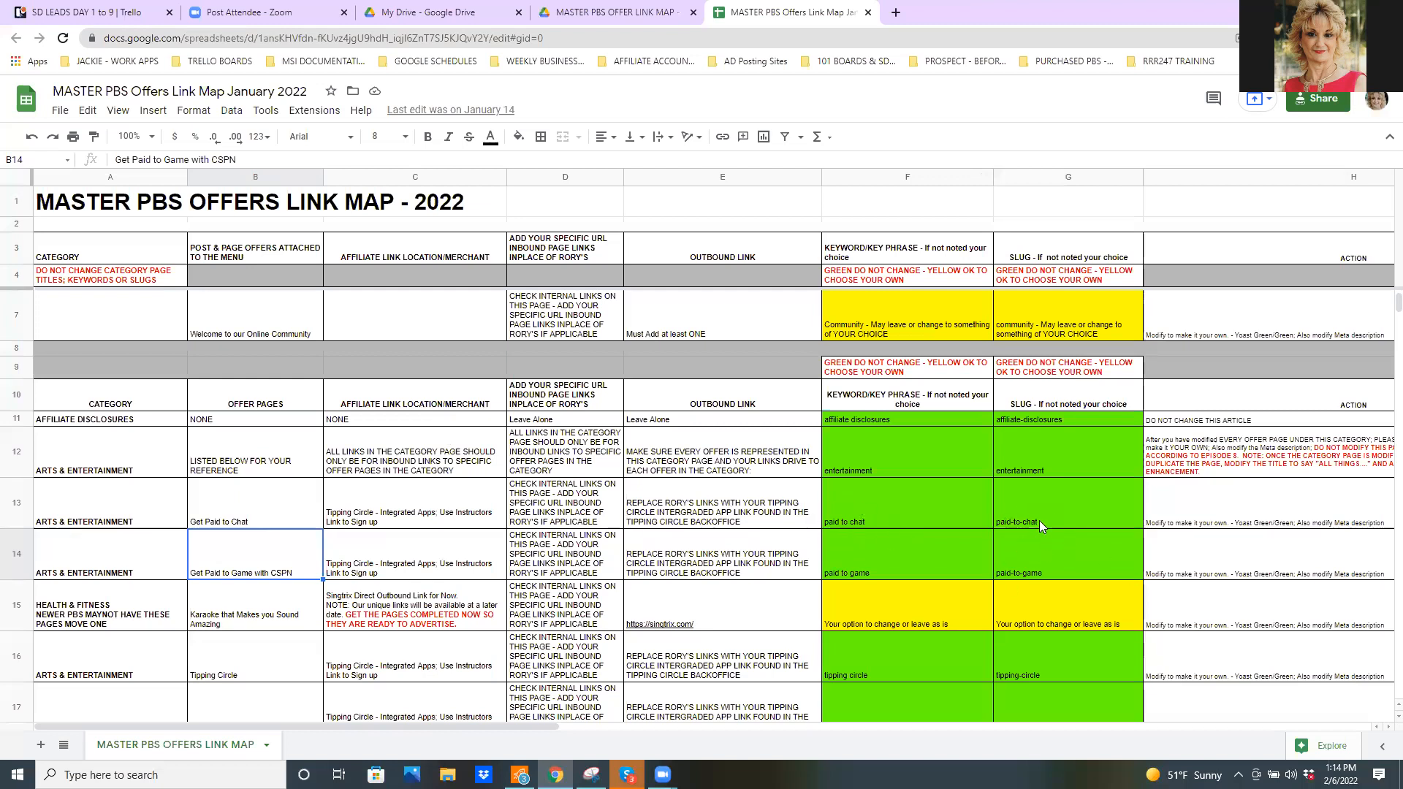
pyautogui.moveTo(433, 573)
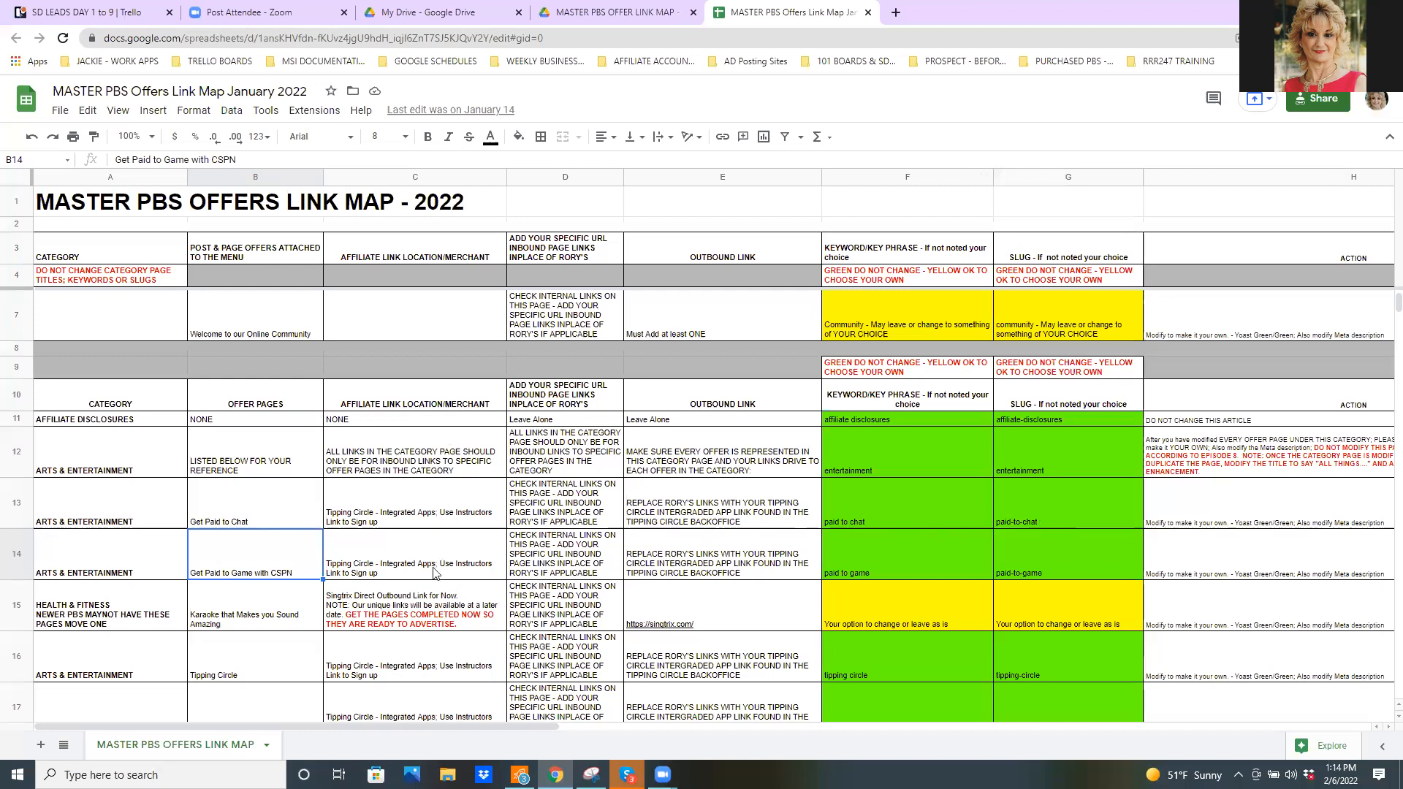
pyautogui.moveTo(280, 509)
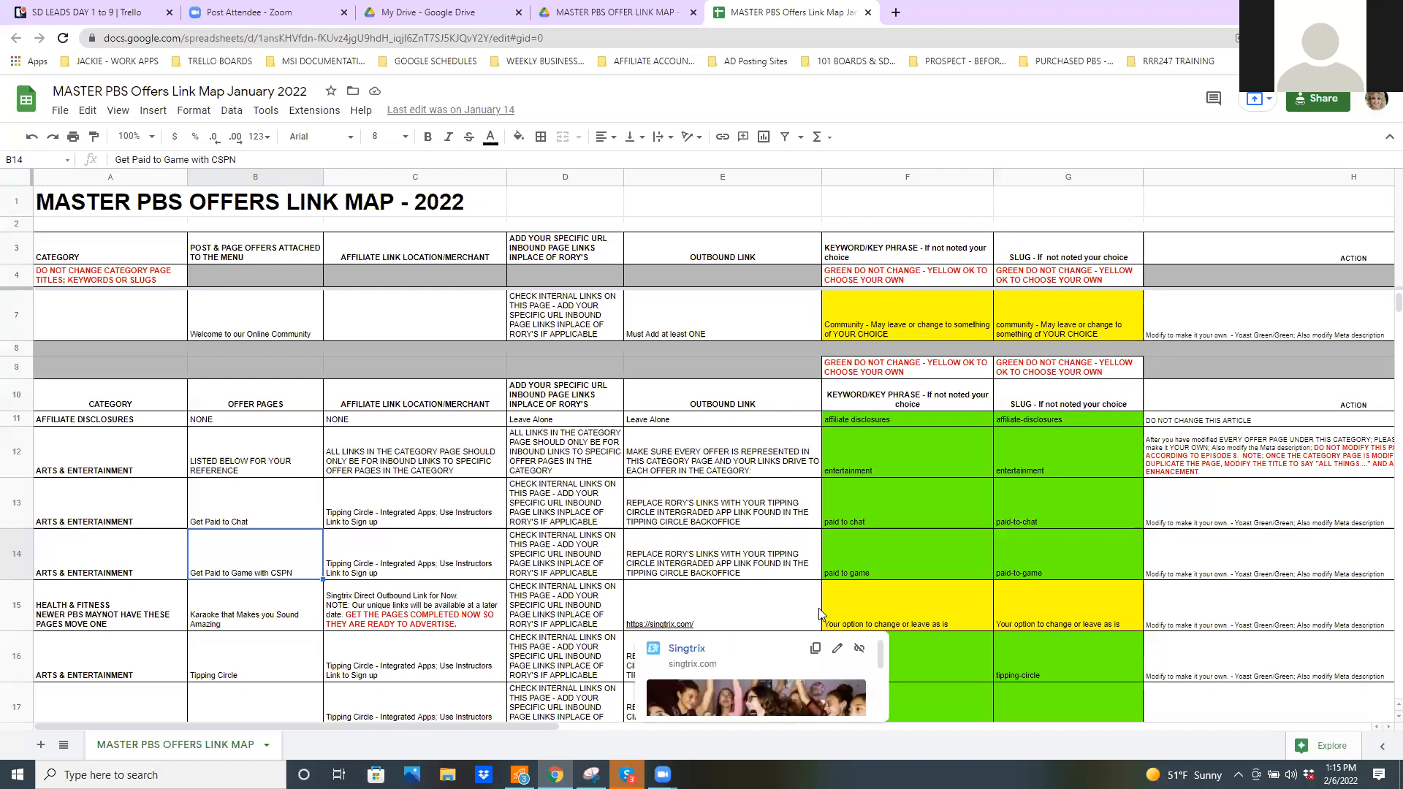
pyautogui.scroll(-3)
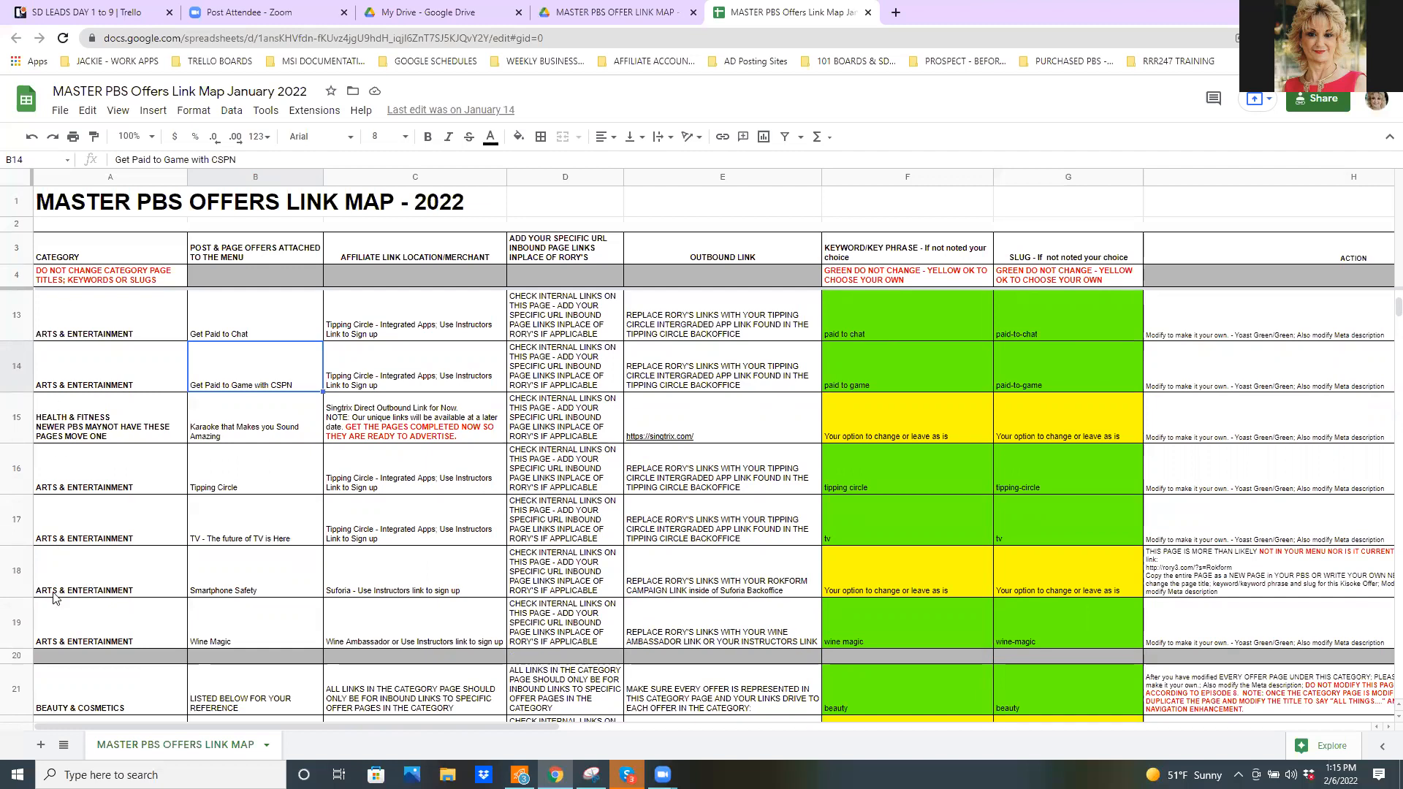
pyautogui.moveTo(57, 551)
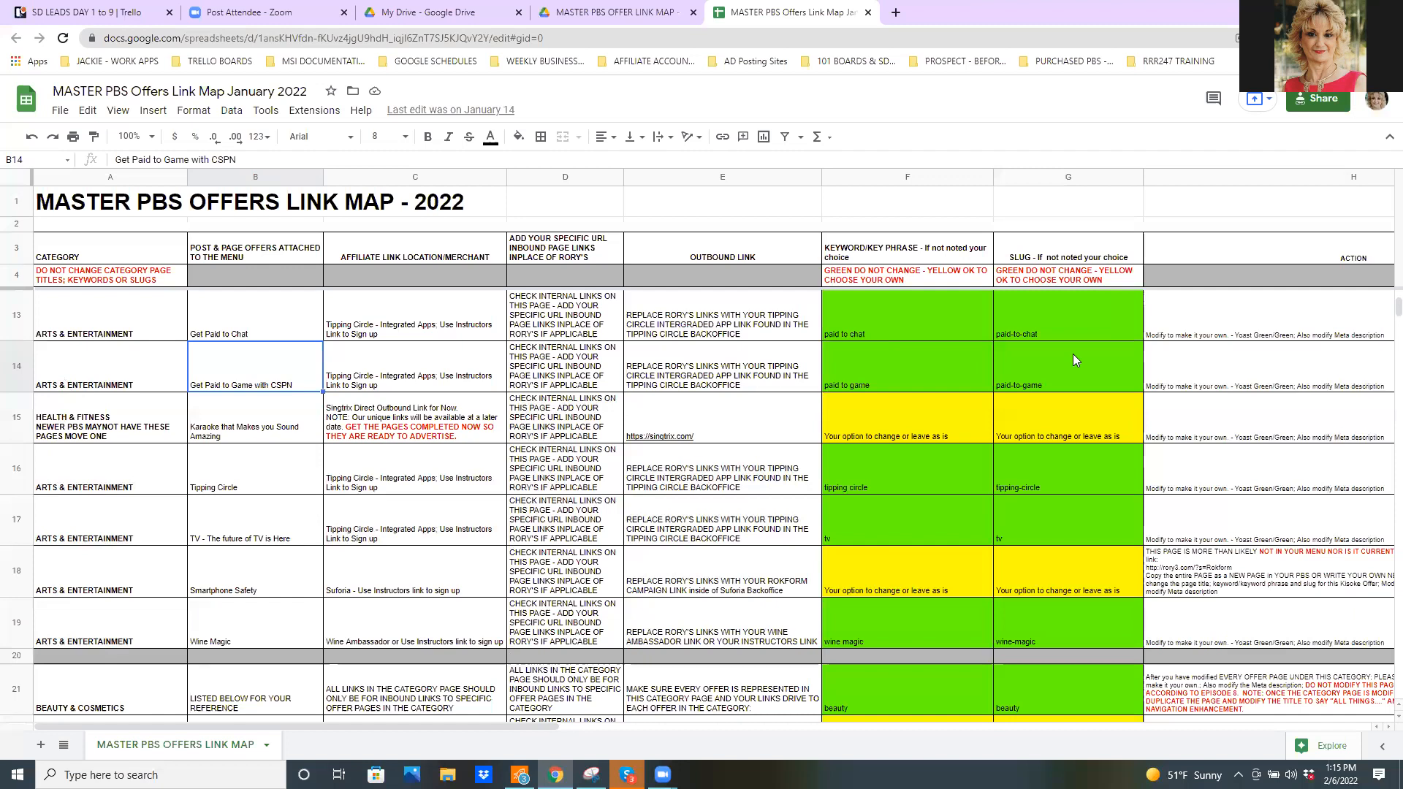
pyautogui.moveTo(1011, 362)
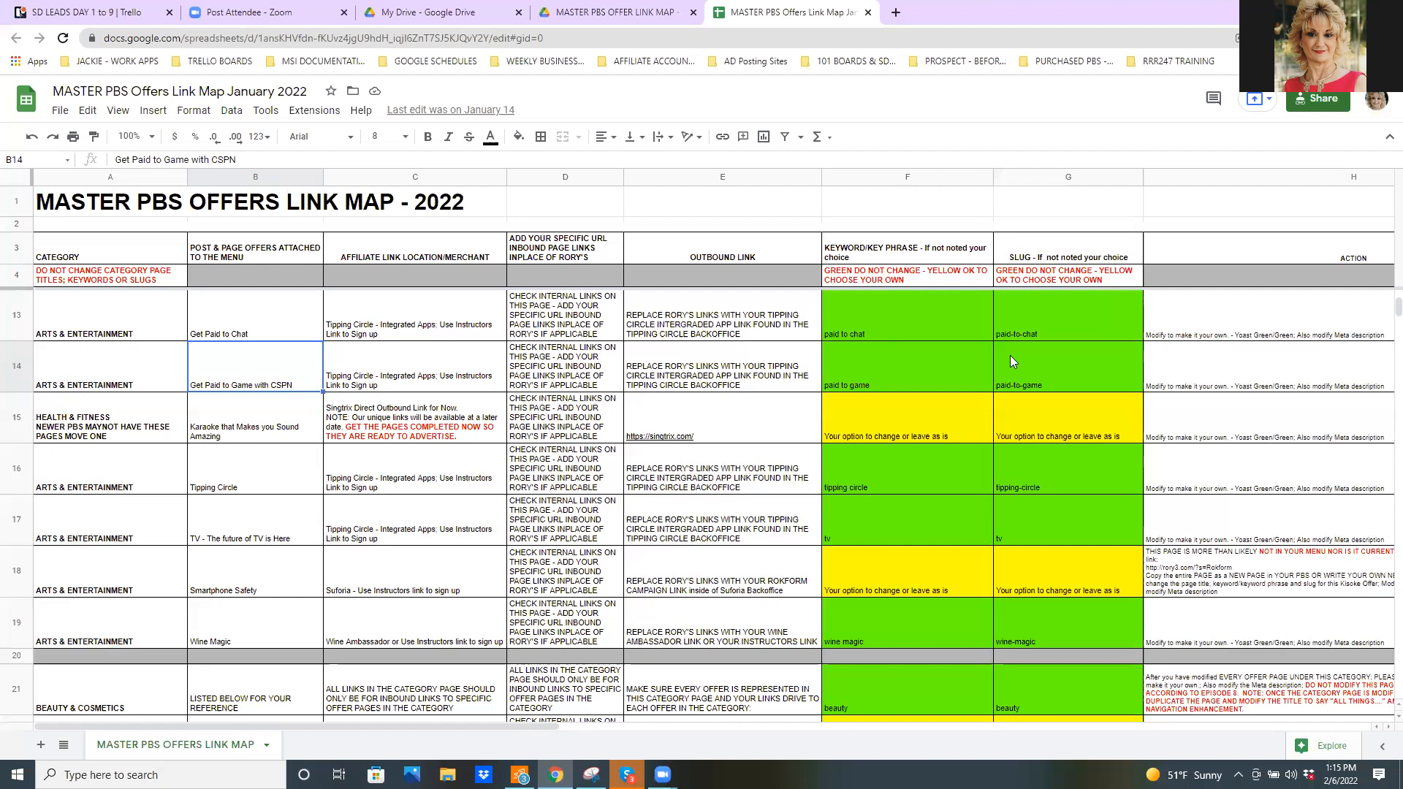
pyautogui.moveTo(974, 436)
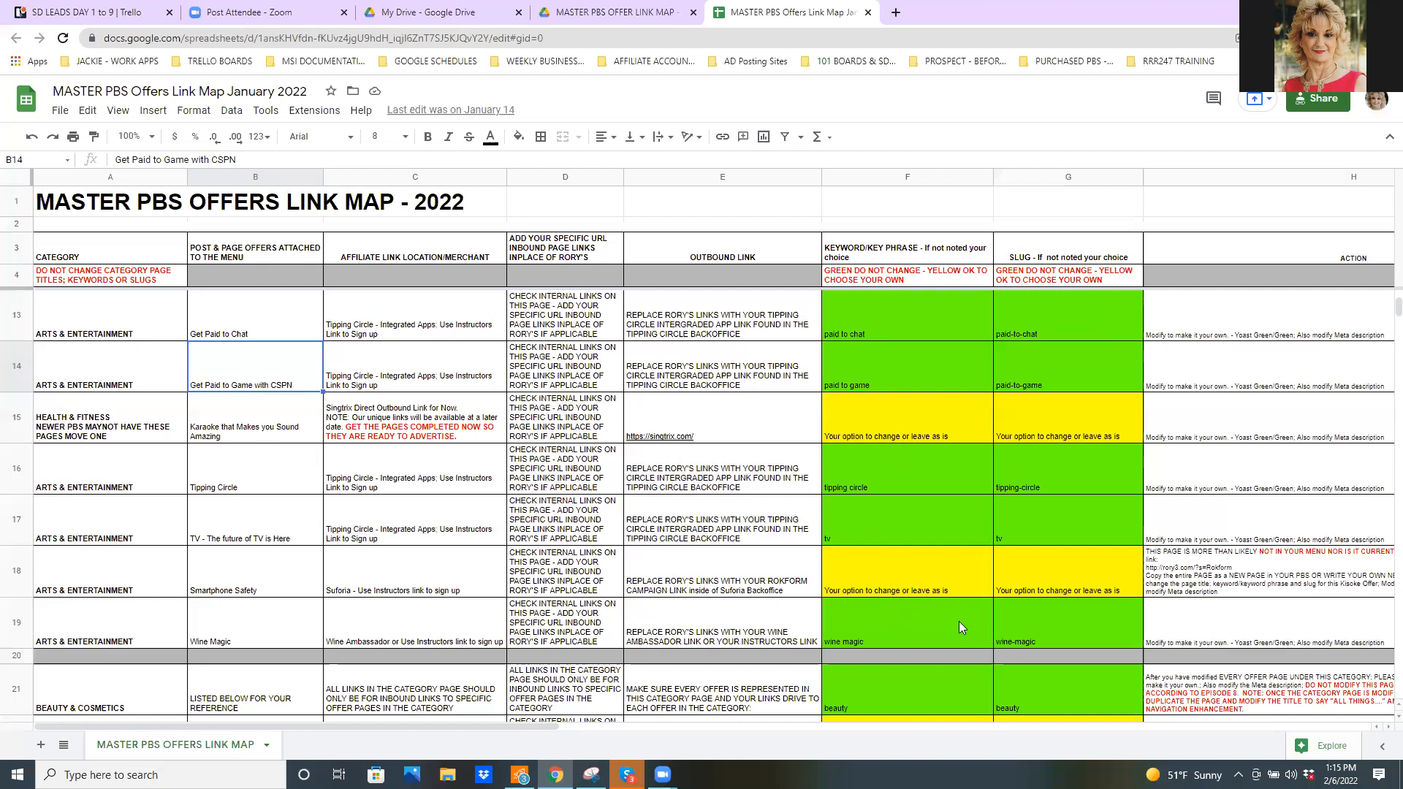
pyautogui.scroll(-3)
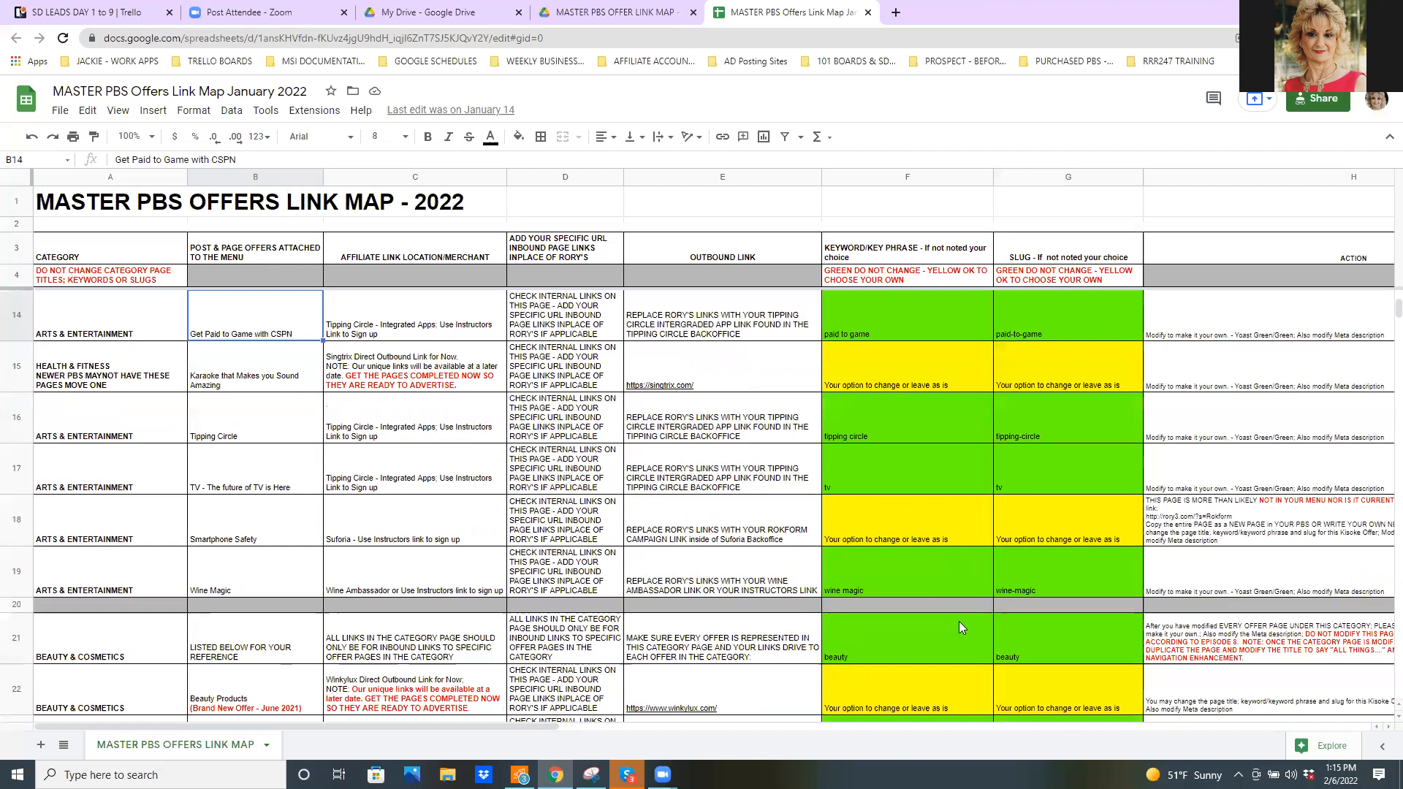
pyautogui.moveTo(387, 611)
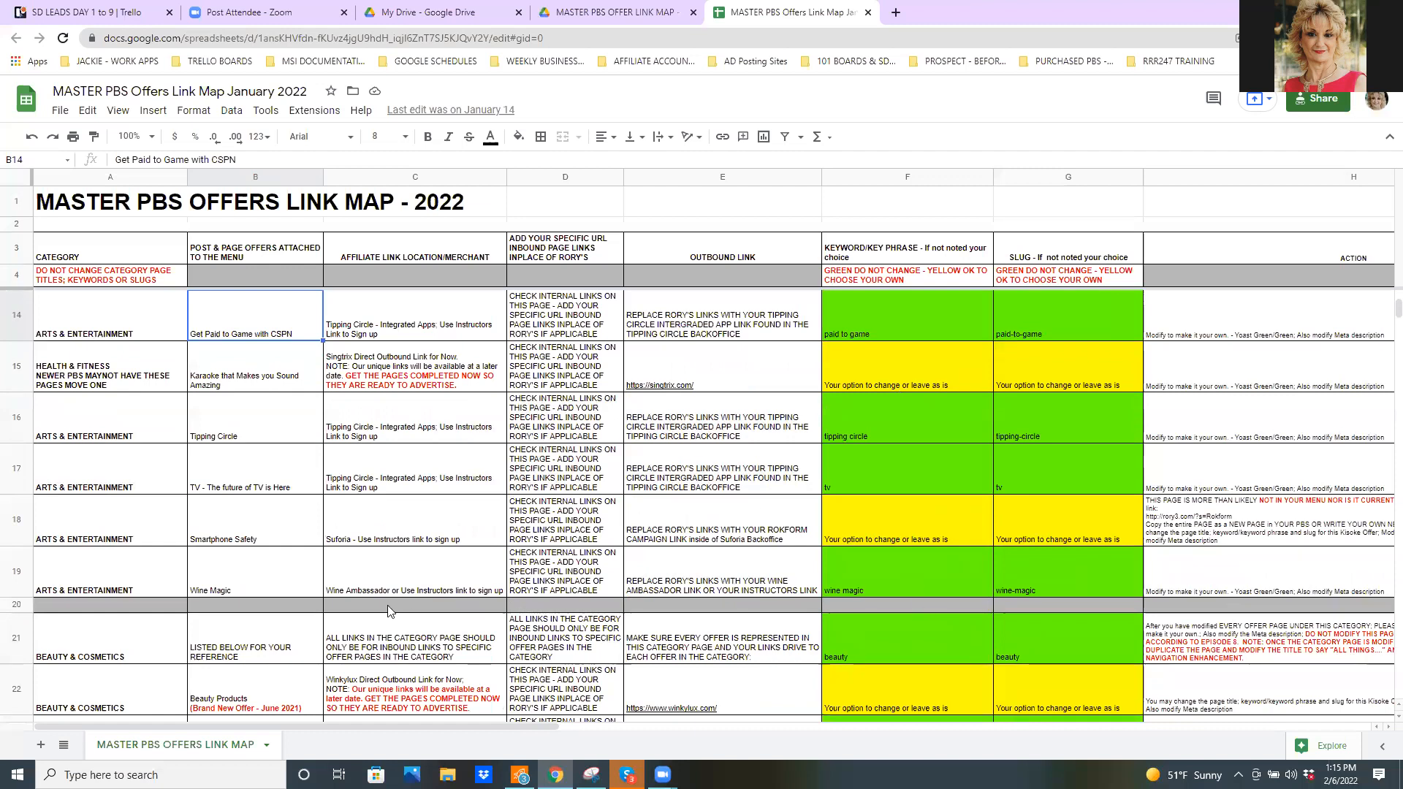
pyautogui.moveTo(973, 413)
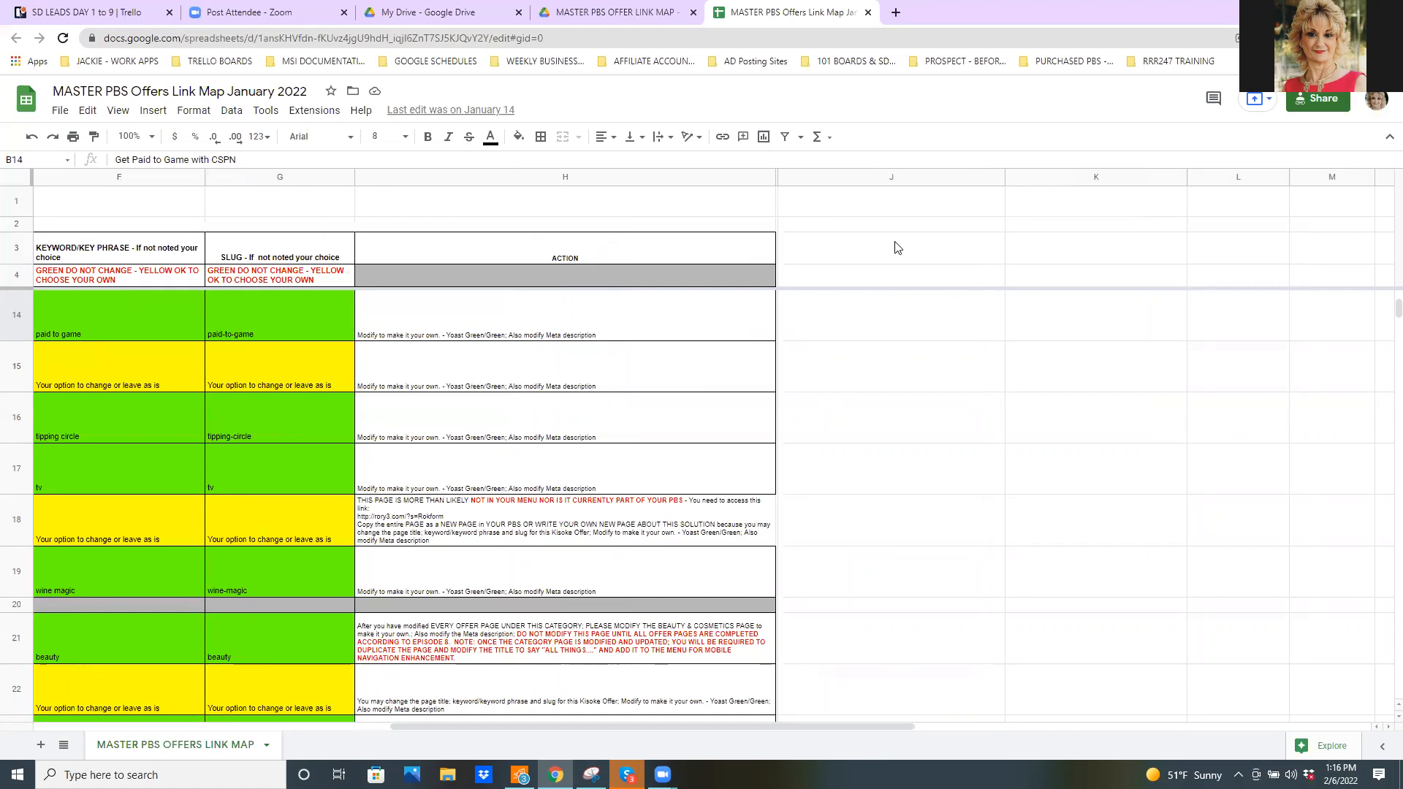
pyautogui.moveTo(947, 329)
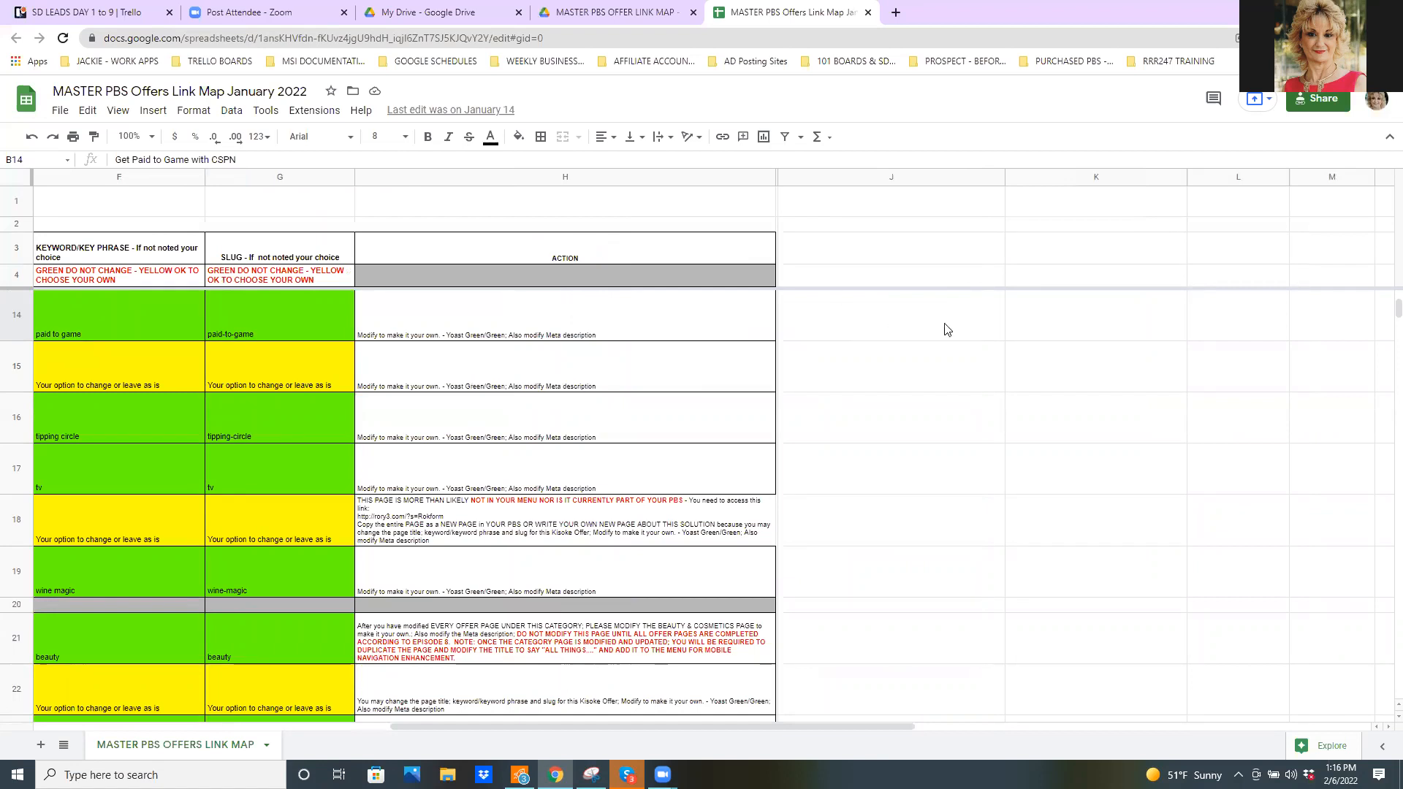
# Step: Enter the heading 'Modification Date' in cell J3
pyautogui.click(890, 249)
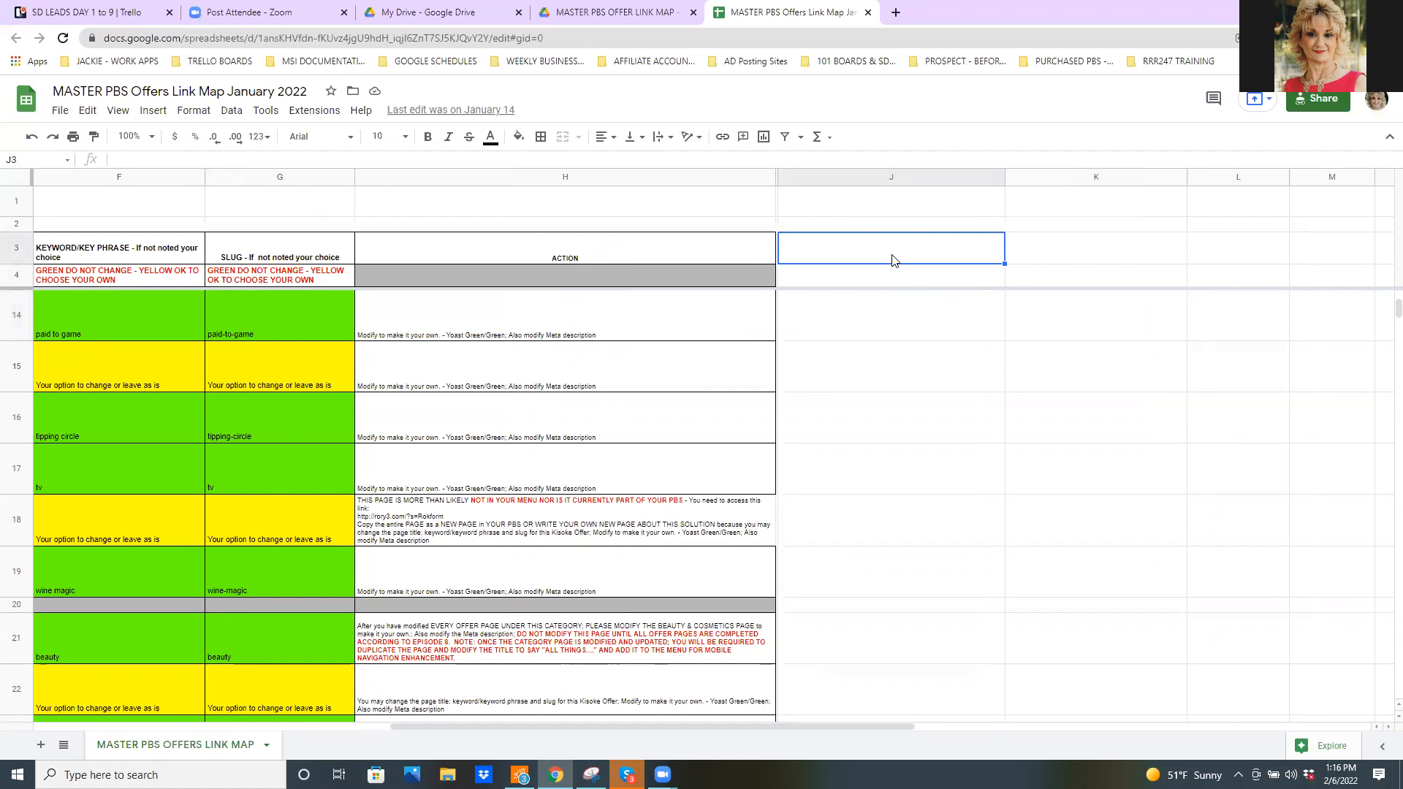
pyautogui.write('MOd')
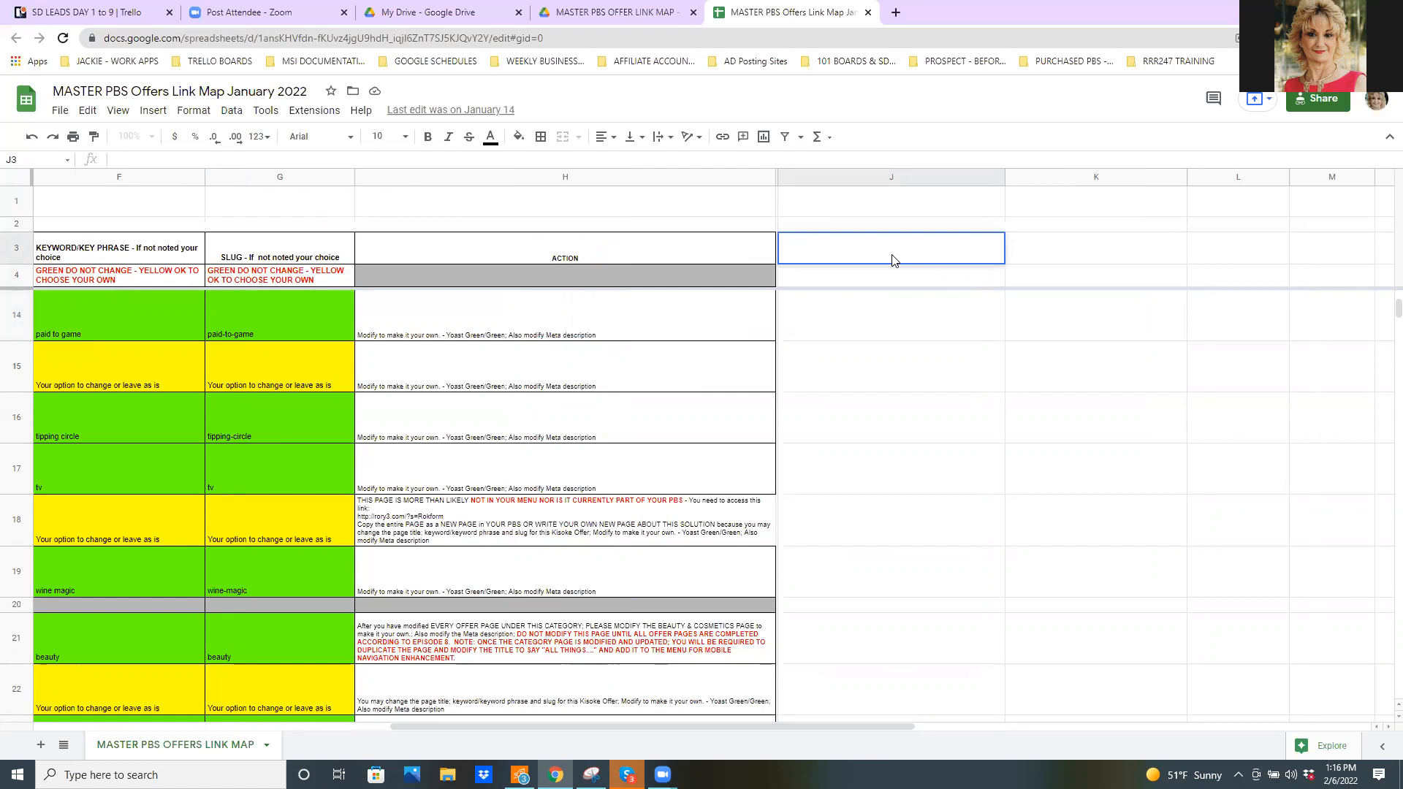
pyautogui.write('Modifid')
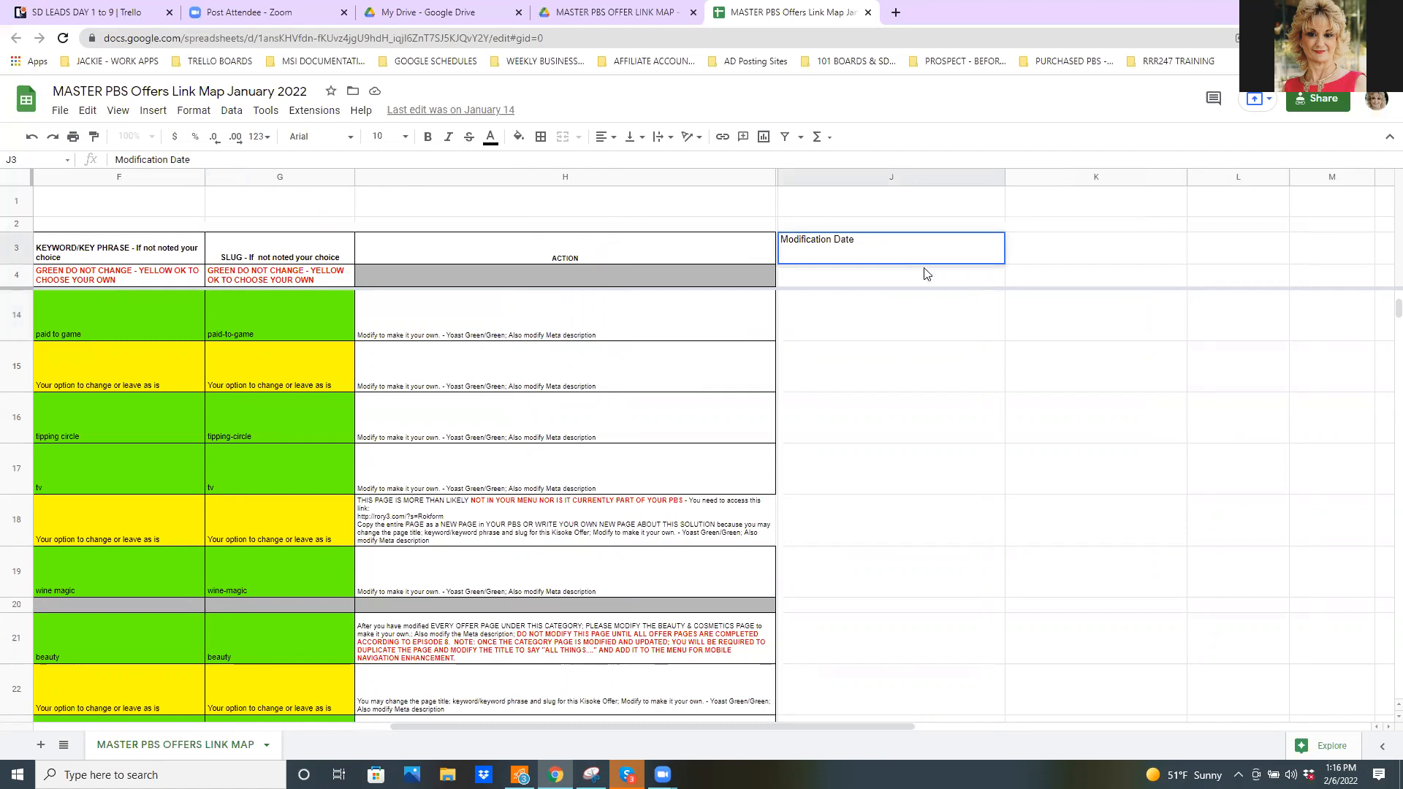
pyautogui.click(890, 314)
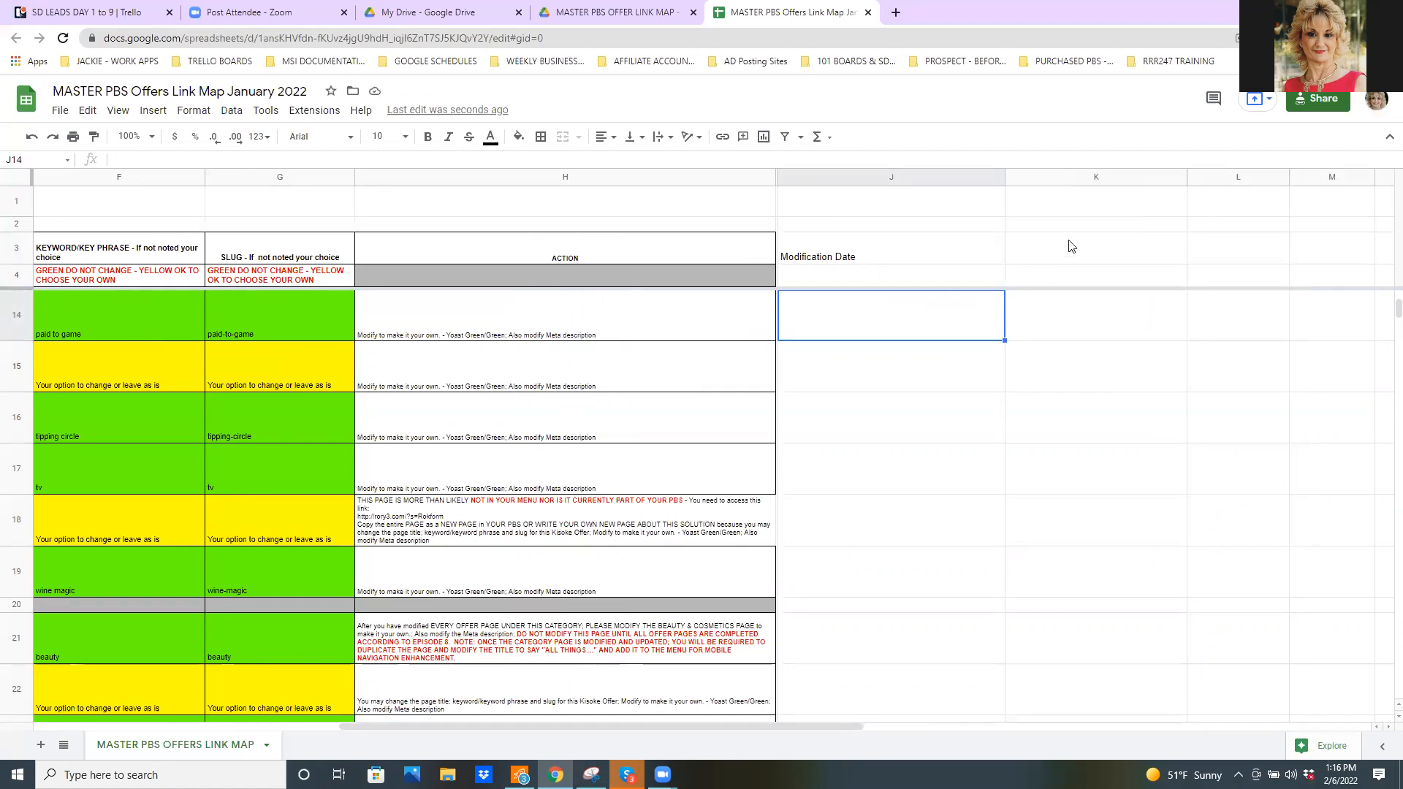
# Step: Enter the heading 'Page Advertised' in cell K3
pyautogui.click(1095, 248)
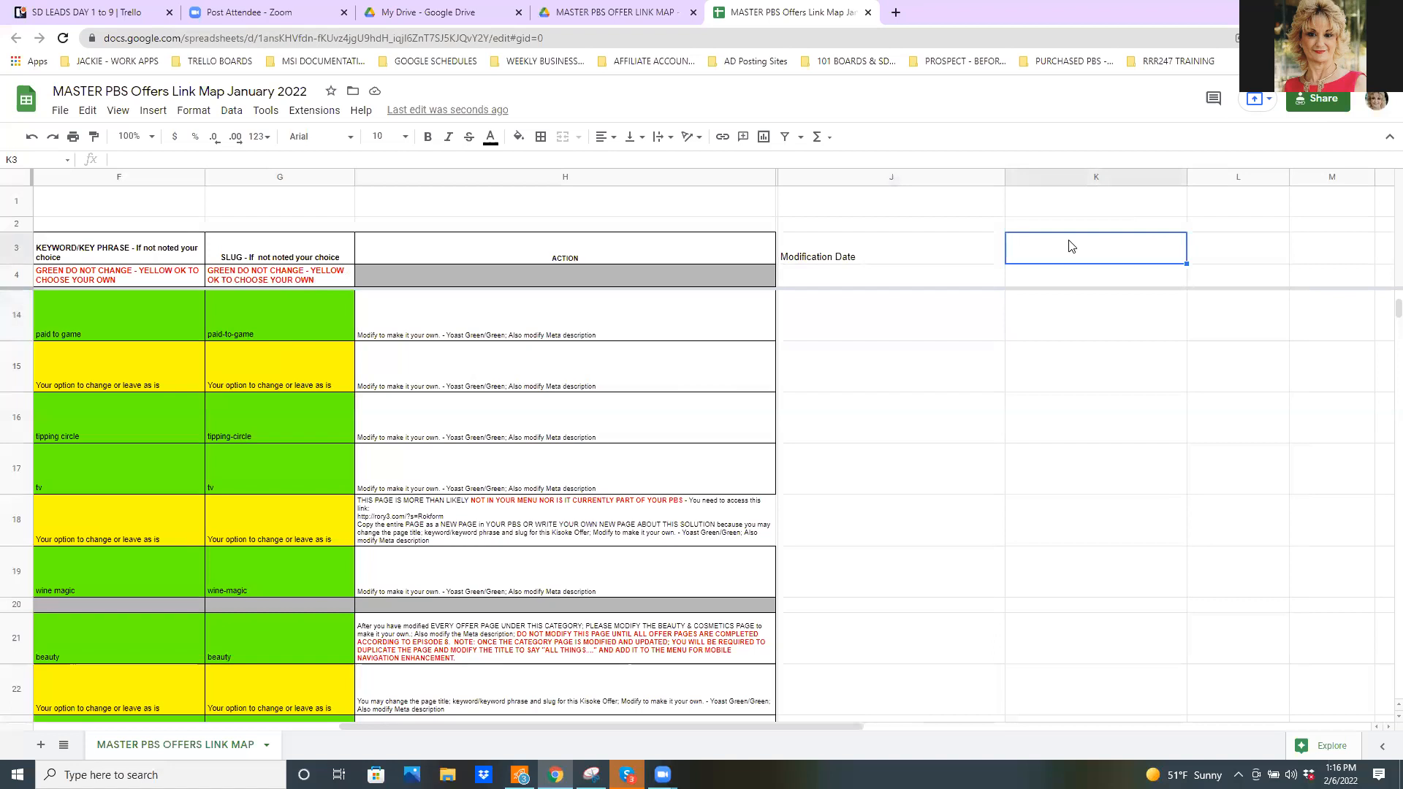
pyautogui.write('Page Avertise')
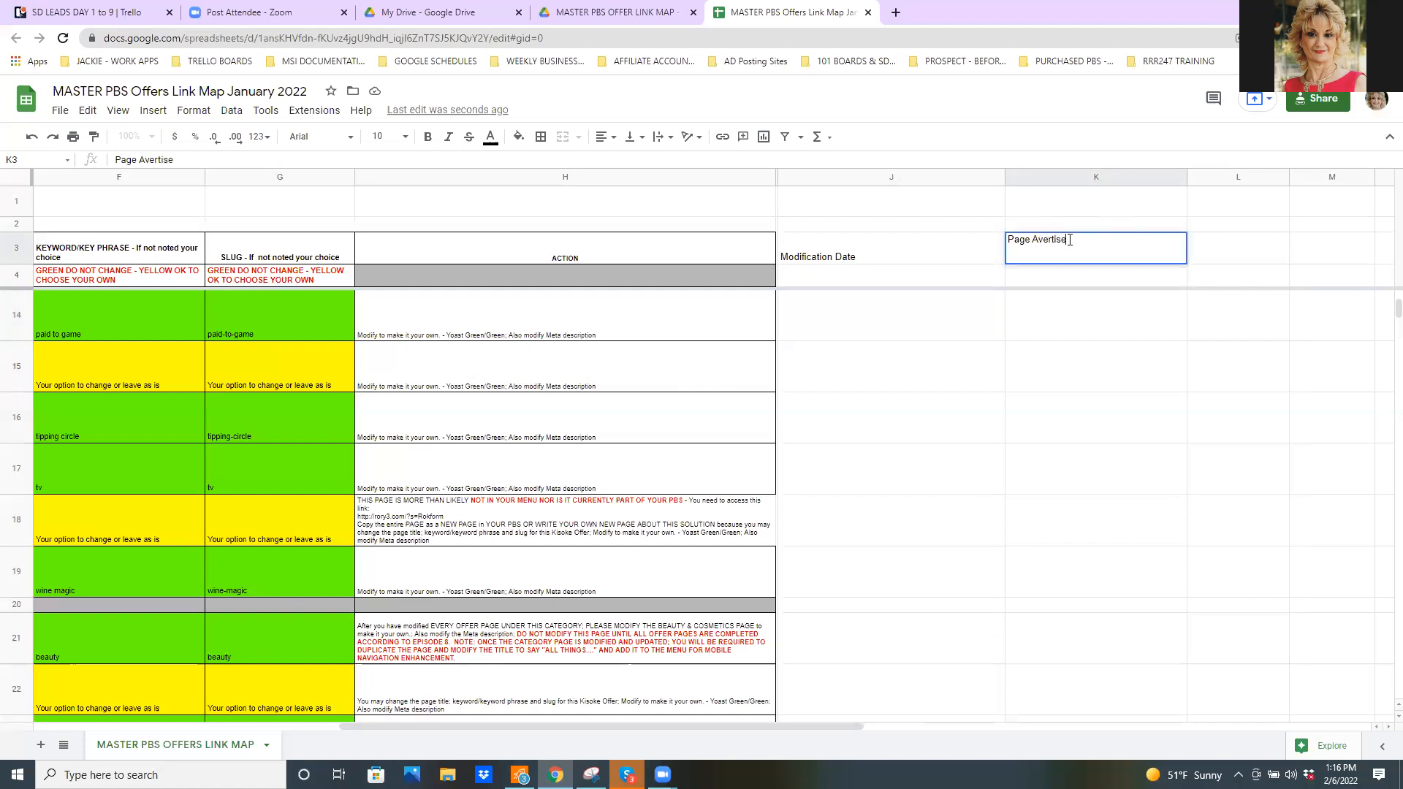
pyautogui.press('backspace')
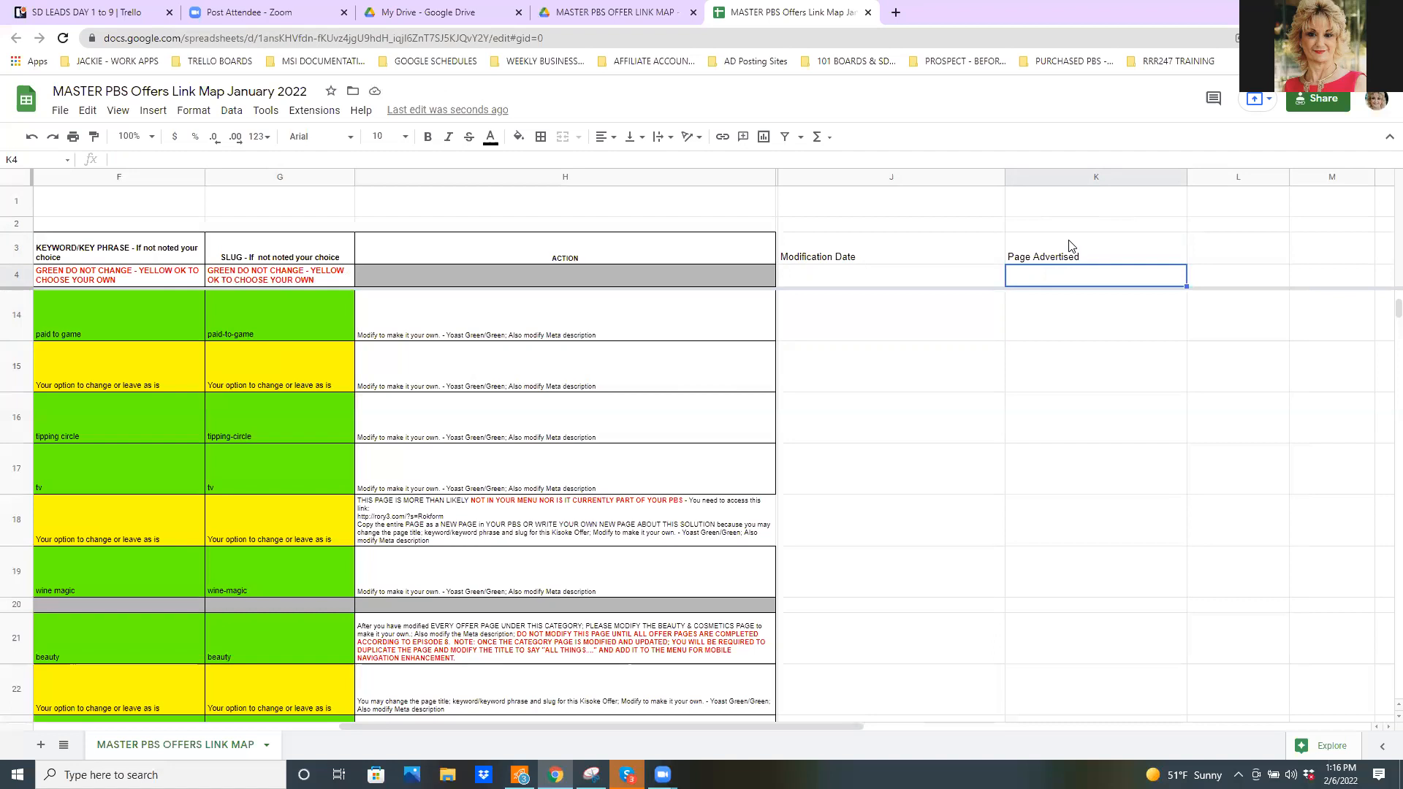
# Step: Undo the two new headings so columns J and K are blank again
pyautogui.click(890, 256)
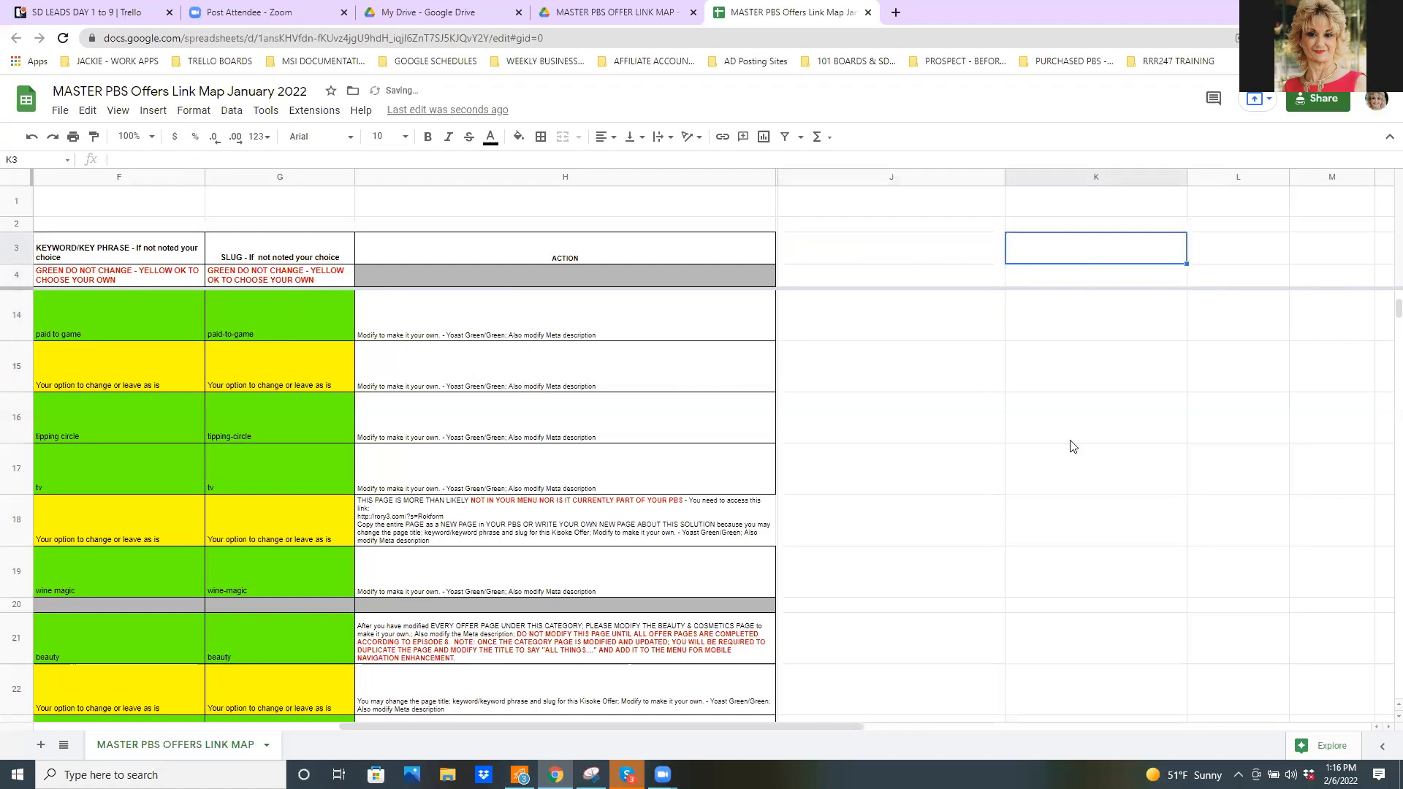
pyautogui.moveTo(1058, 481)
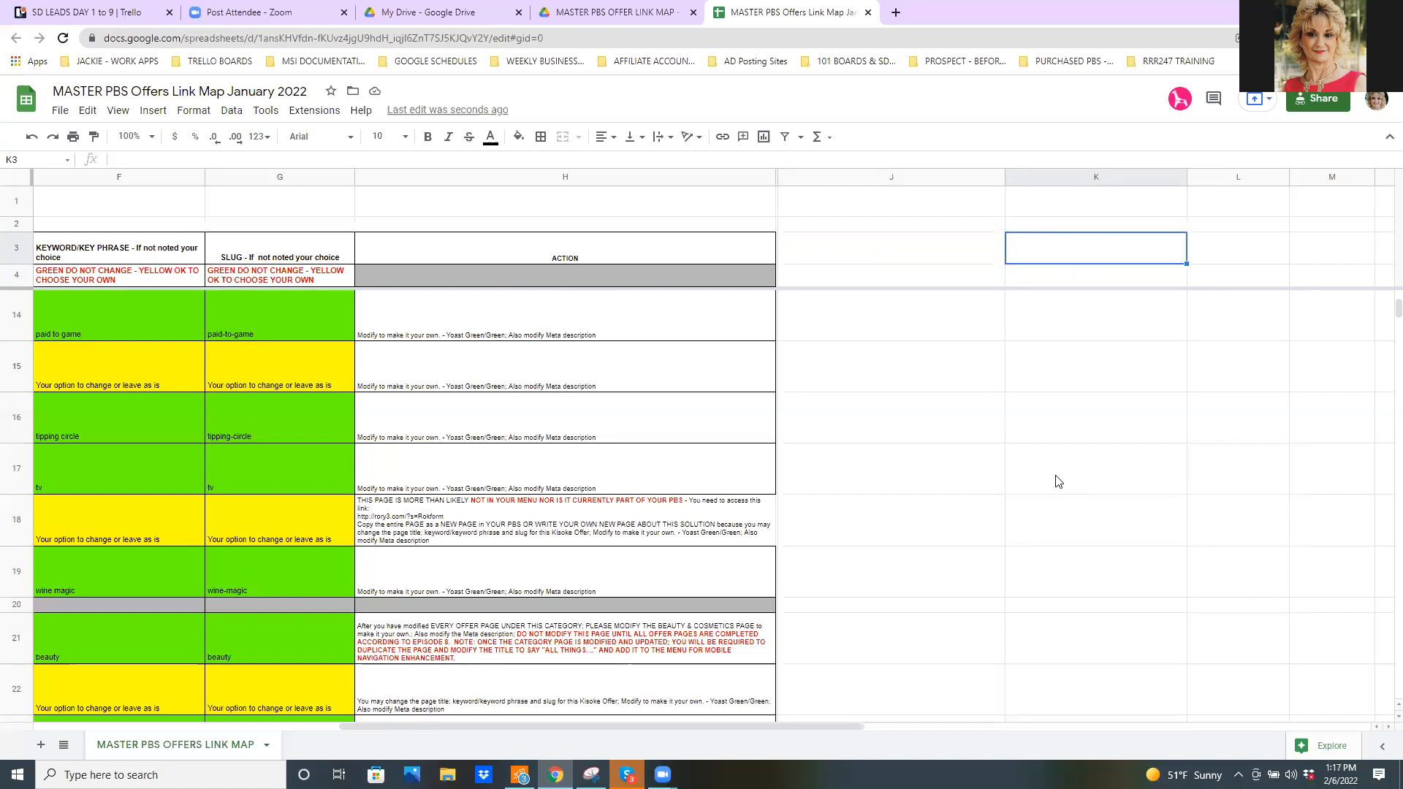
pyautogui.moveTo(1062, 580)
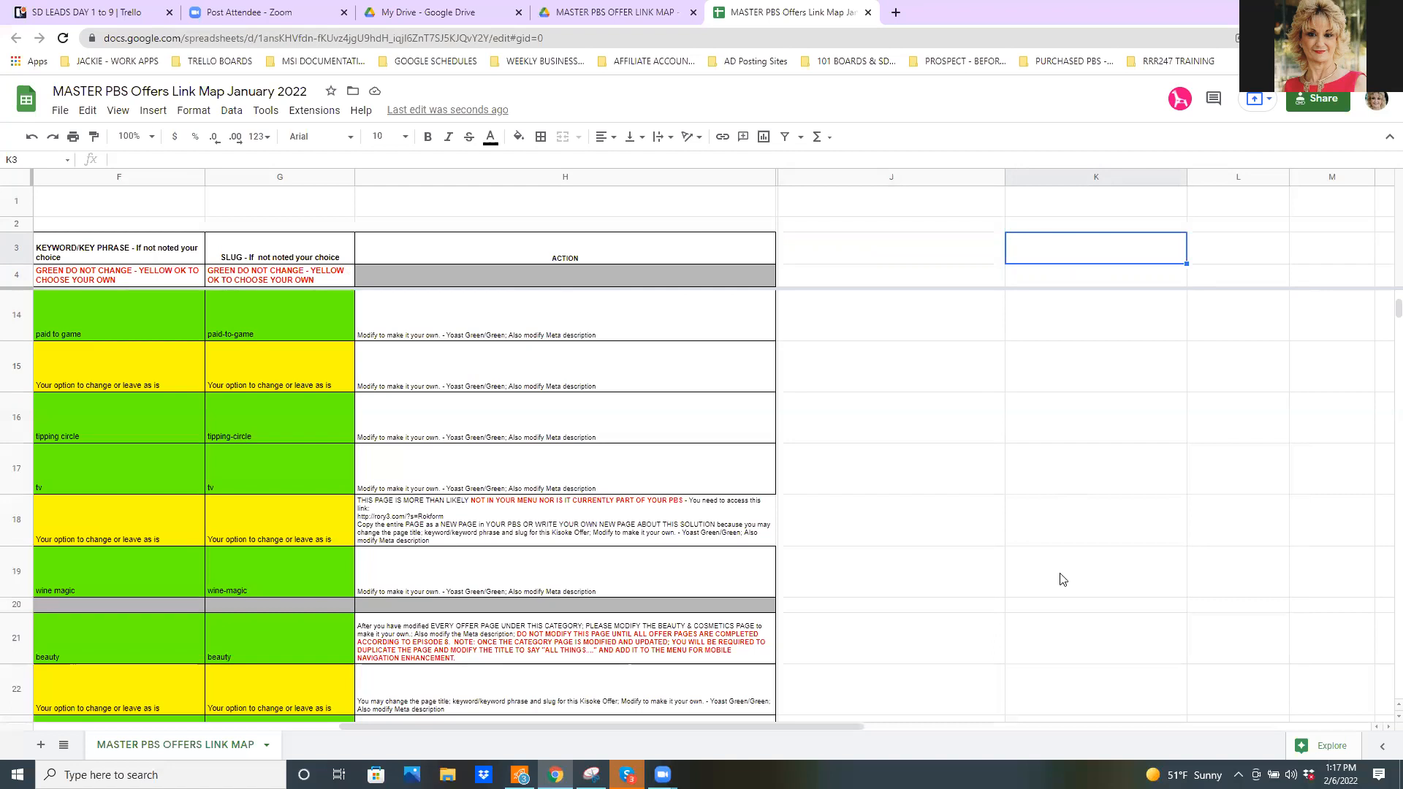
pyautogui.hscroll(-3)
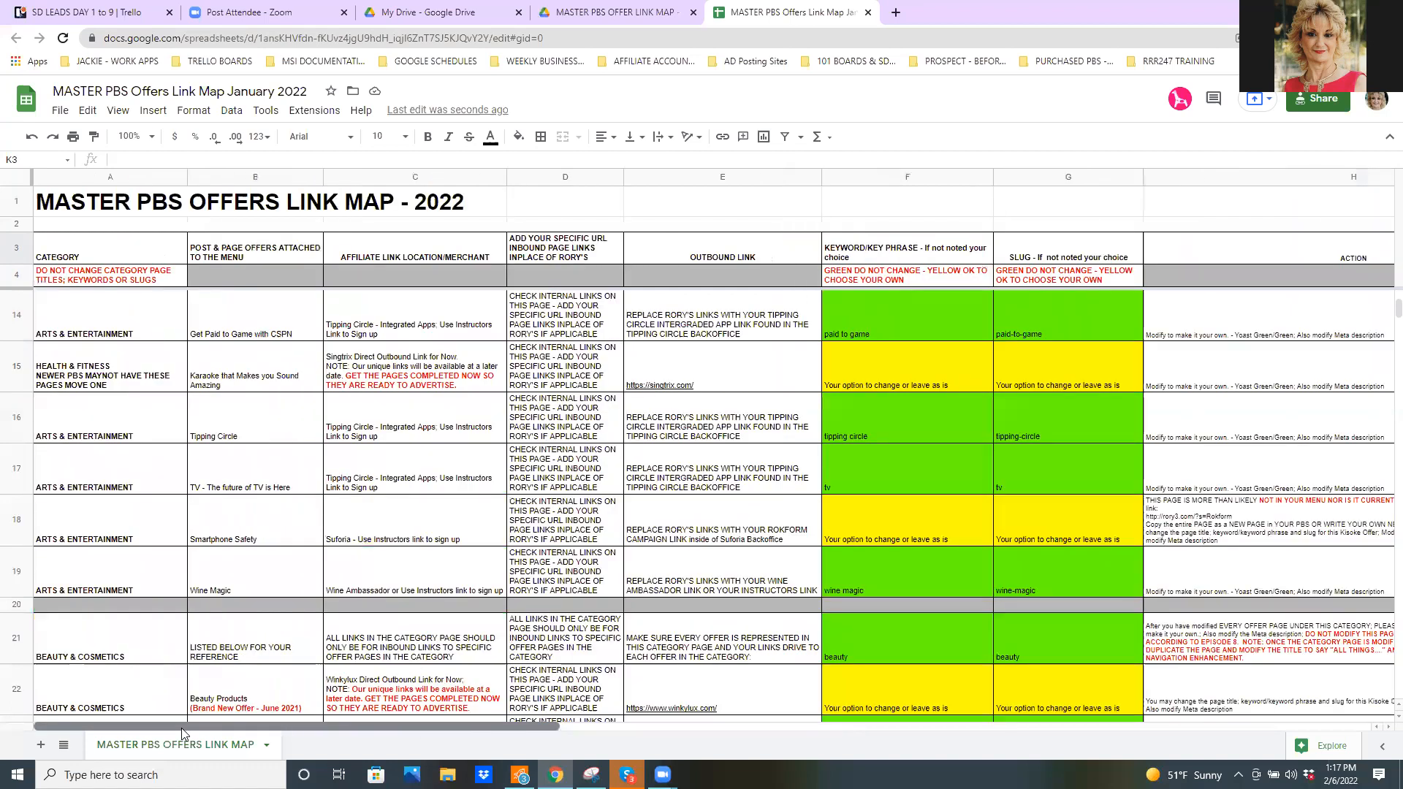
pyautogui.moveTo(1305, 734)
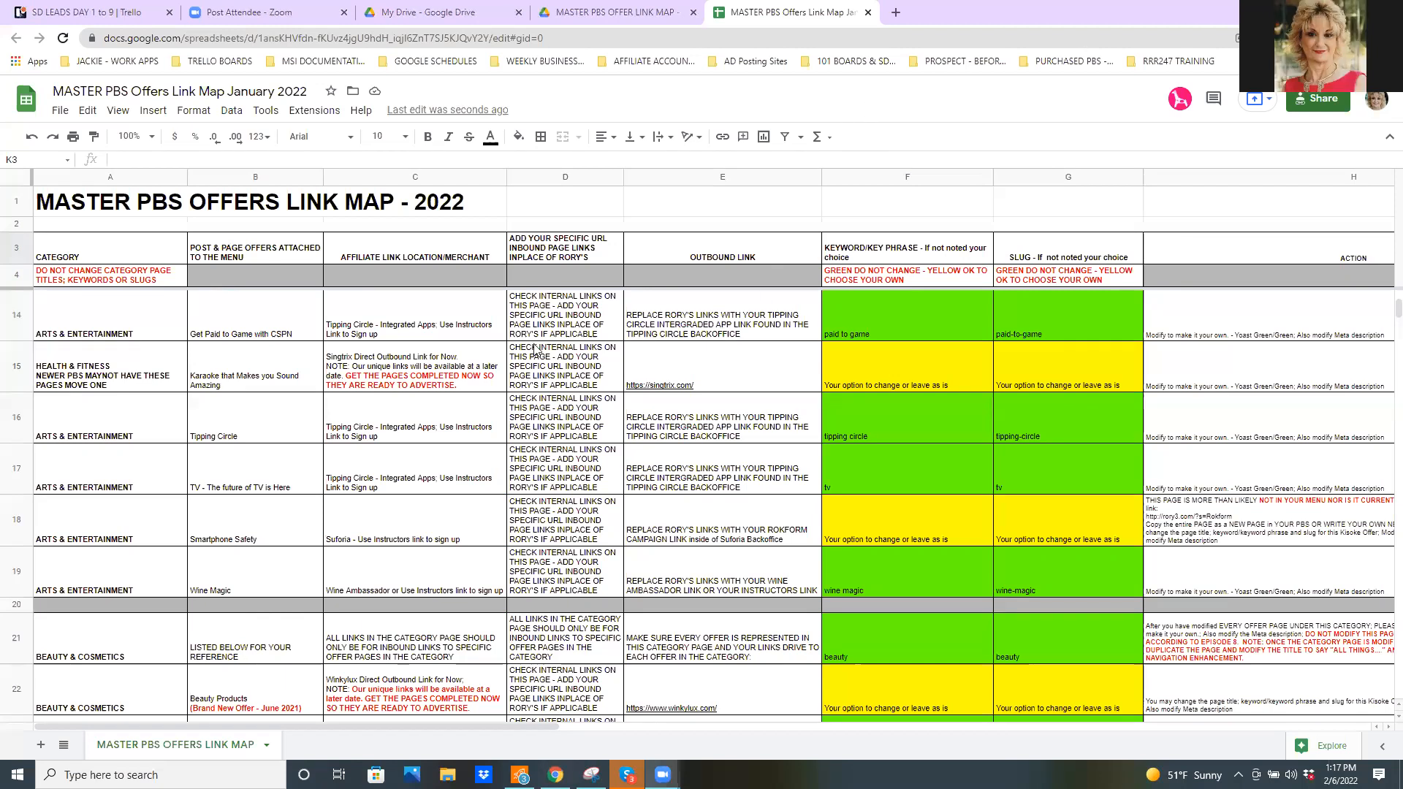
pyautogui.moveTo(76, 545)
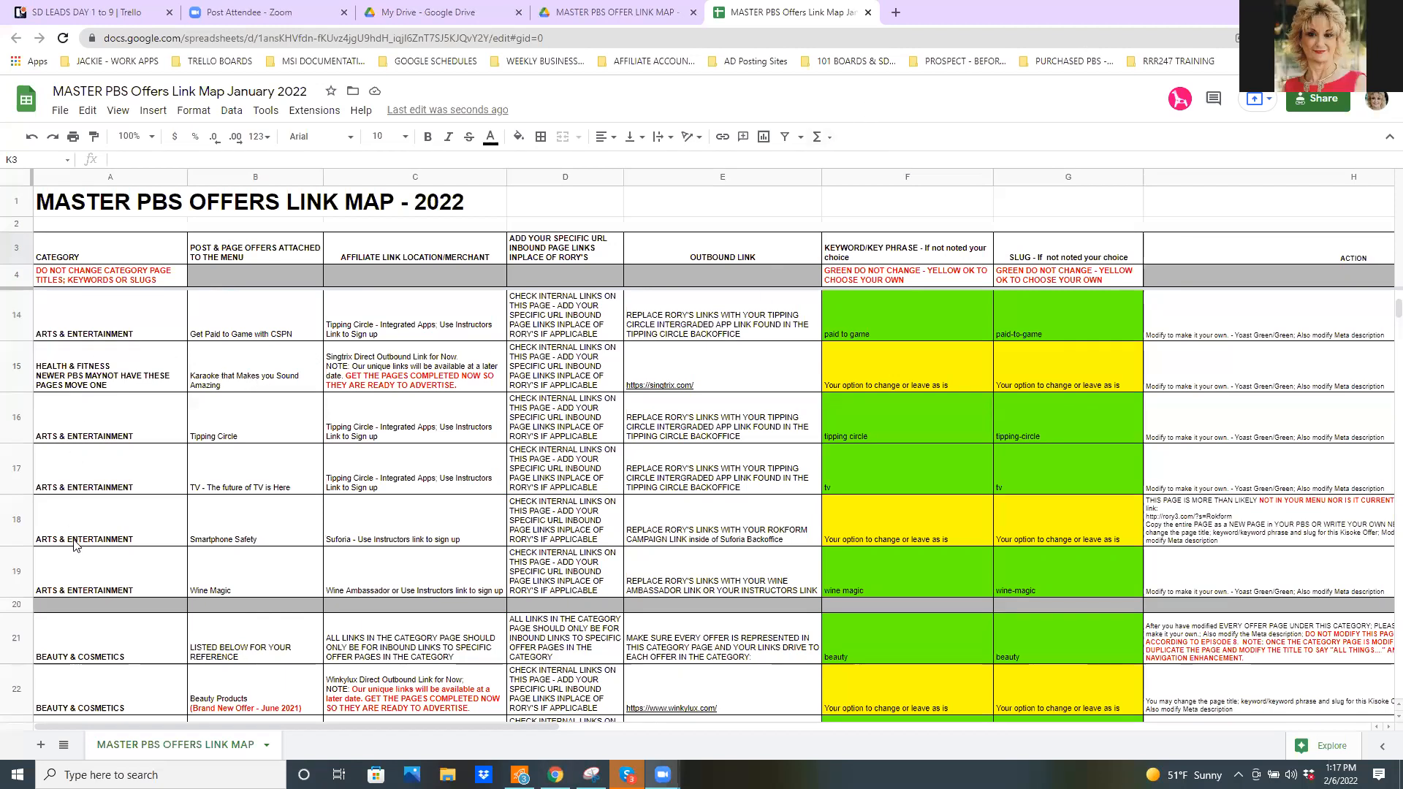
pyautogui.moveTo(75, 578)
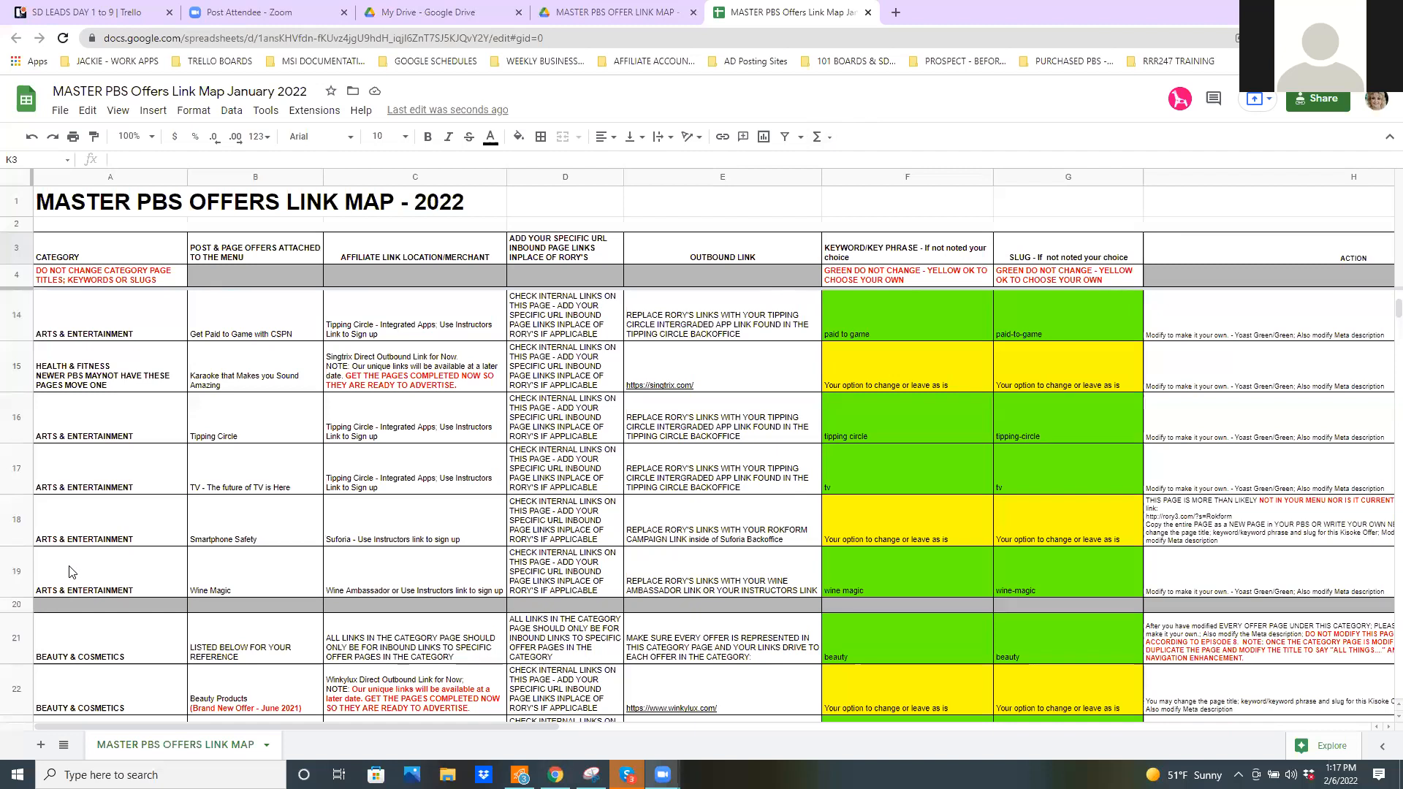
pyautogui.moveTo(64, 572)
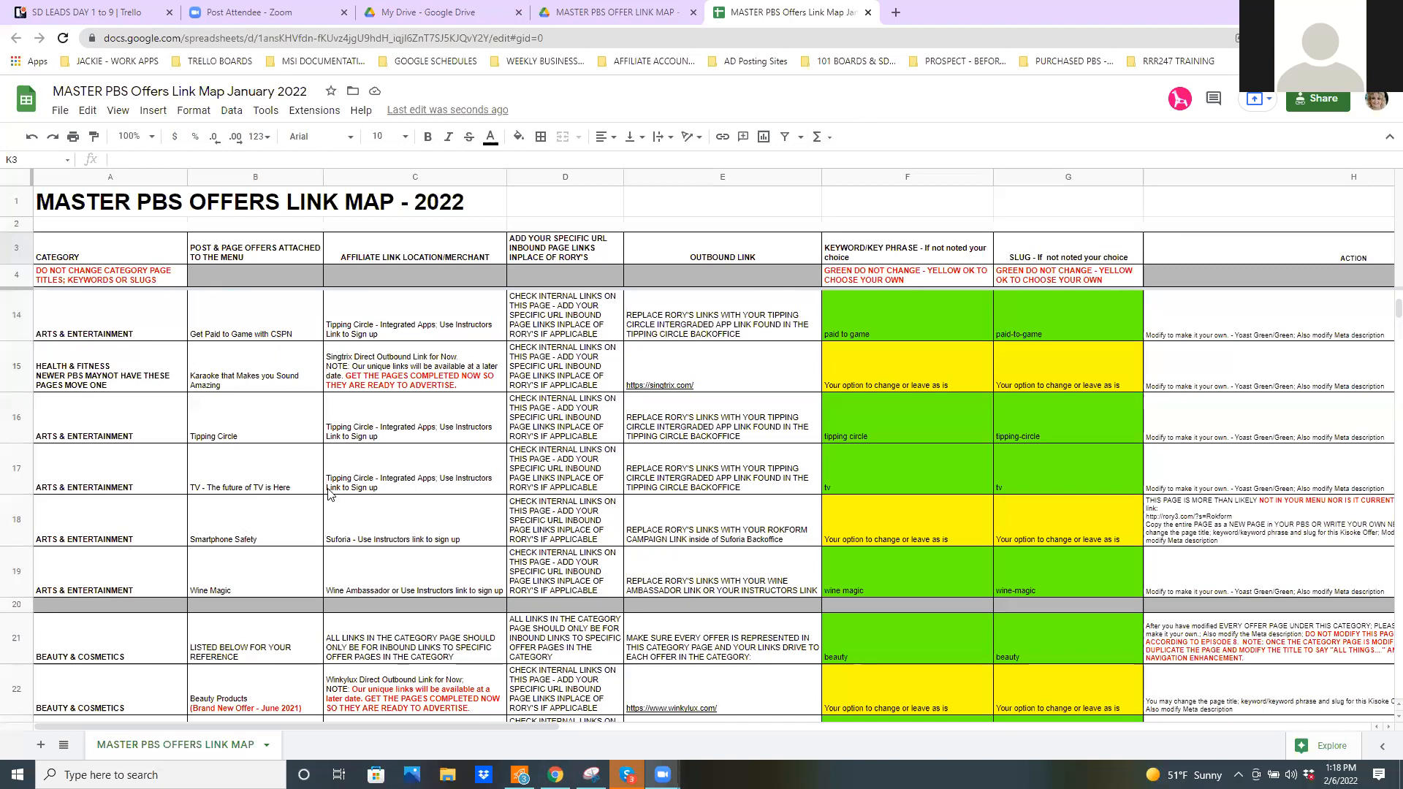
pyautogui.scroll(-3)
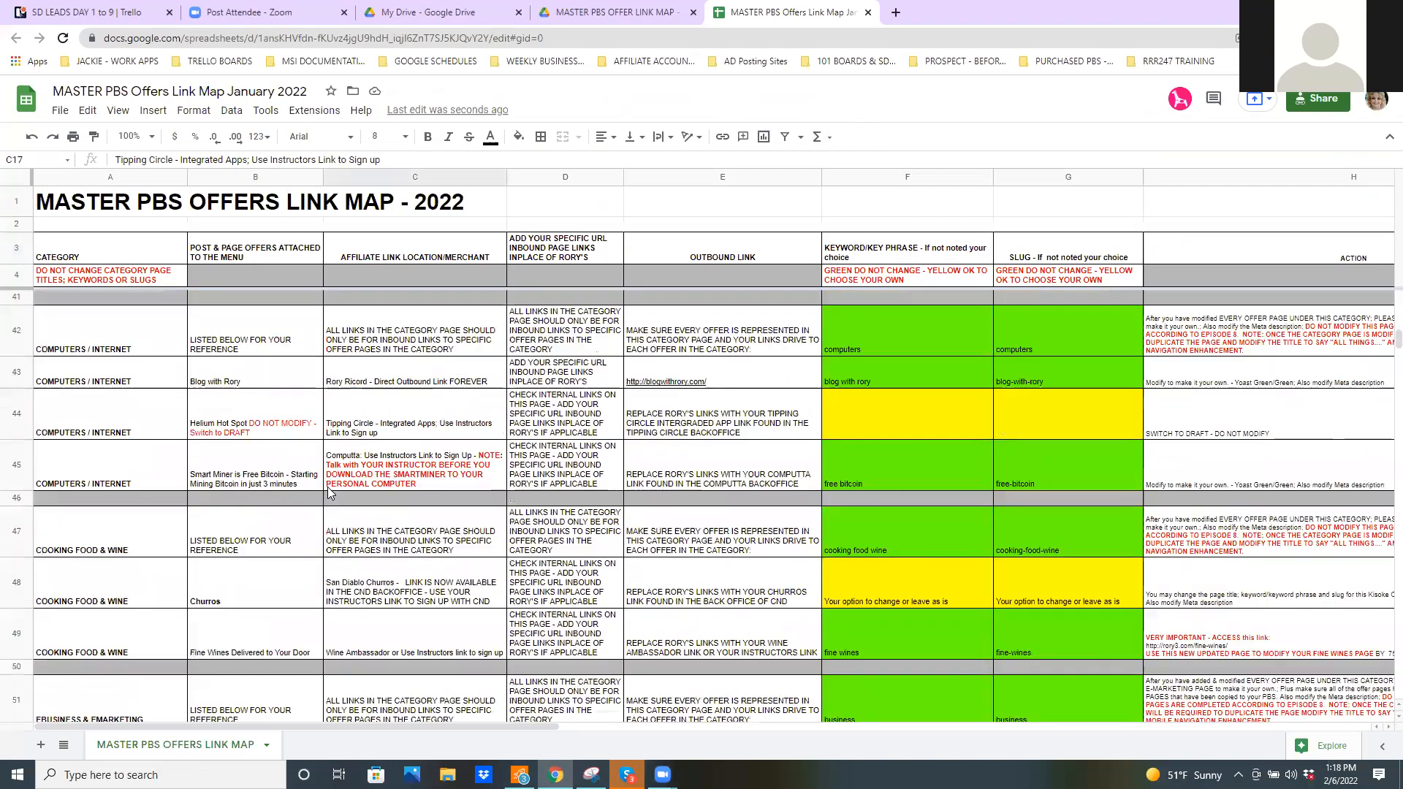
pyautogui.scroll(-3)
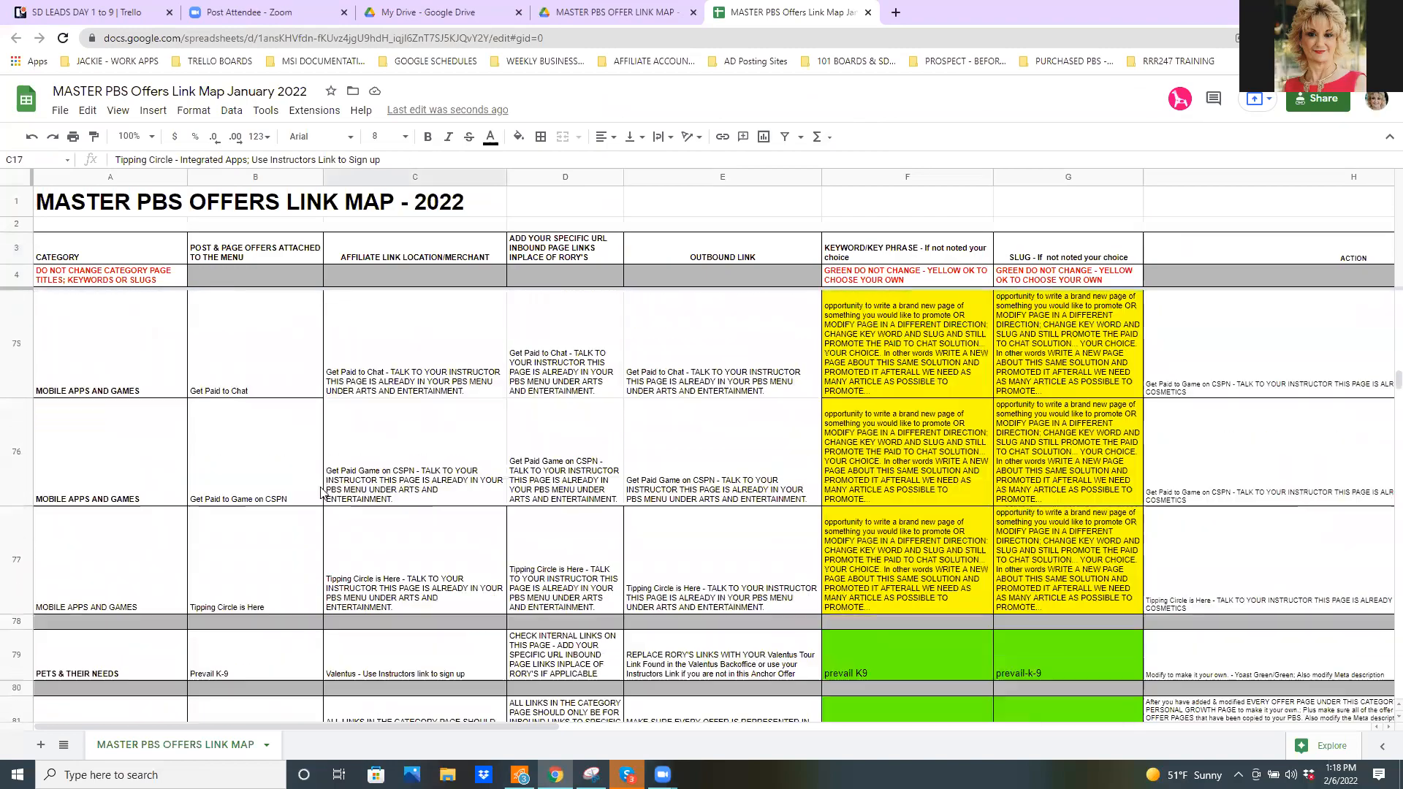
pyautogui.scroll(-3)
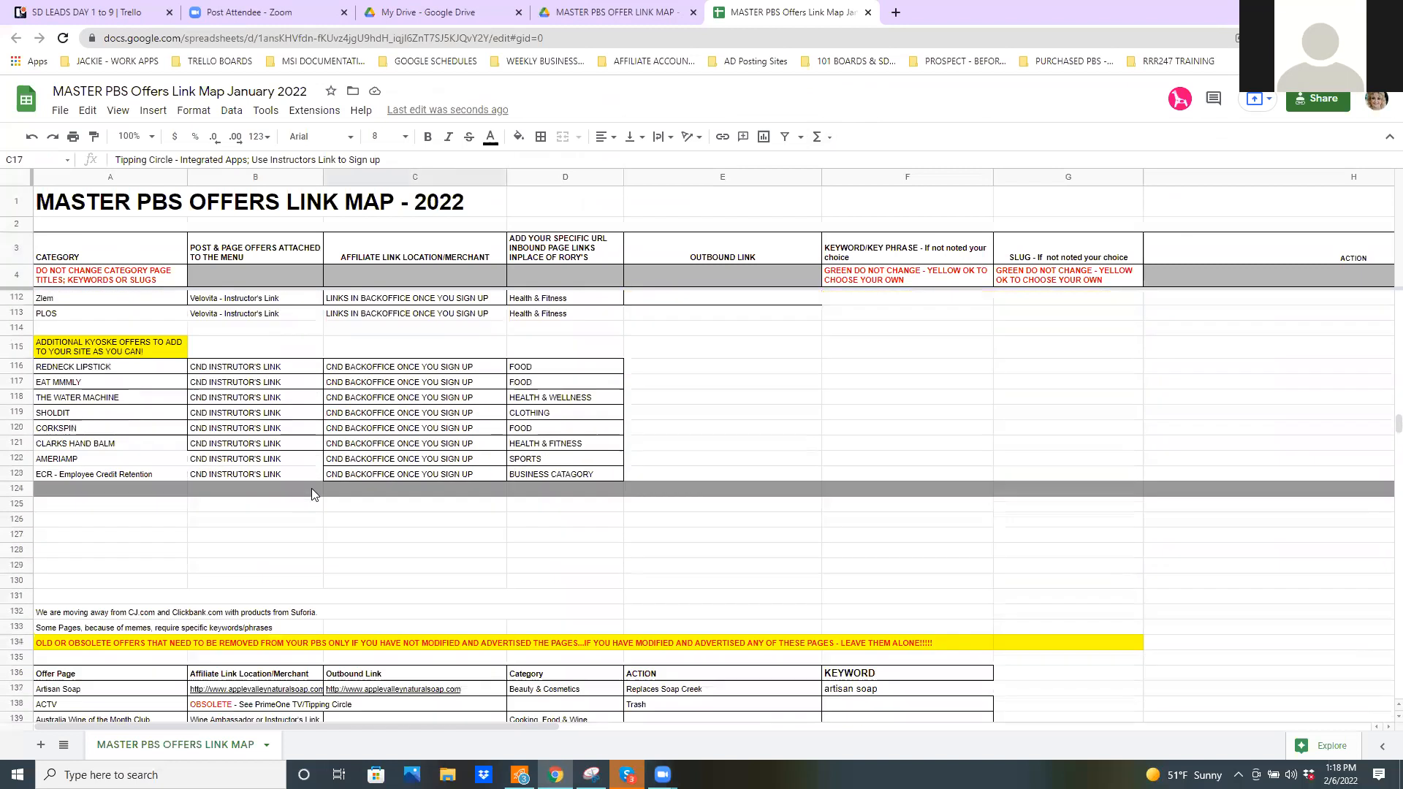
pyautogui.scroll(-3)
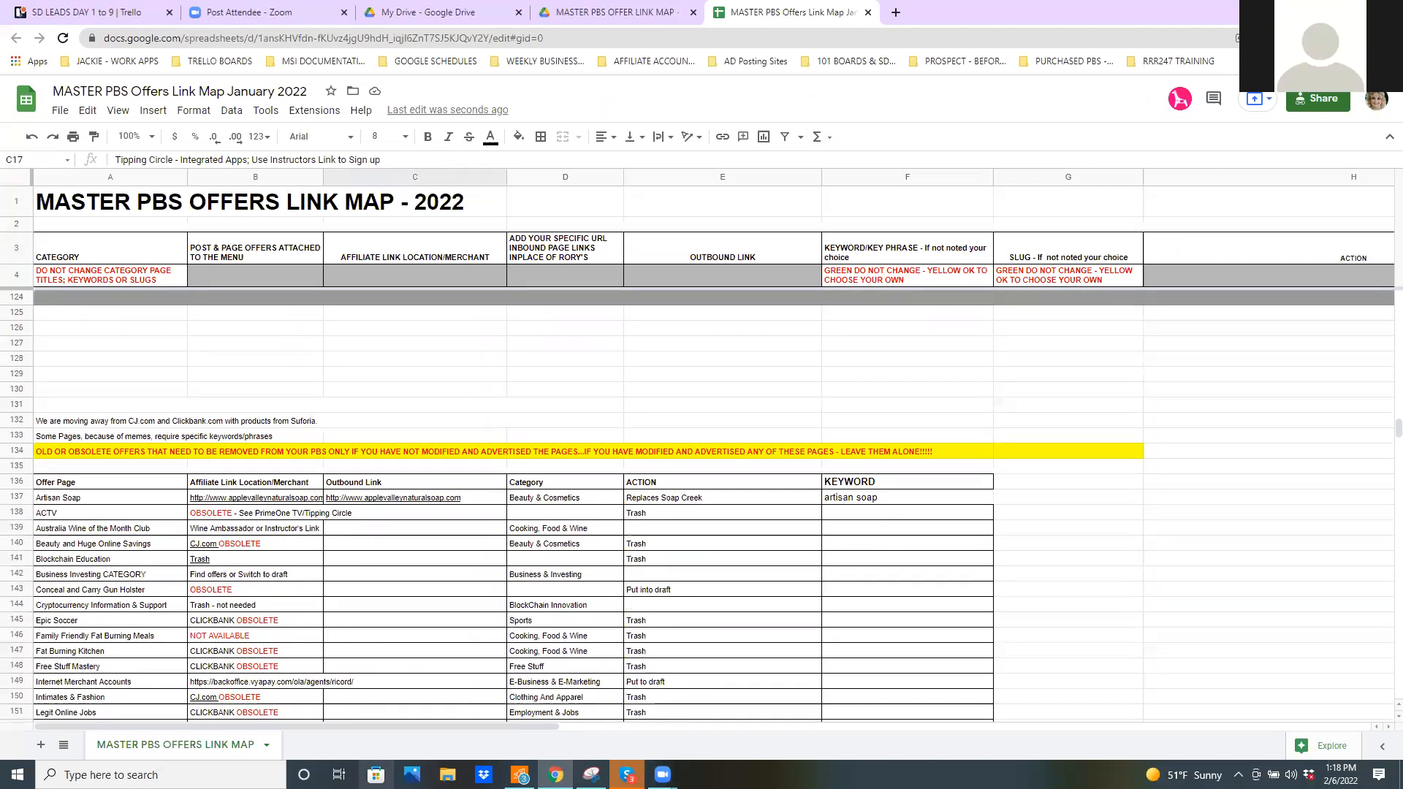
pyautogui.scroll(-3)
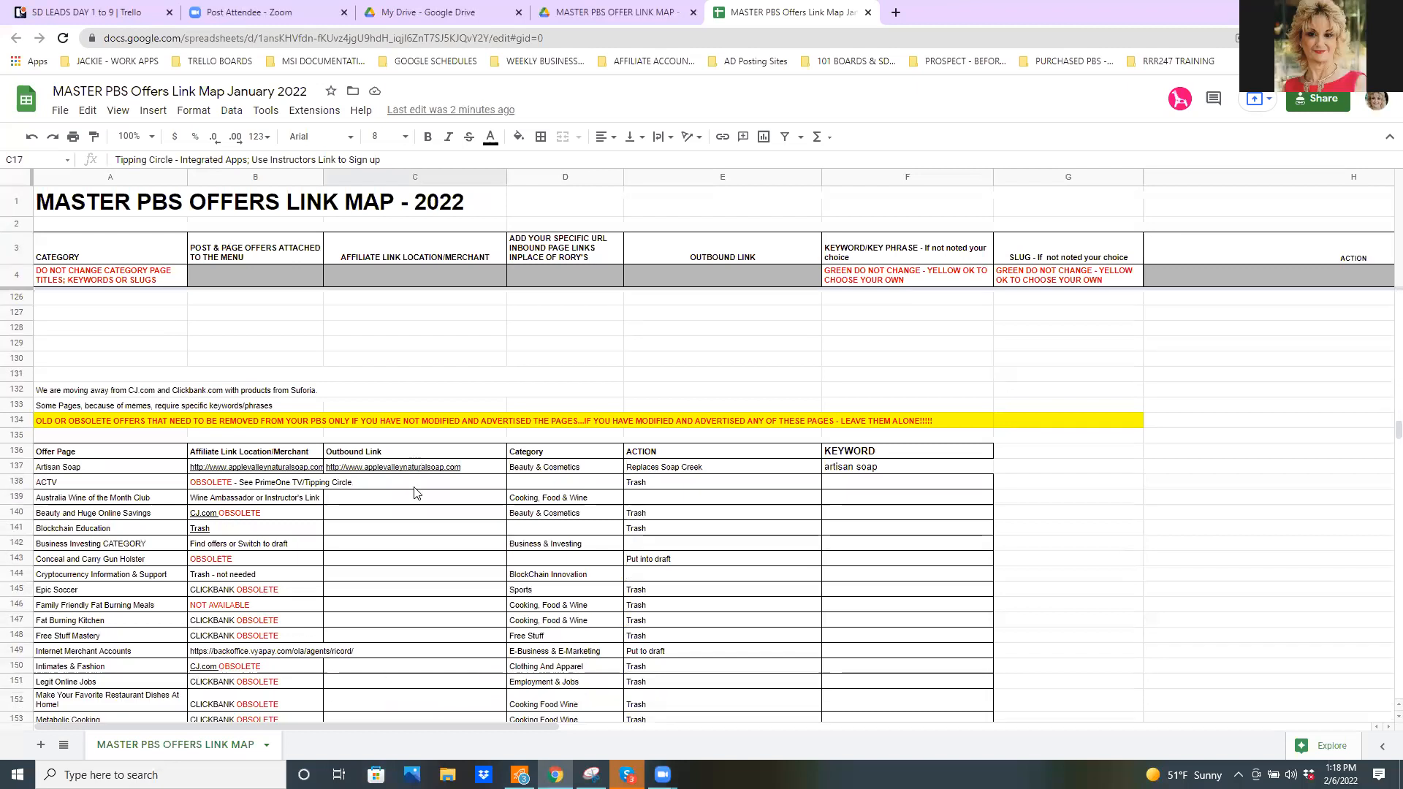
pyautogui.scroll(-3)
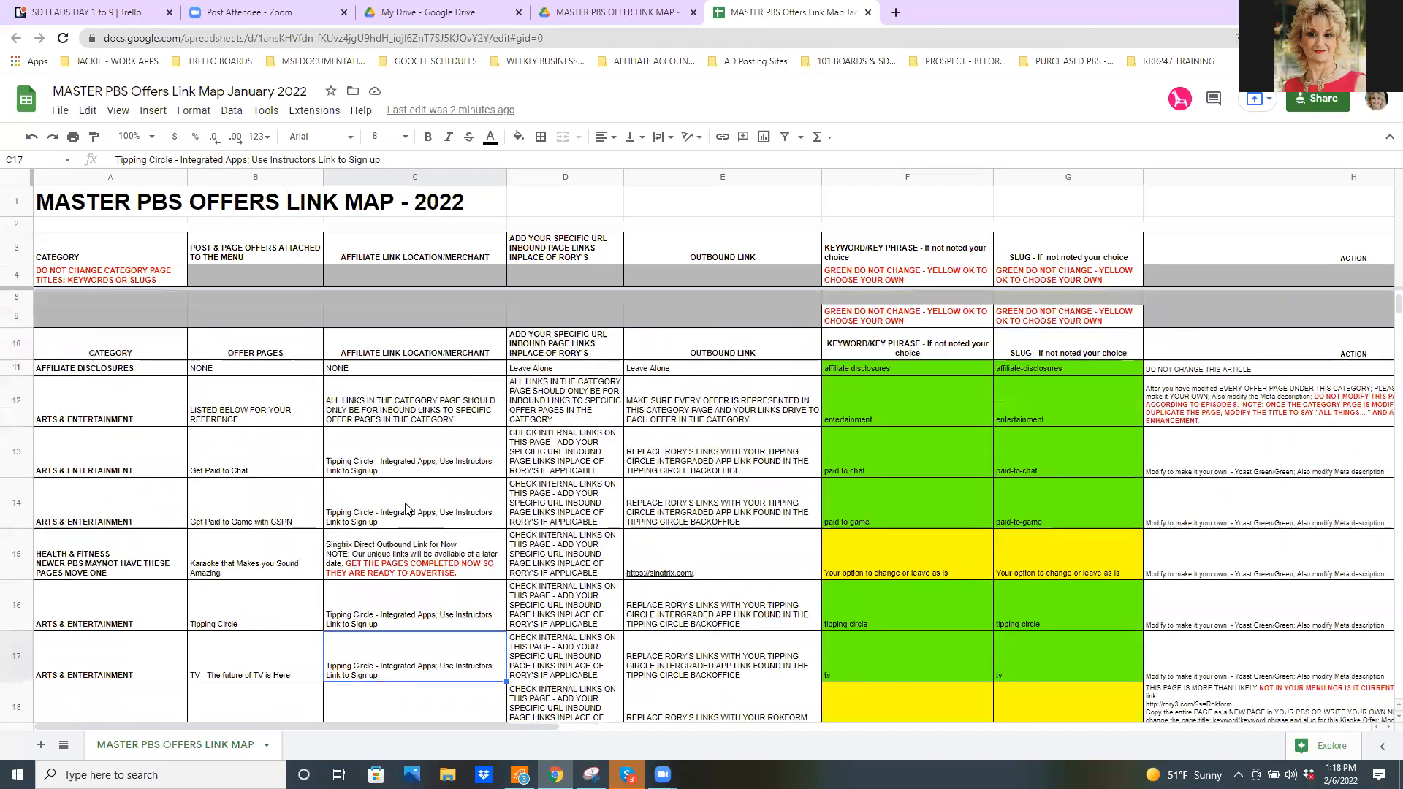
# Step: Scroll through the Health & Fitness to Sports rows, then right to the empty columns beyond Action
pyautogui.scroll(-3)
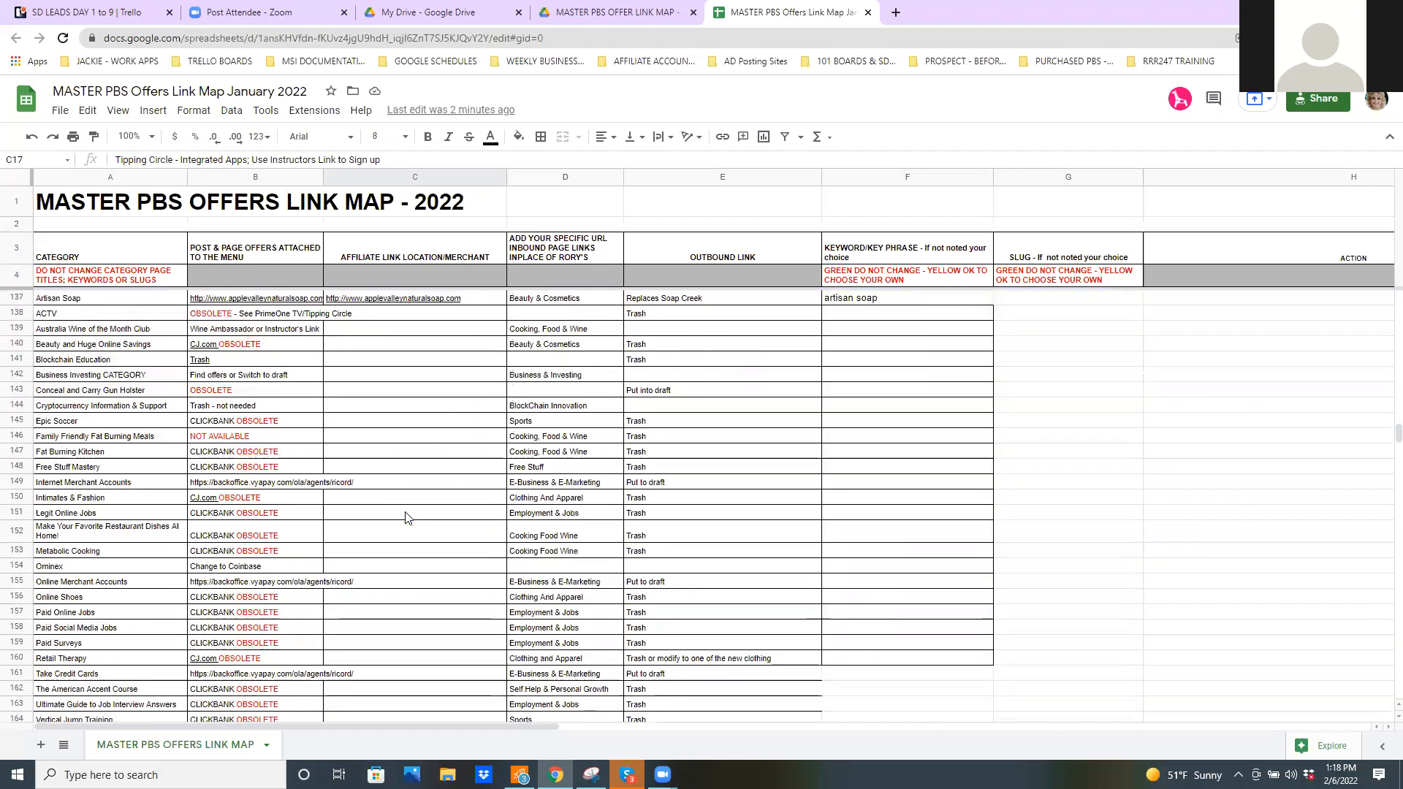
pyautogui.scroll(-3)
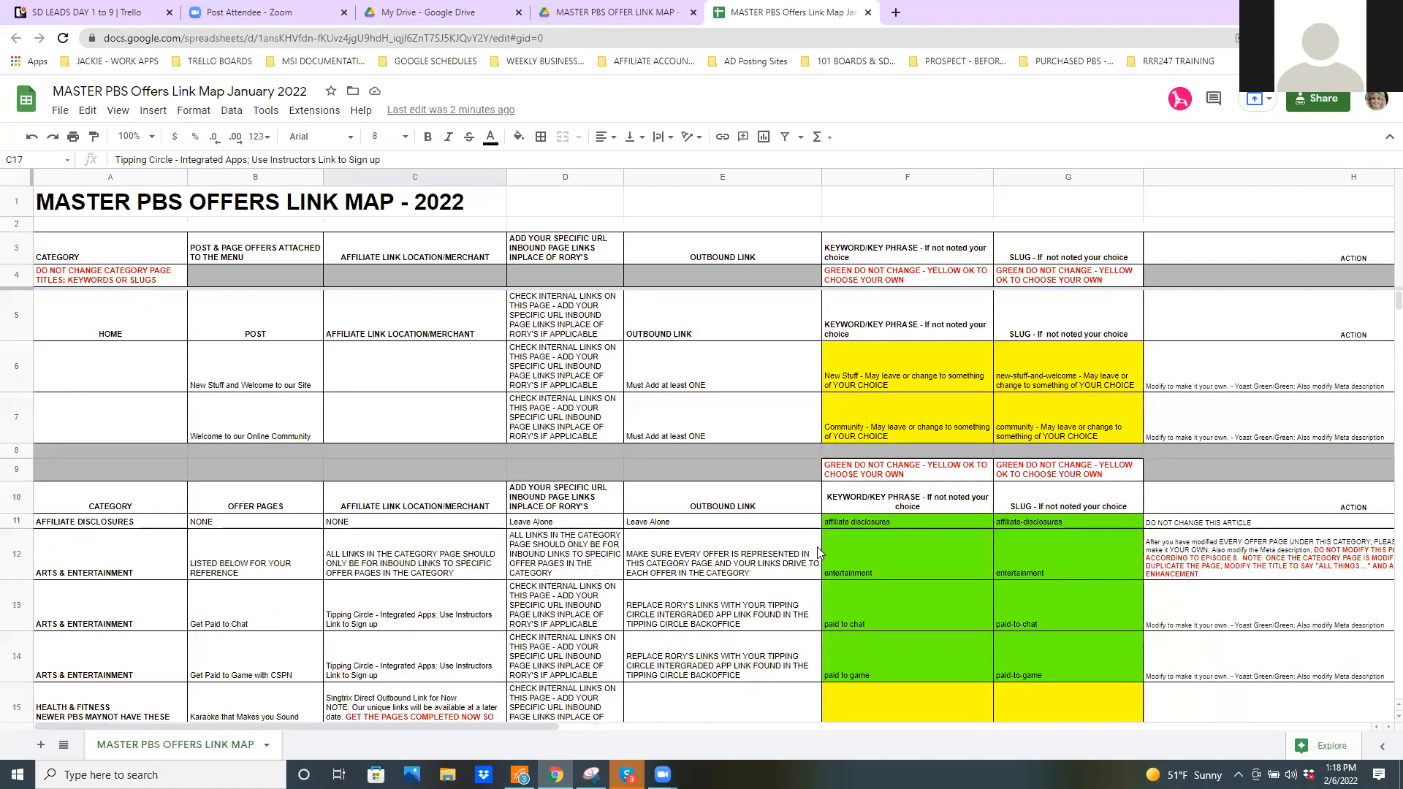
pyautogui.scroll(-3)
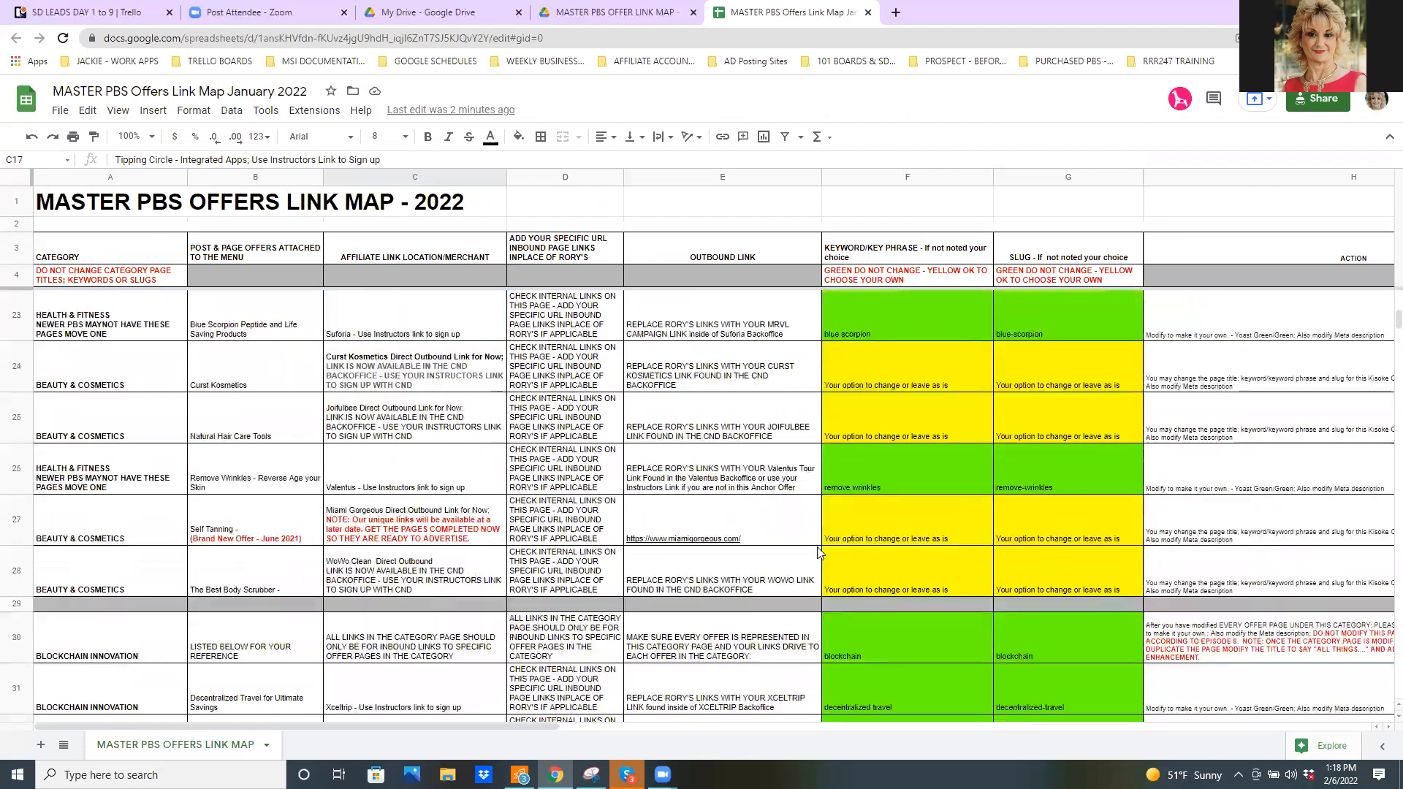
pyautogui.scroll(-3)
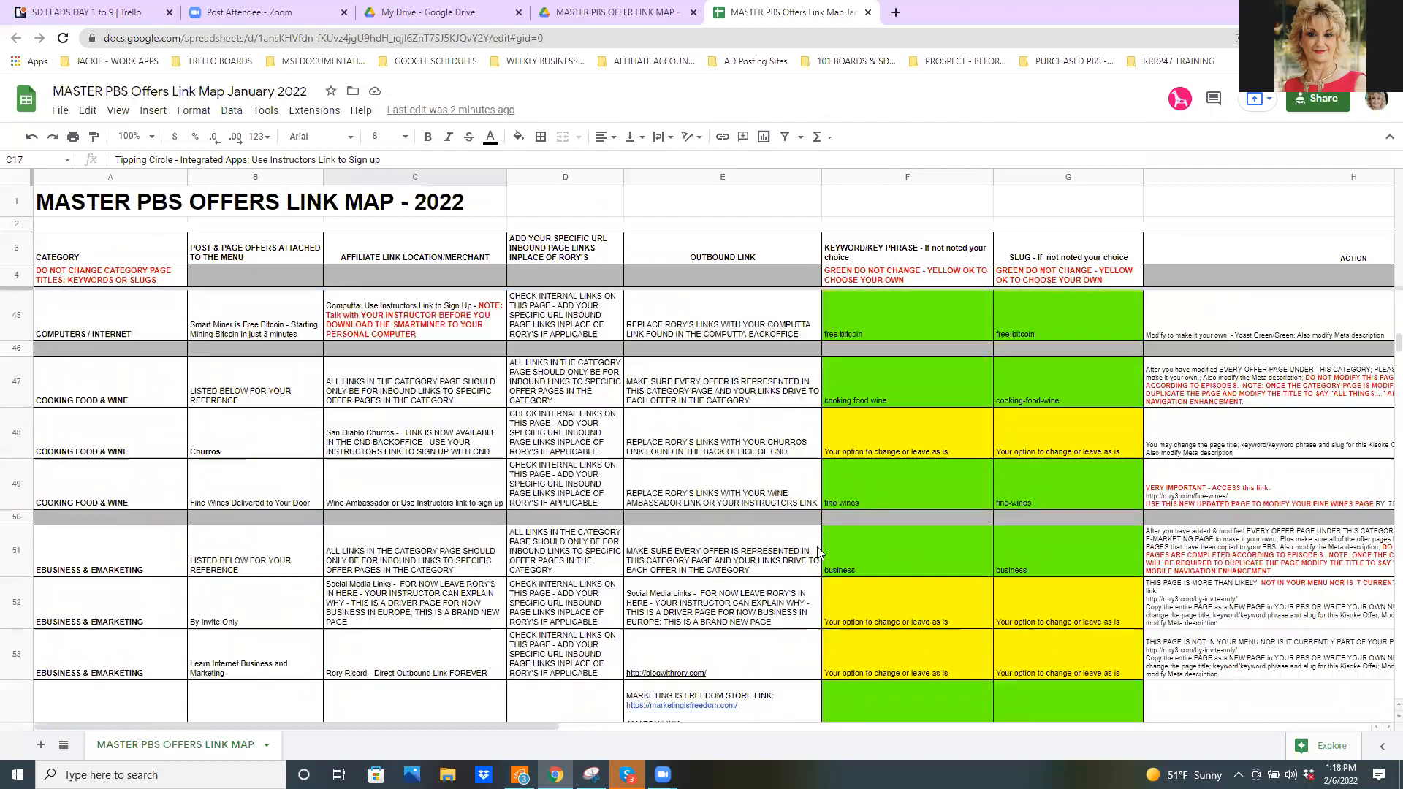
pyautogui.scroll(-3)
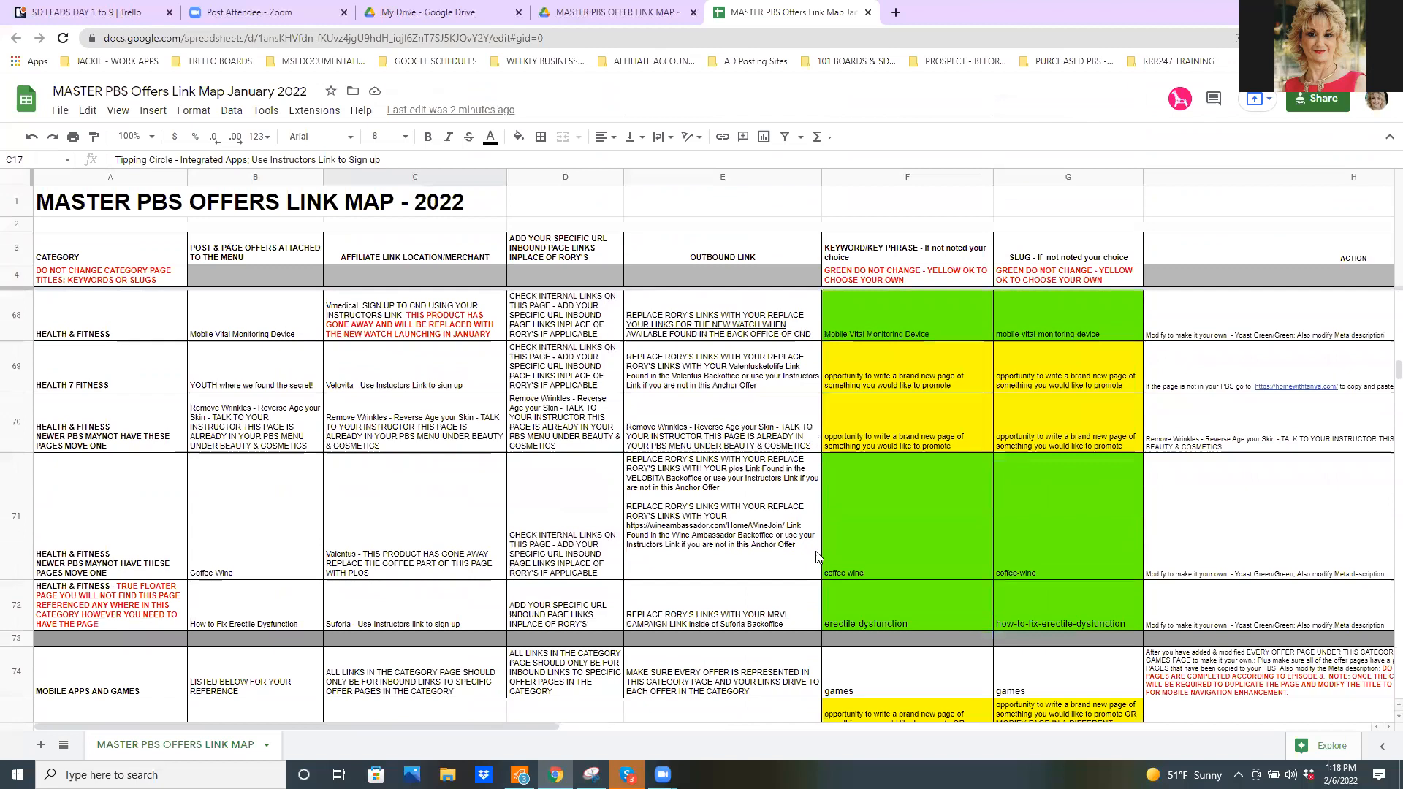
pyautogui.scroll(-3)
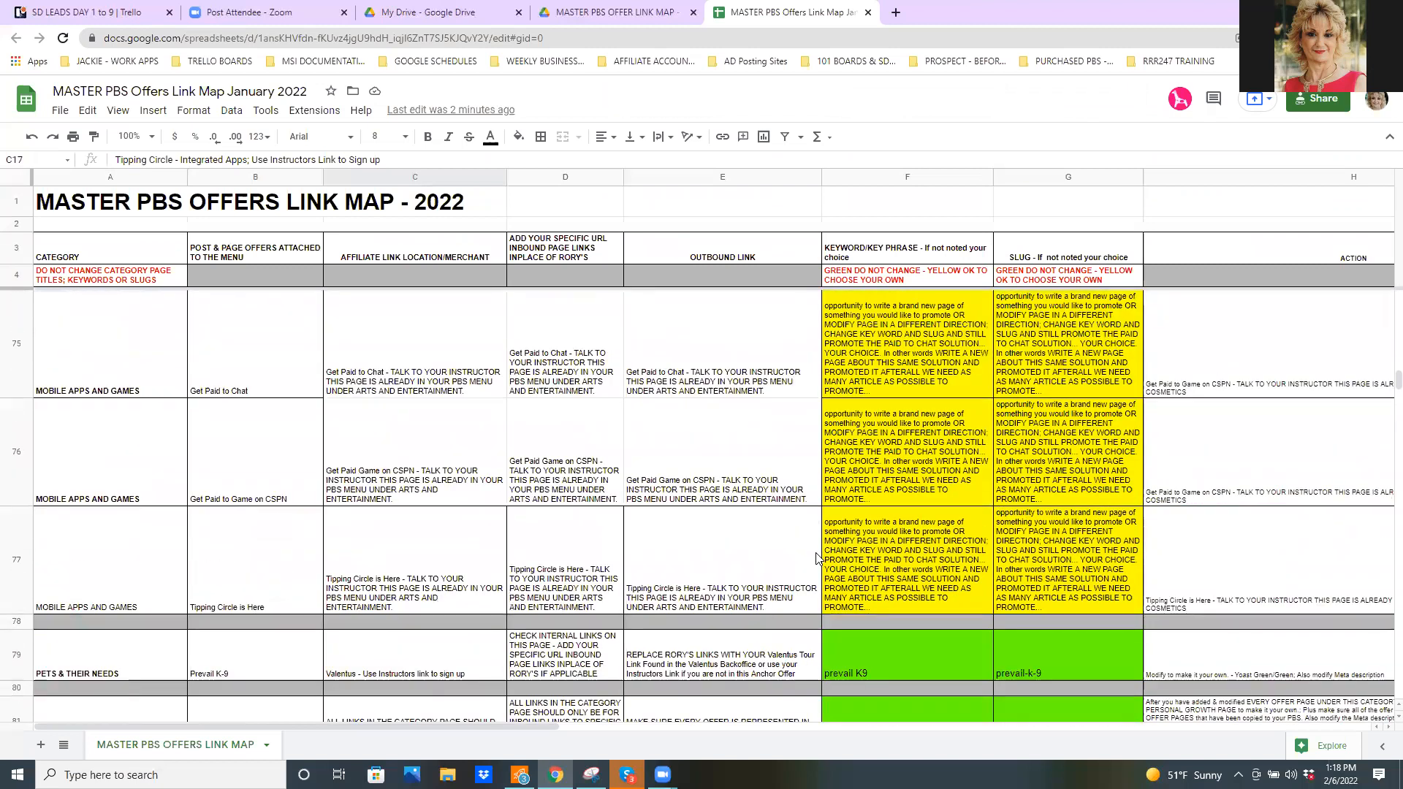
pyautogui.scroll(-3)
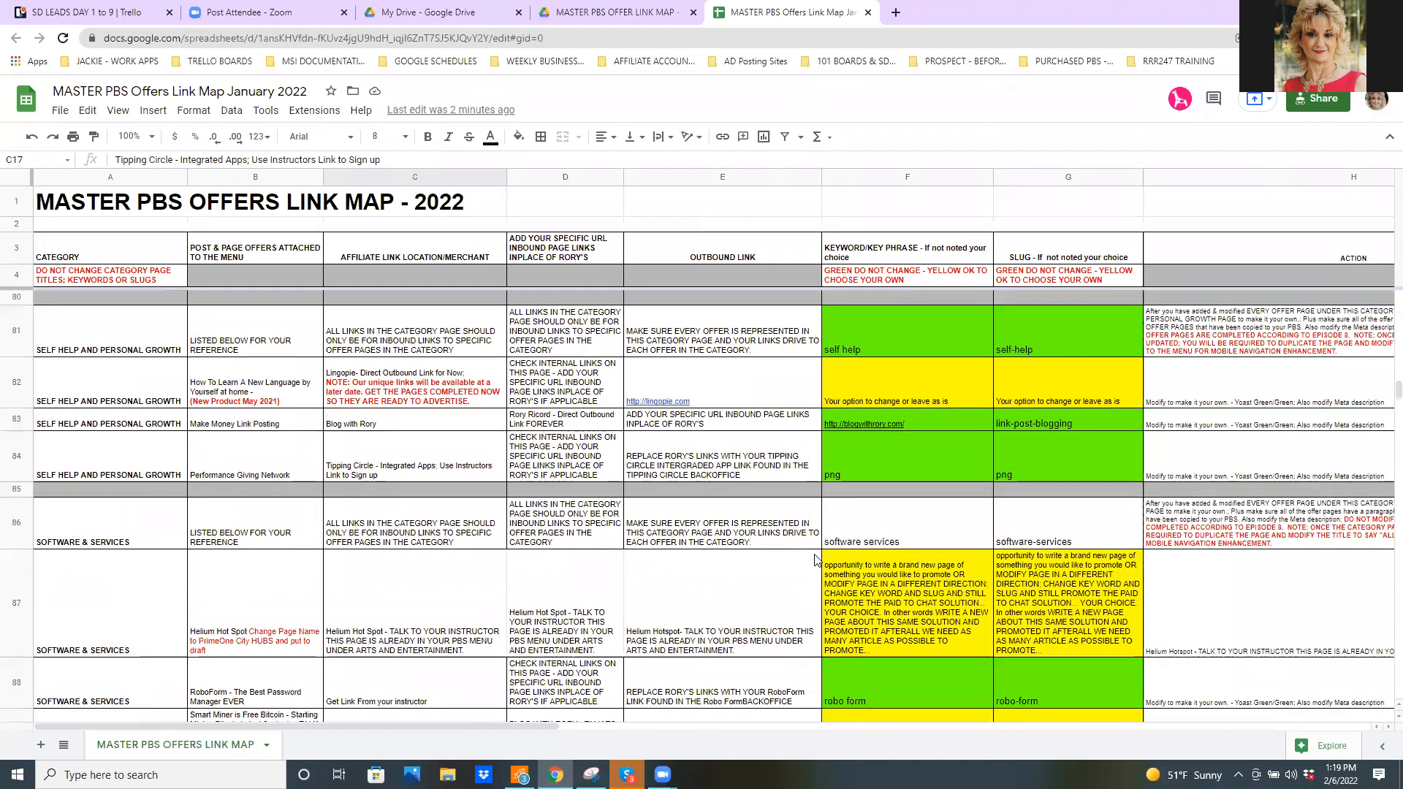
pyautogui.scroll(-3)
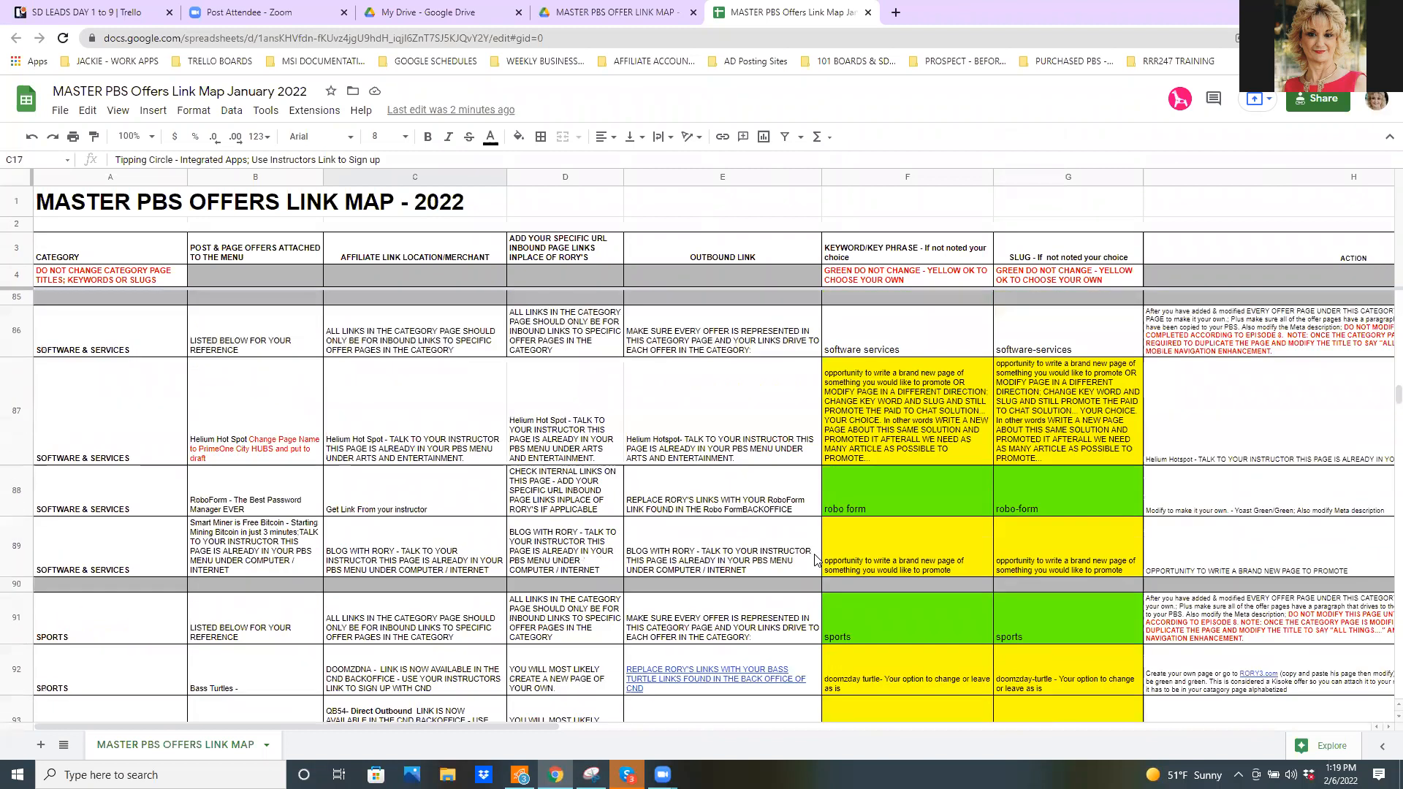
pyautogui.scroll(-3)
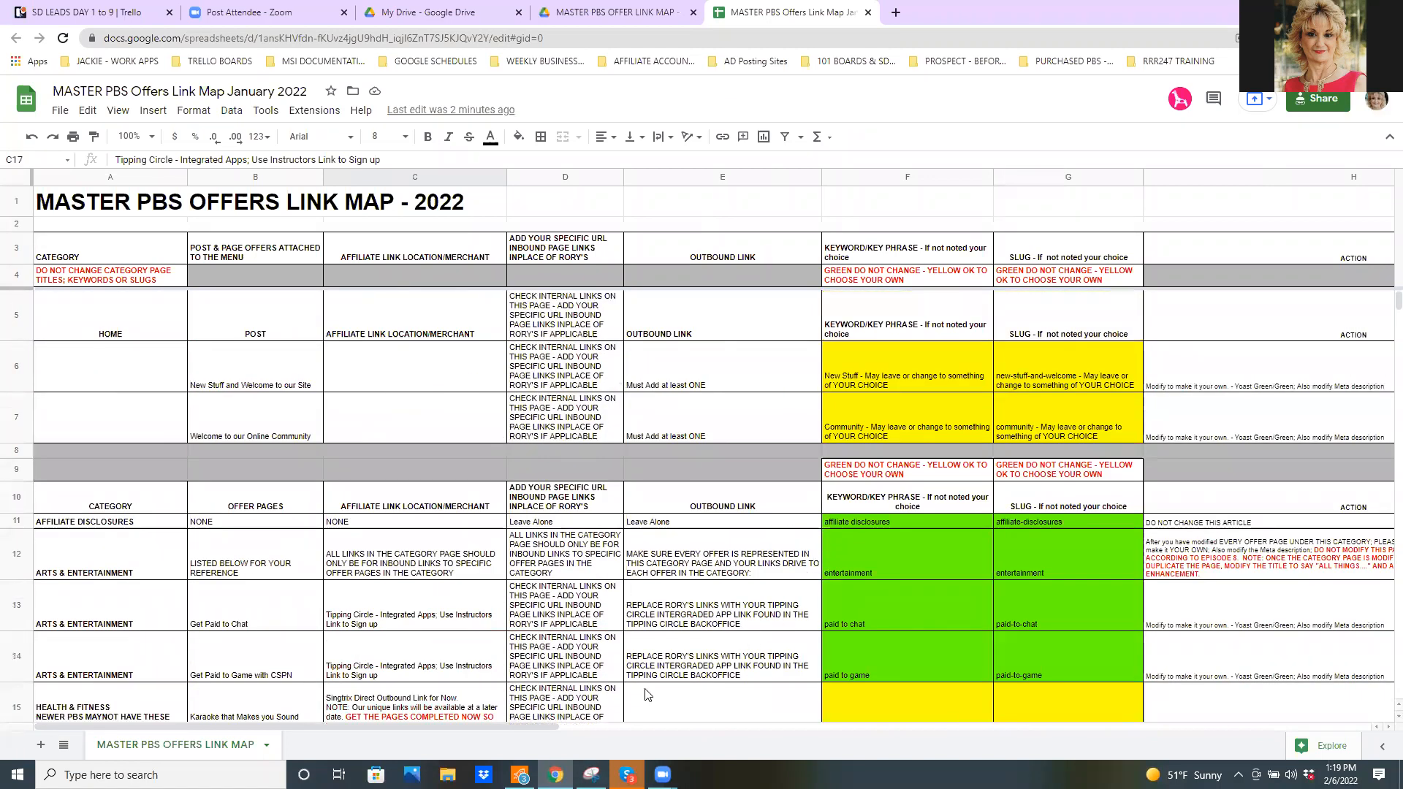
pyautogui.hscroll(3)
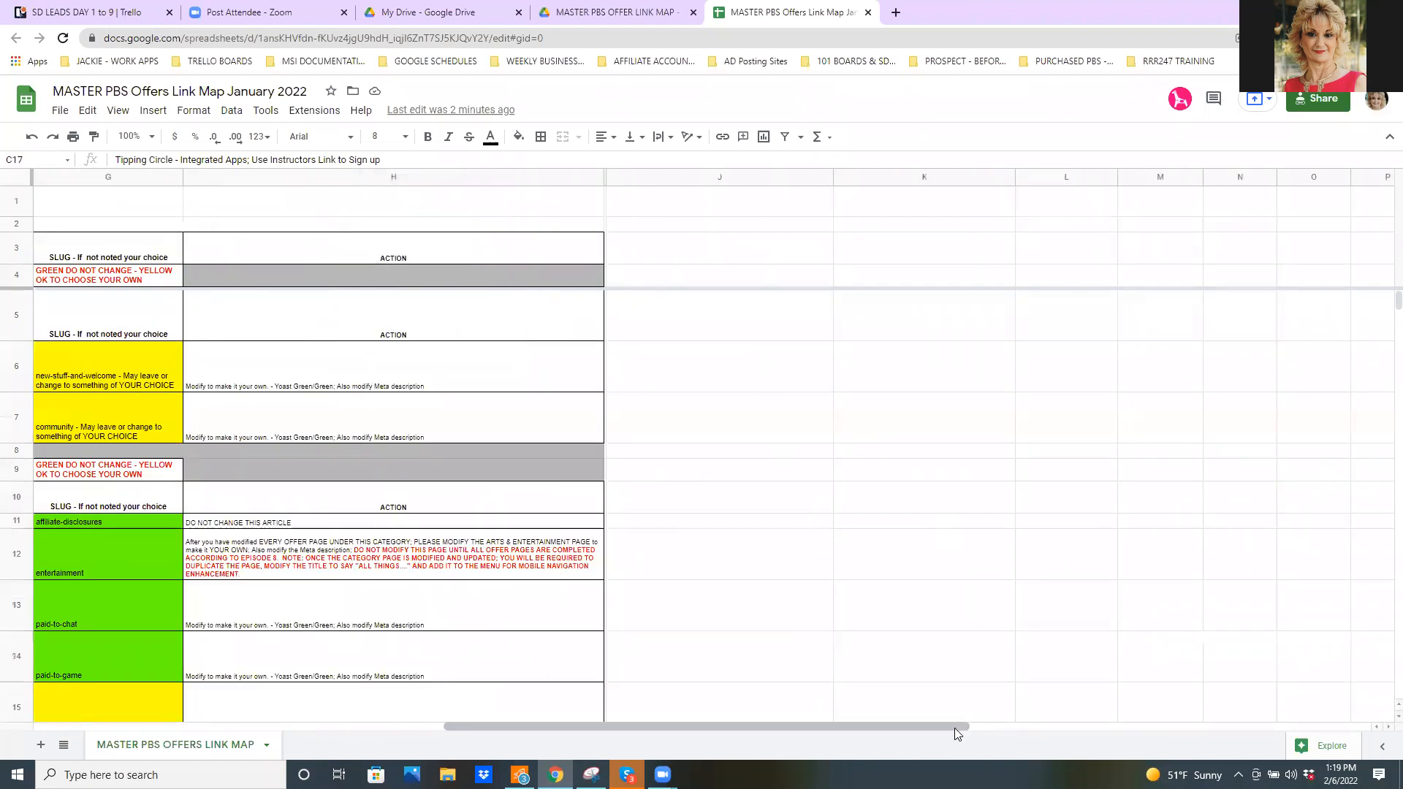
# Step: Scroll back left to show columns A through H with the Category and offer-page columns
pyautogui.hscroll(-3)
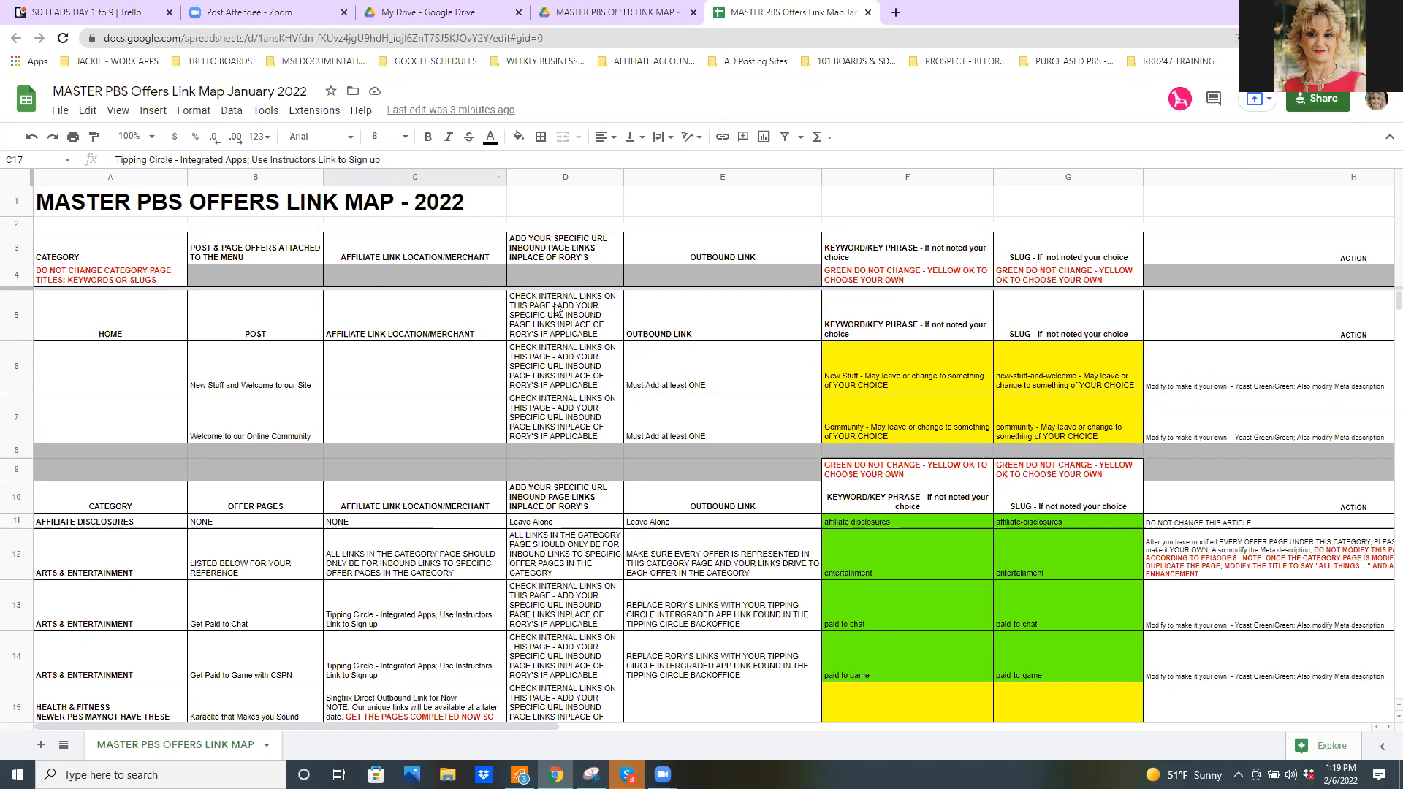
pyautogui.moveTo(652, 244)
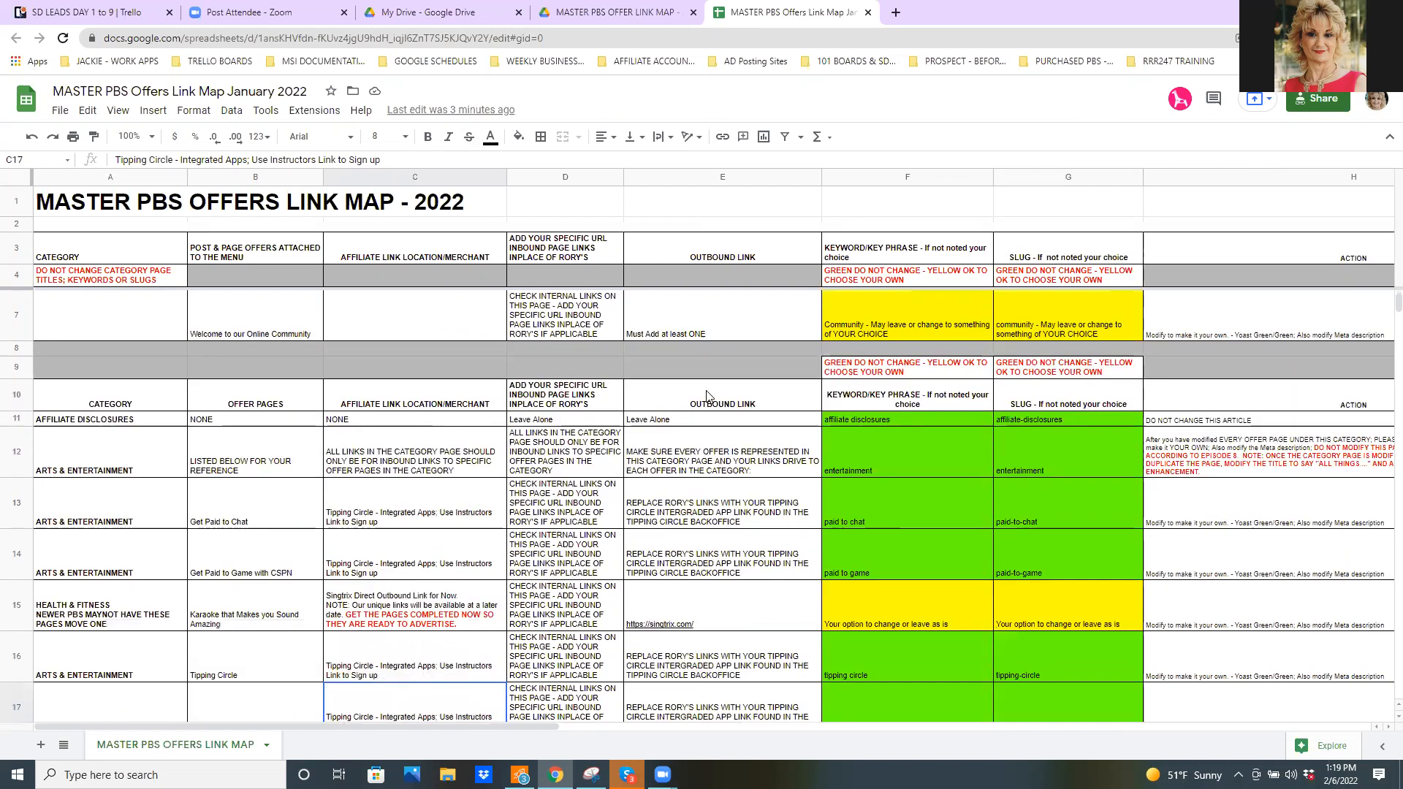
pyautogui.scroll(-3)
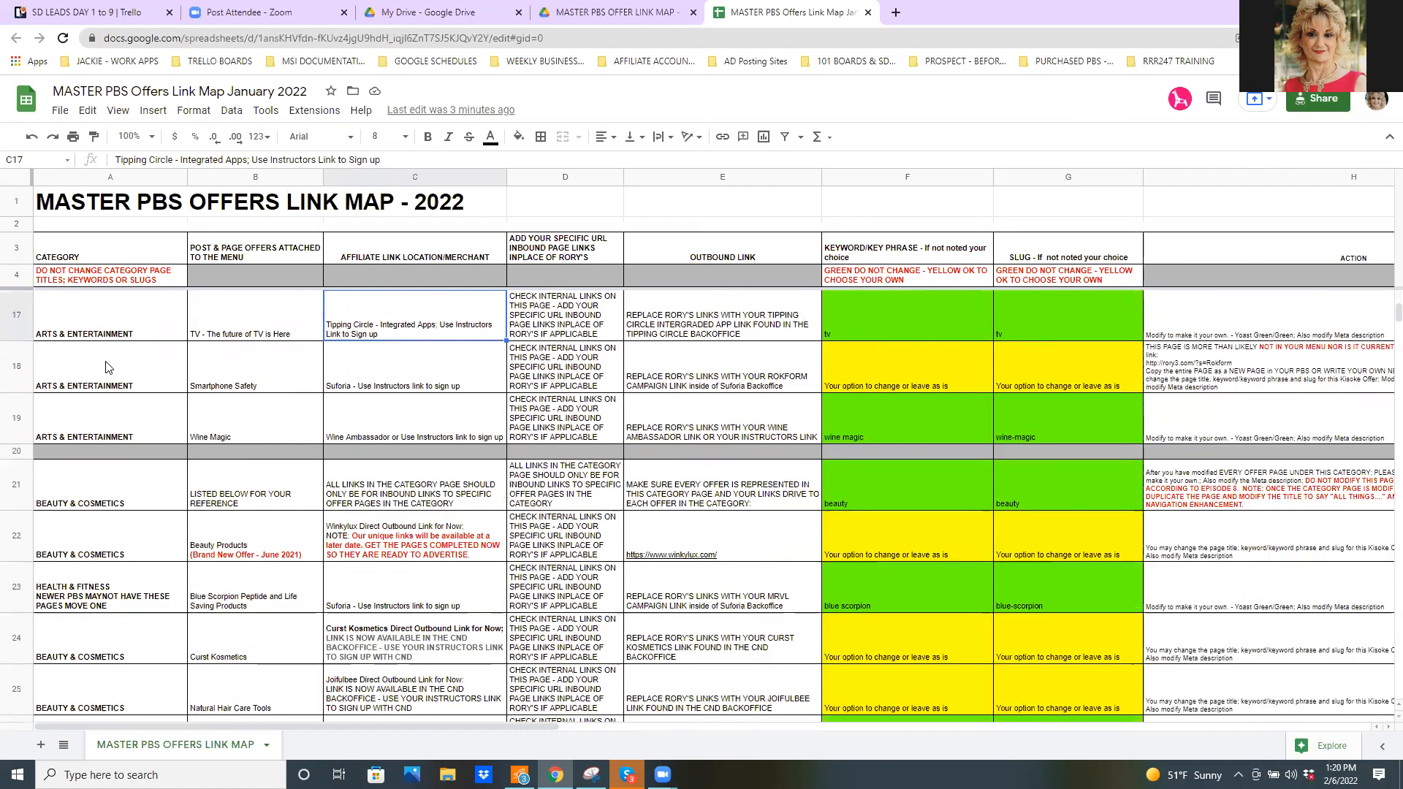
pyautogui.scroll(-3)
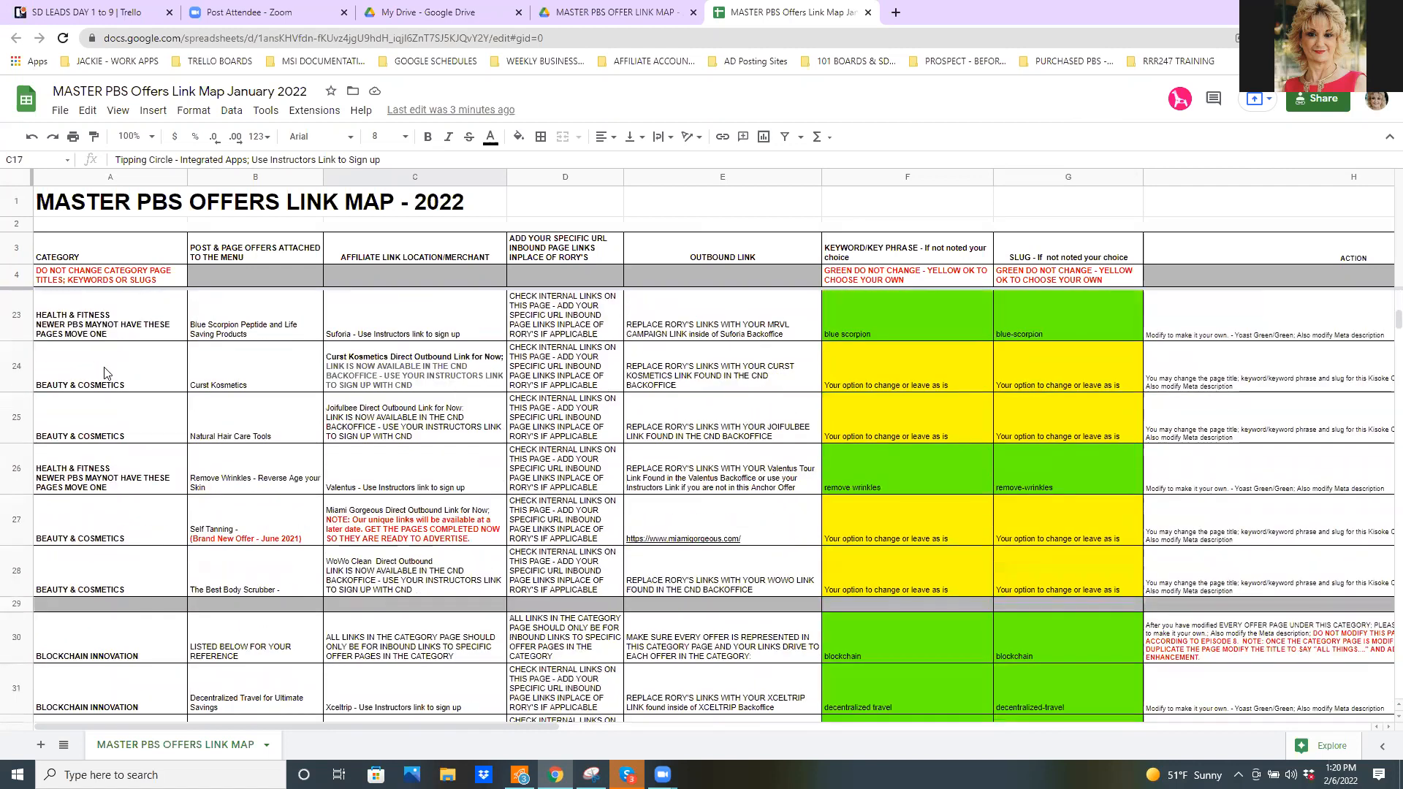
pyautogui.scroll(-3)
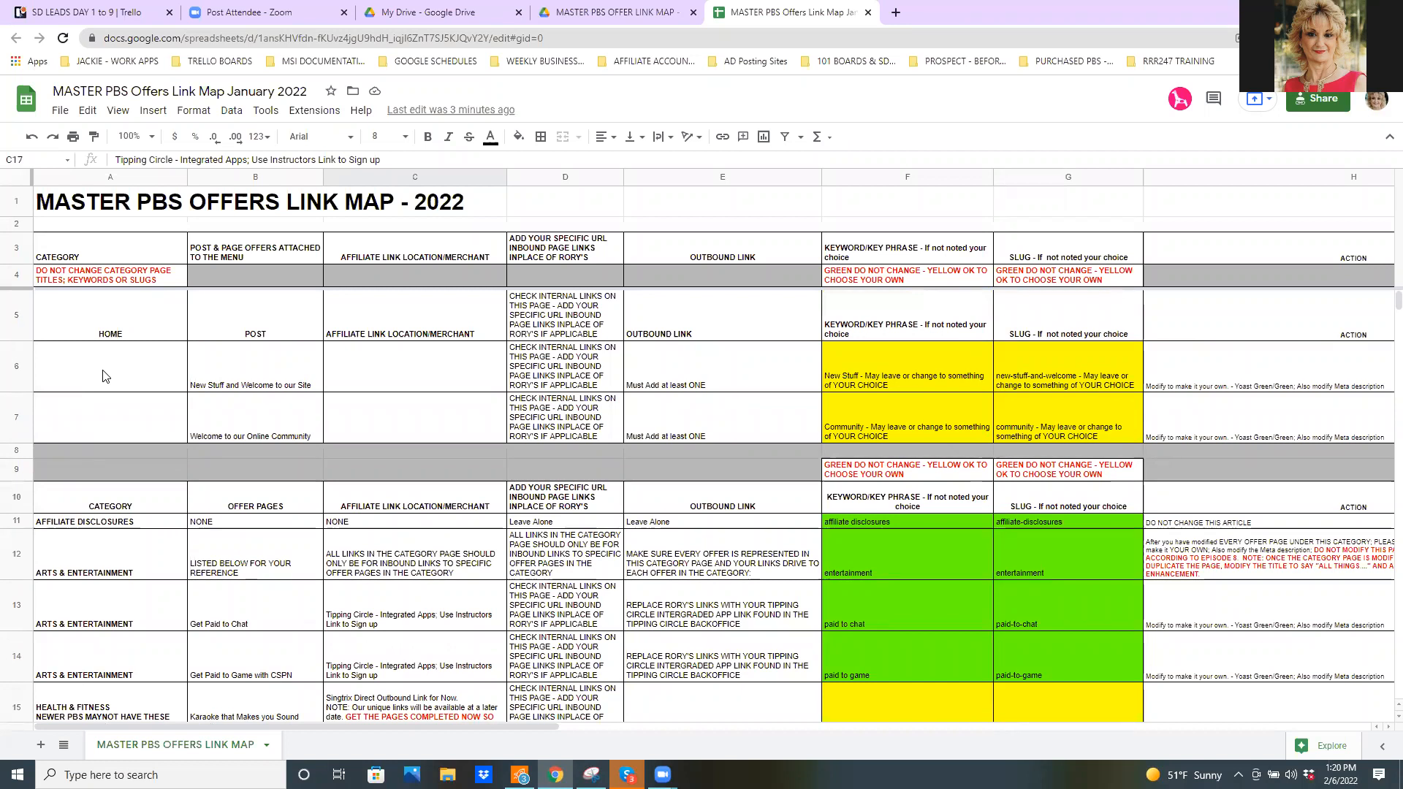
pyautogui.moveTo(1159, 435)
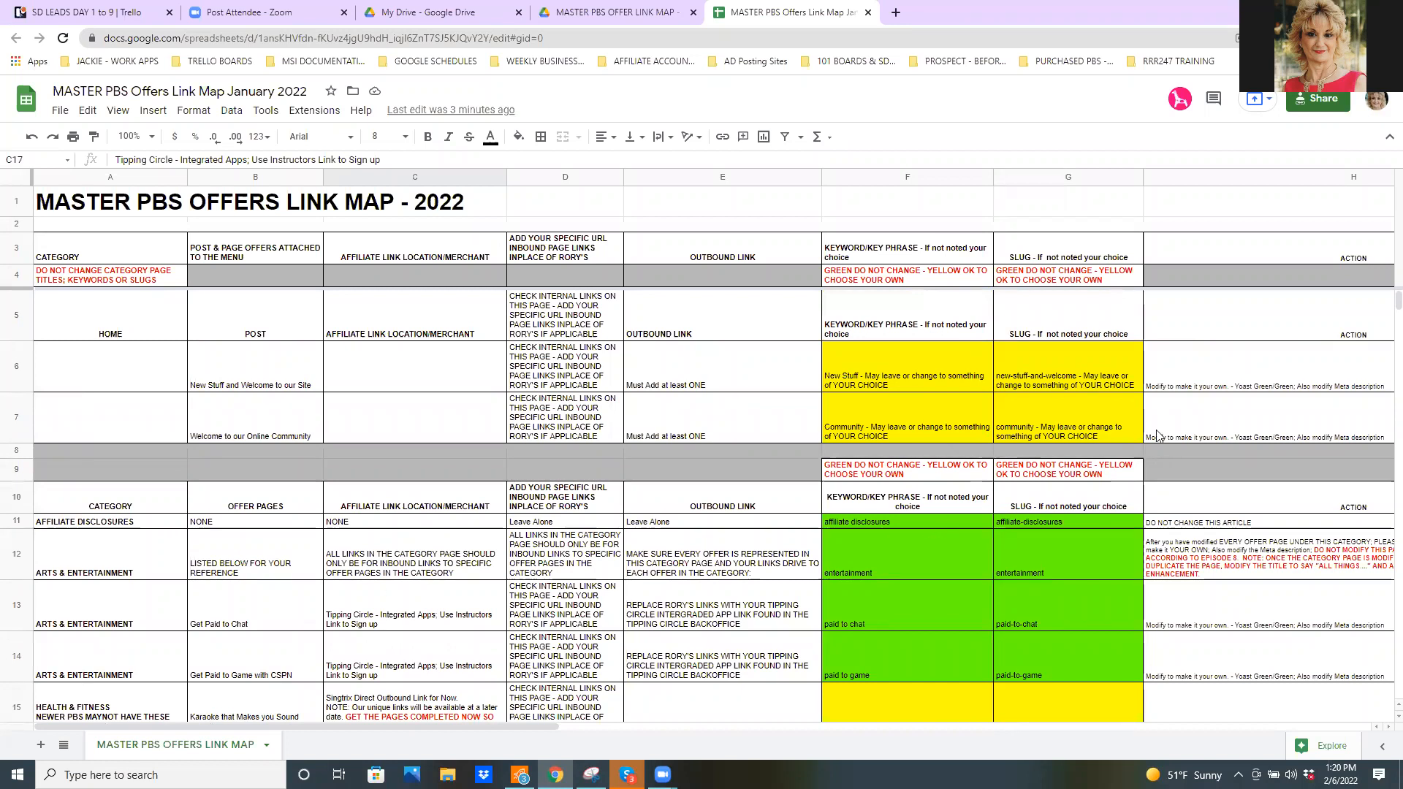
pyautogui.moveTo(1011, 598)
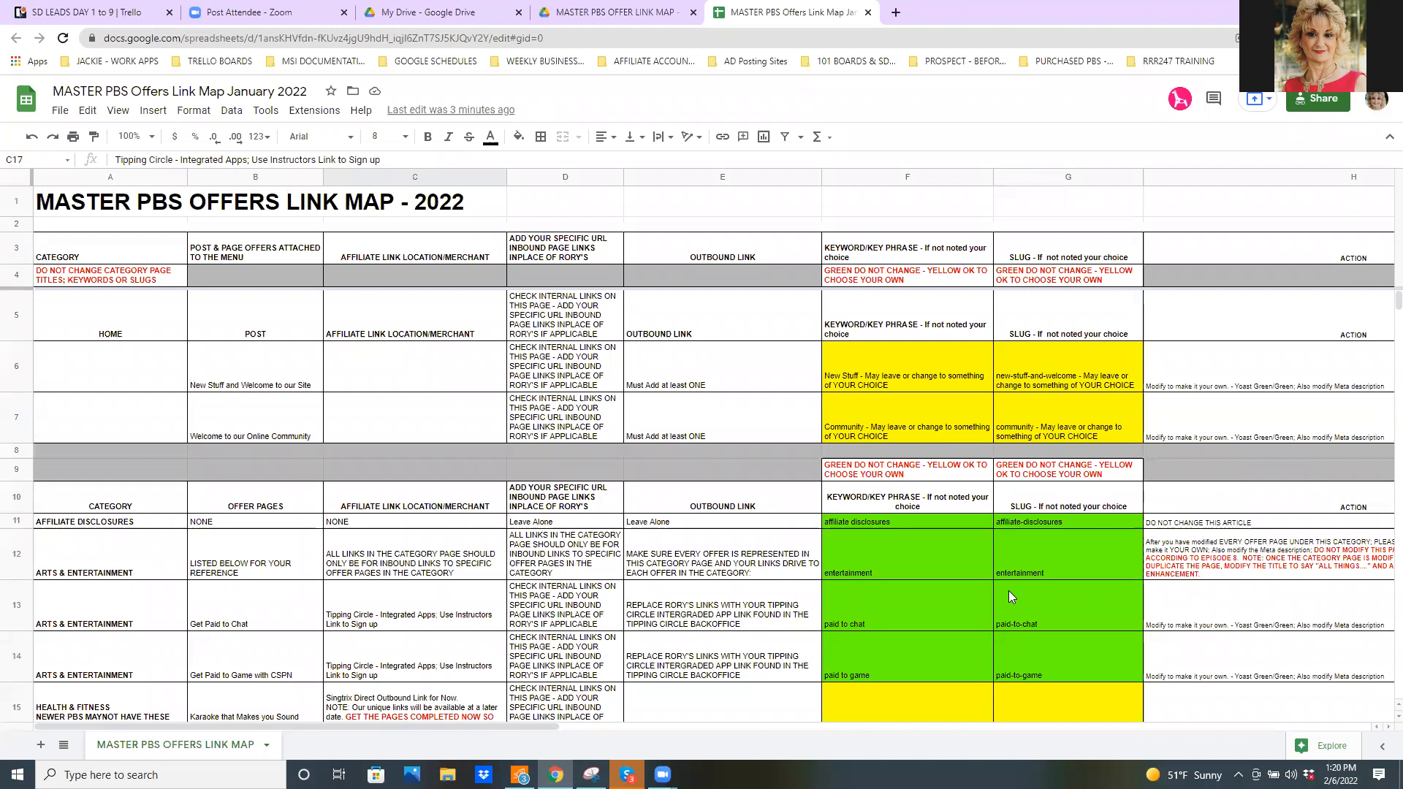